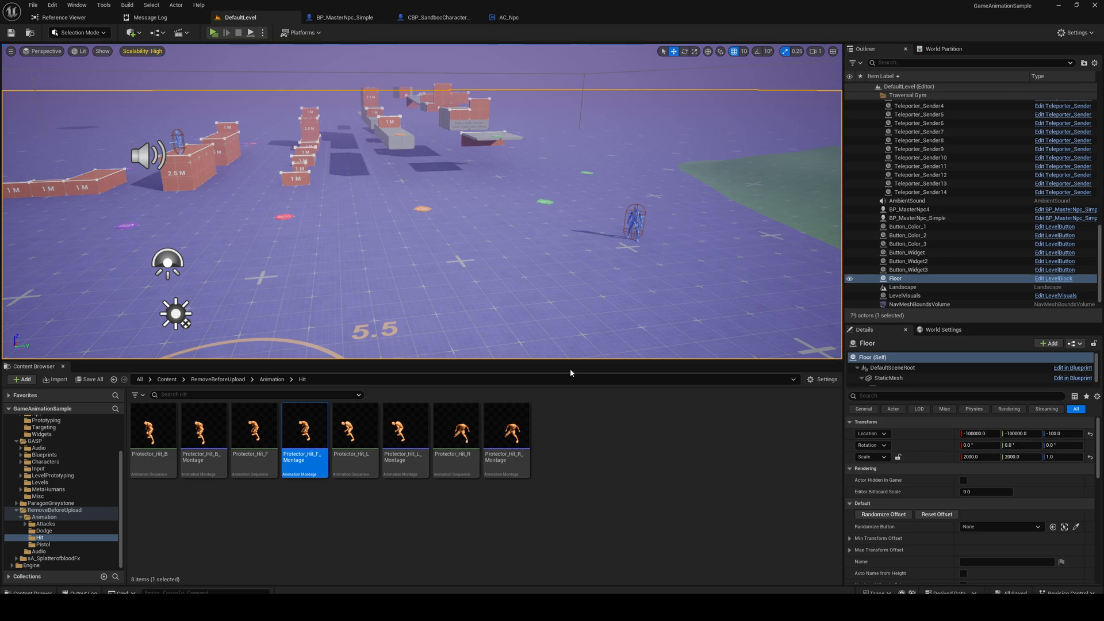
mouse_move(571, 352)
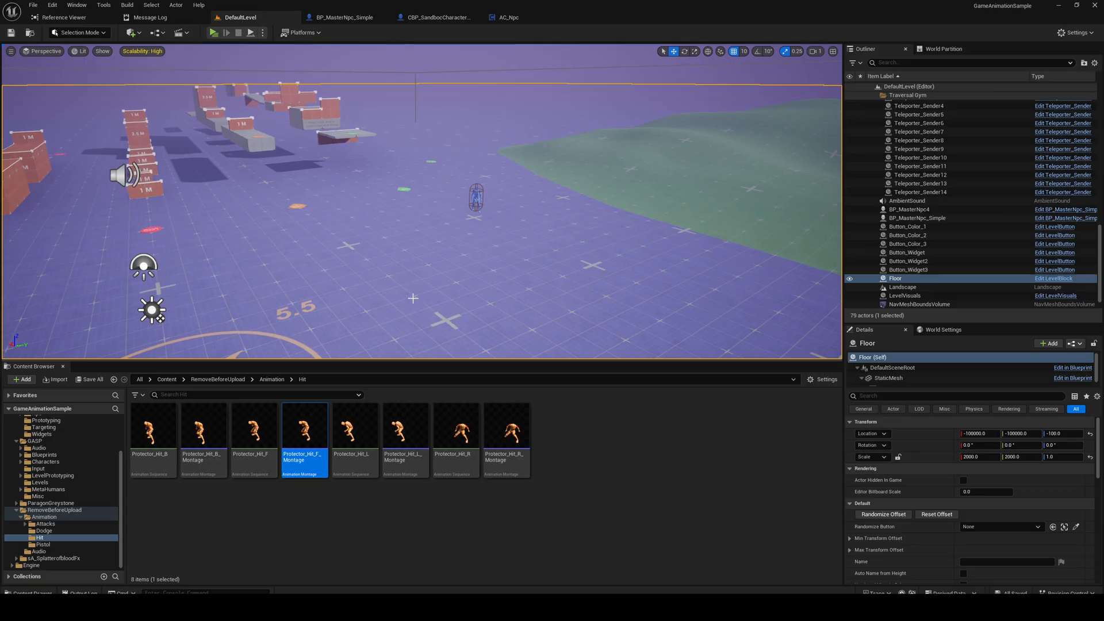
Cancel saving the level under a new name and save all modified assets instead.
left_click(219, 32)
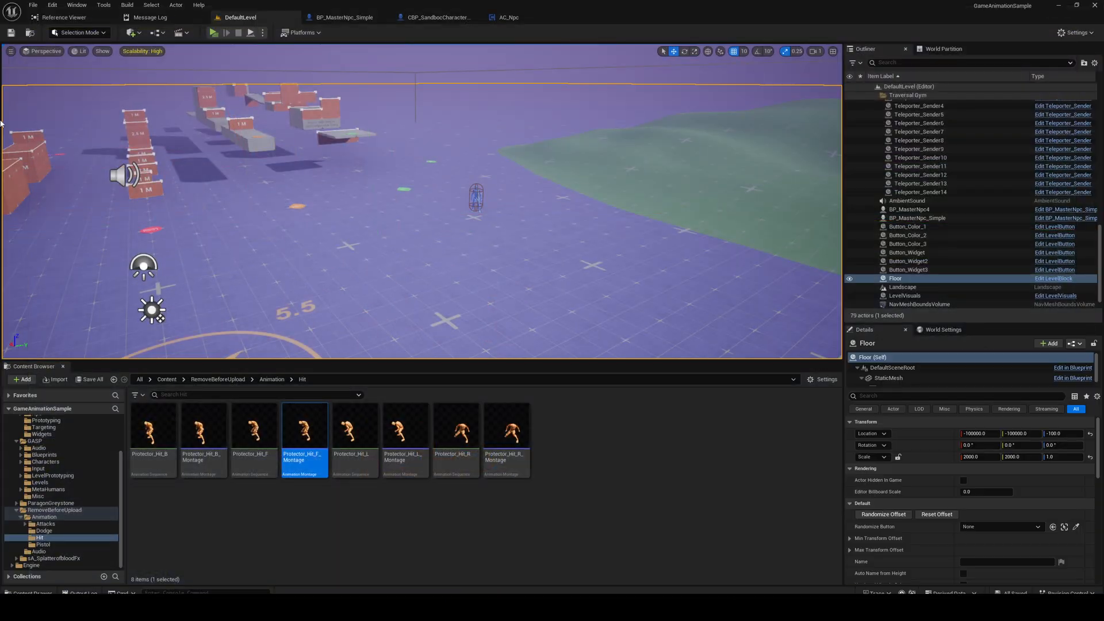
left_click(32, 5)
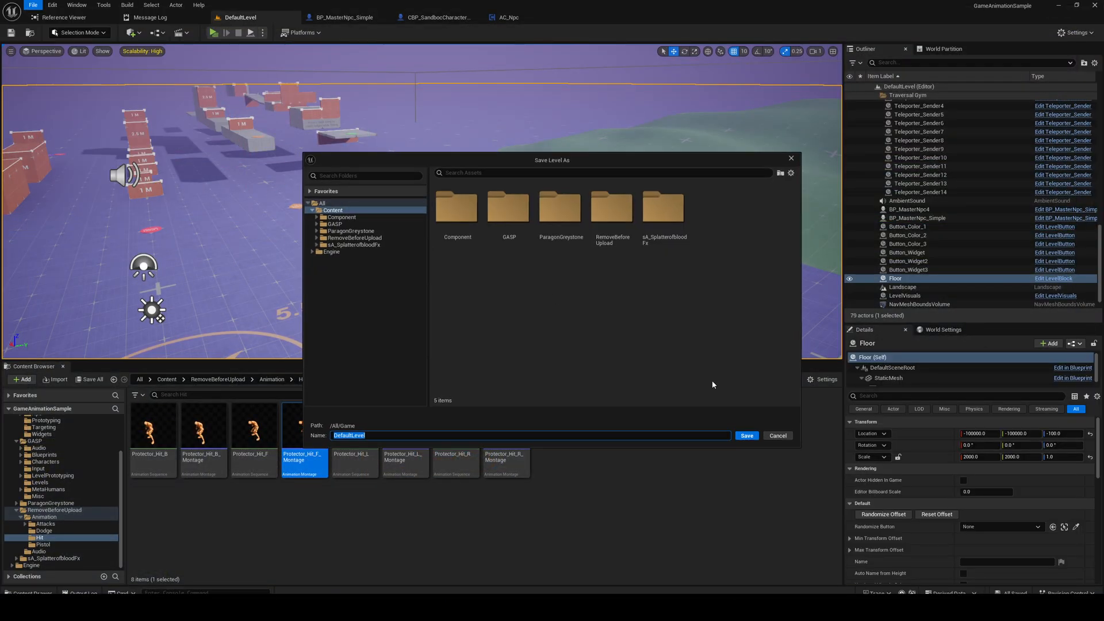
left_click(32, 5)
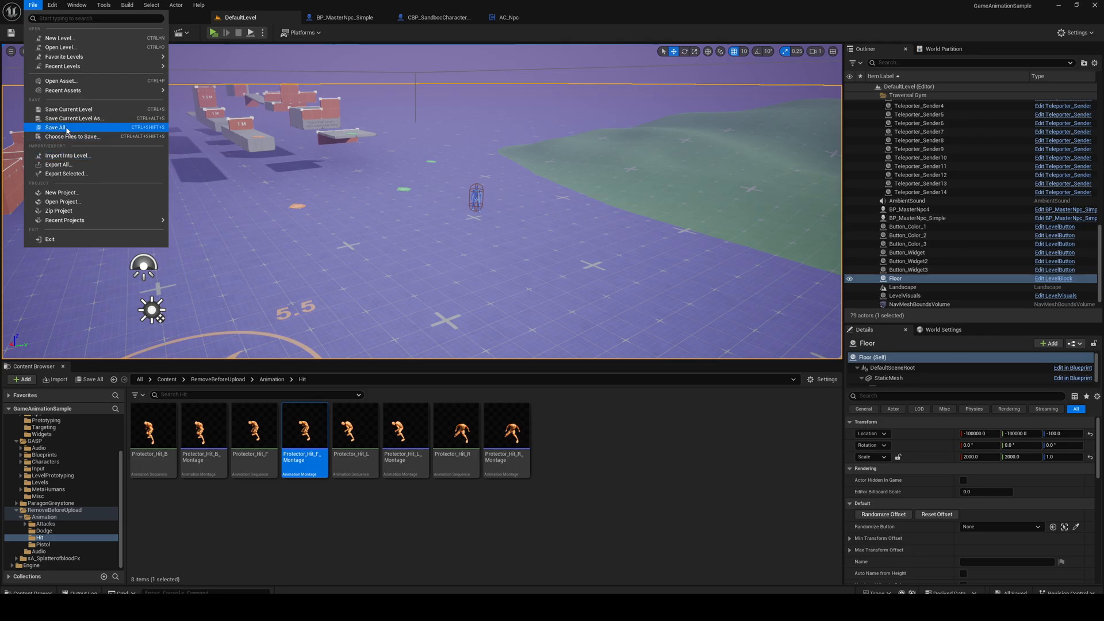
left_click(55, 126)
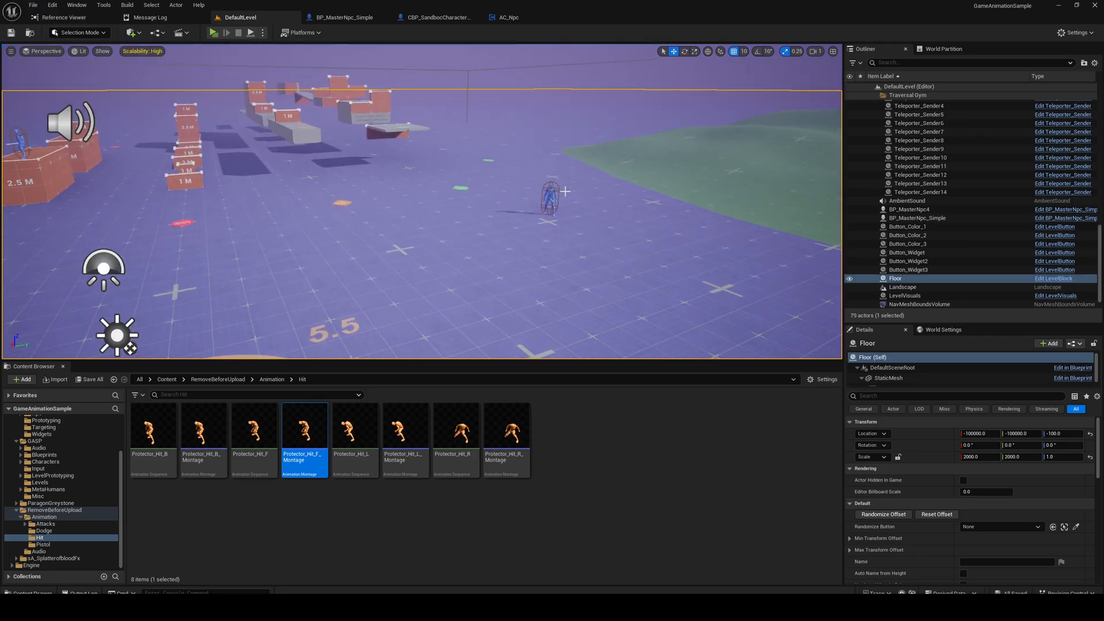
Move from BP_MasterNpc_Simple and the level to the AC_Npc component blueprint.
left_click(344, 17)
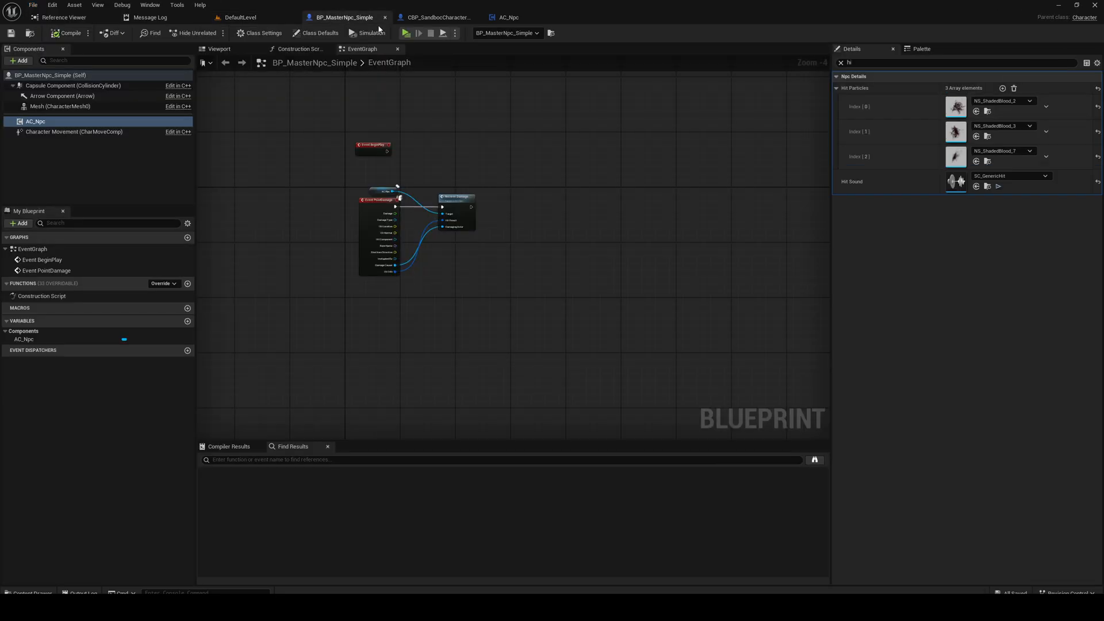
left_click(435, 17)
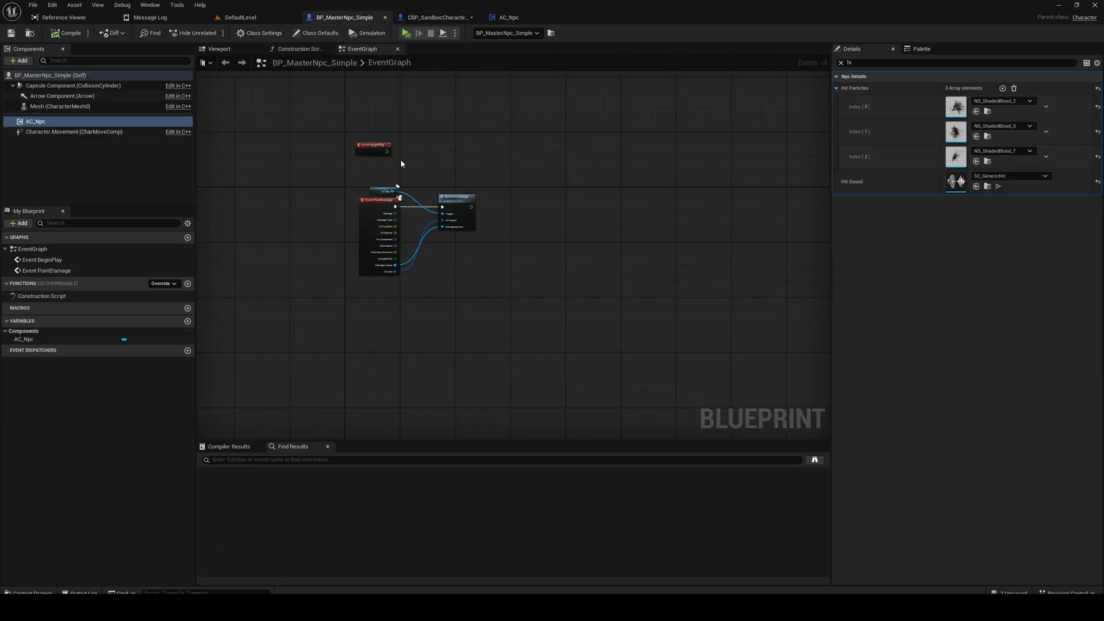
left_click(239, 17)
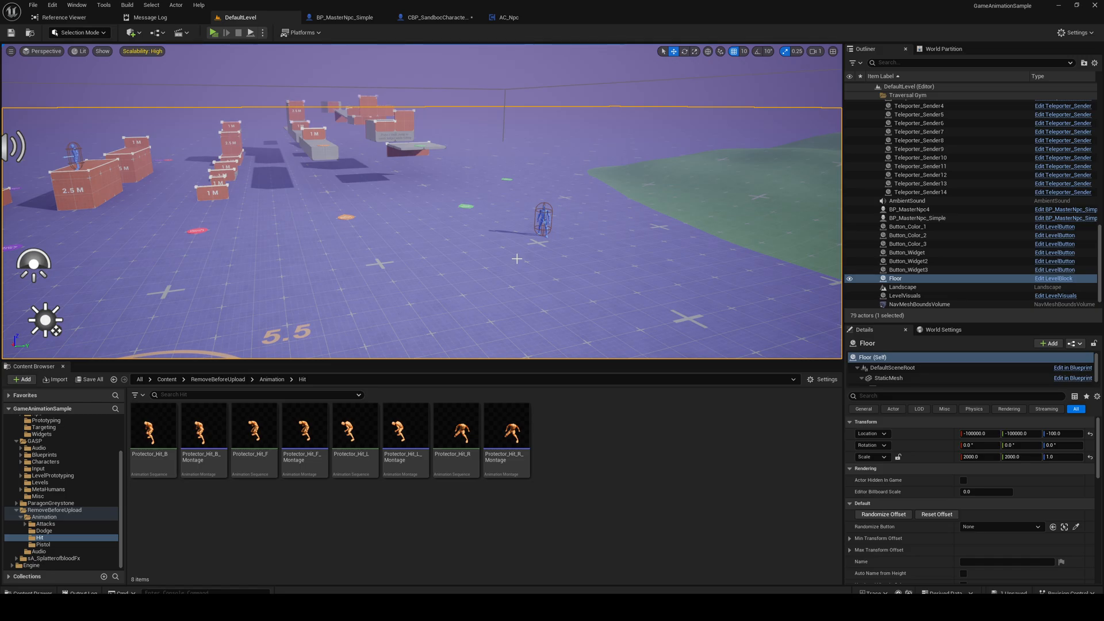
mouse_move(343, 17)
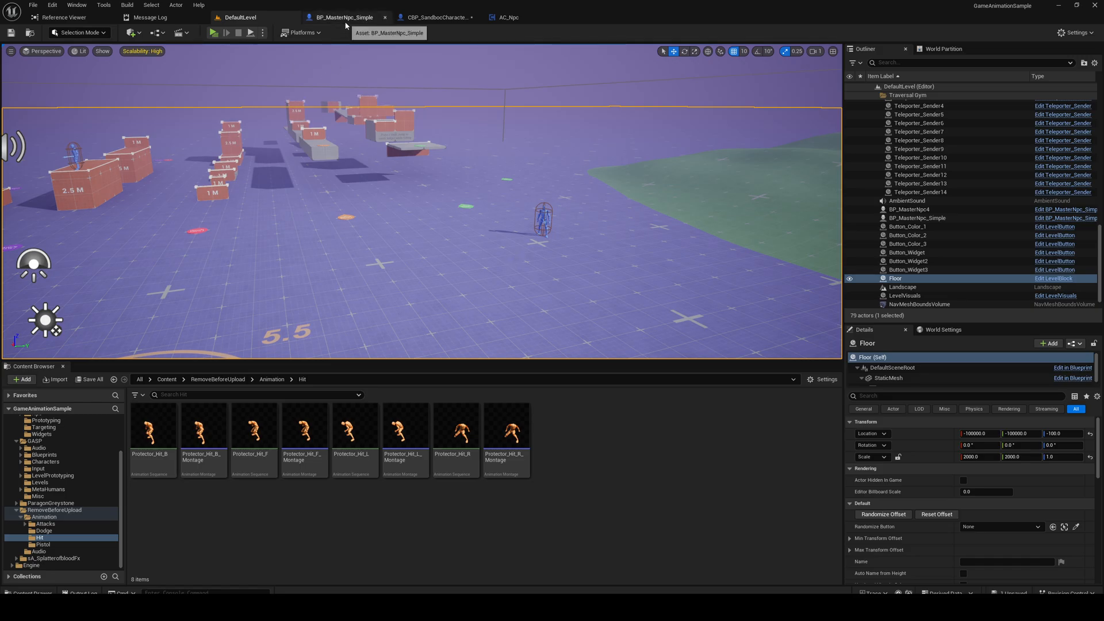
left_click(508, 17)
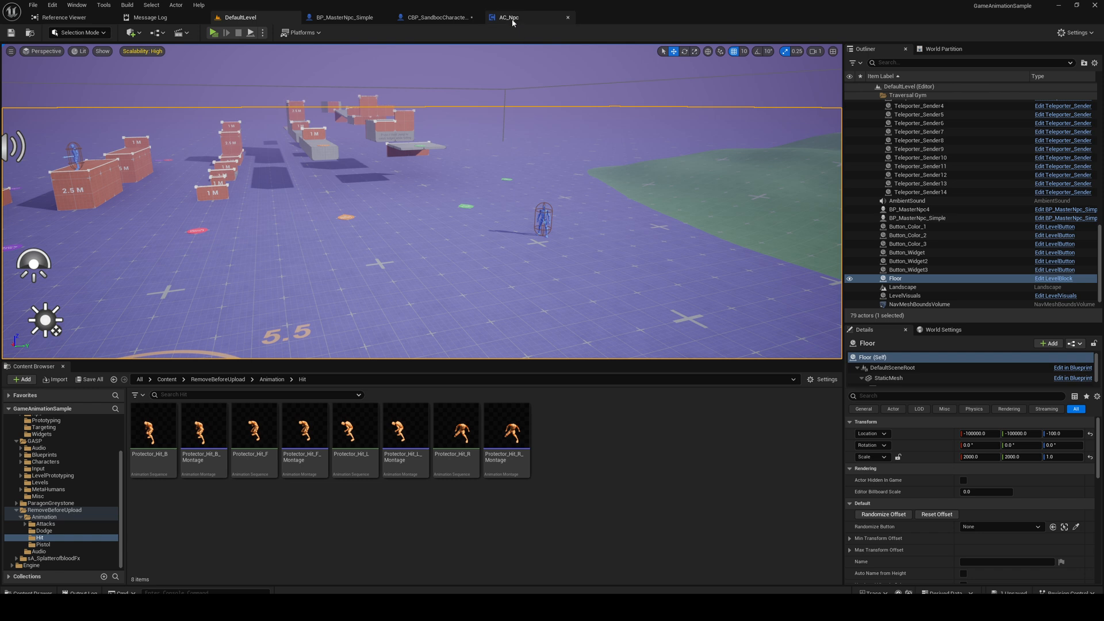
left_click(528, 17)
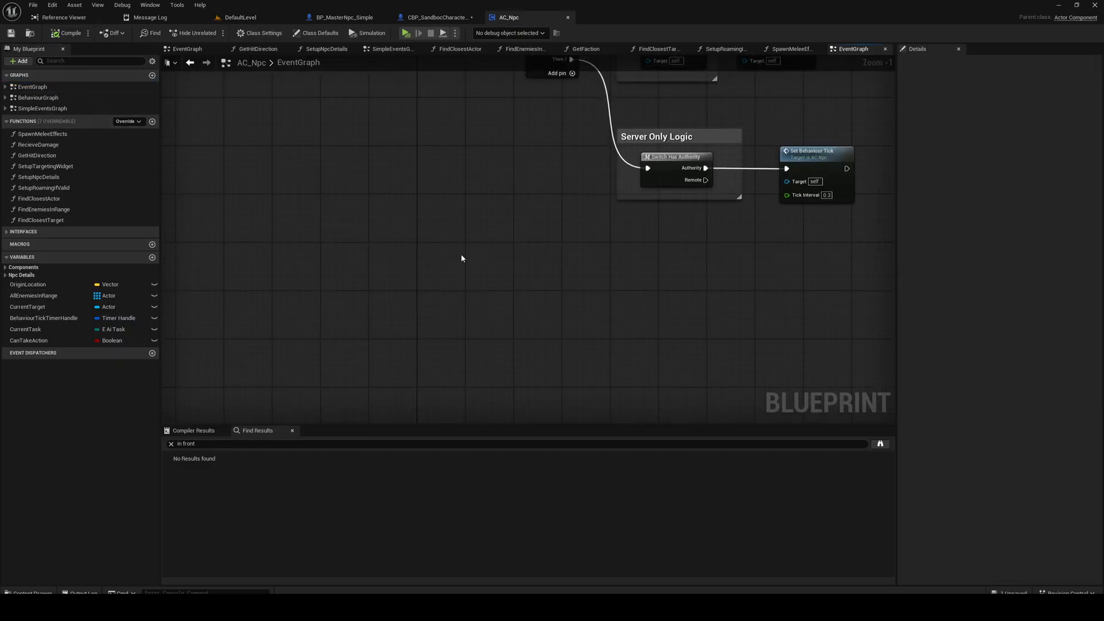
Add Event Tick and insert Set Component Tick Enabled after Event BeginPlay.
type("event tick")
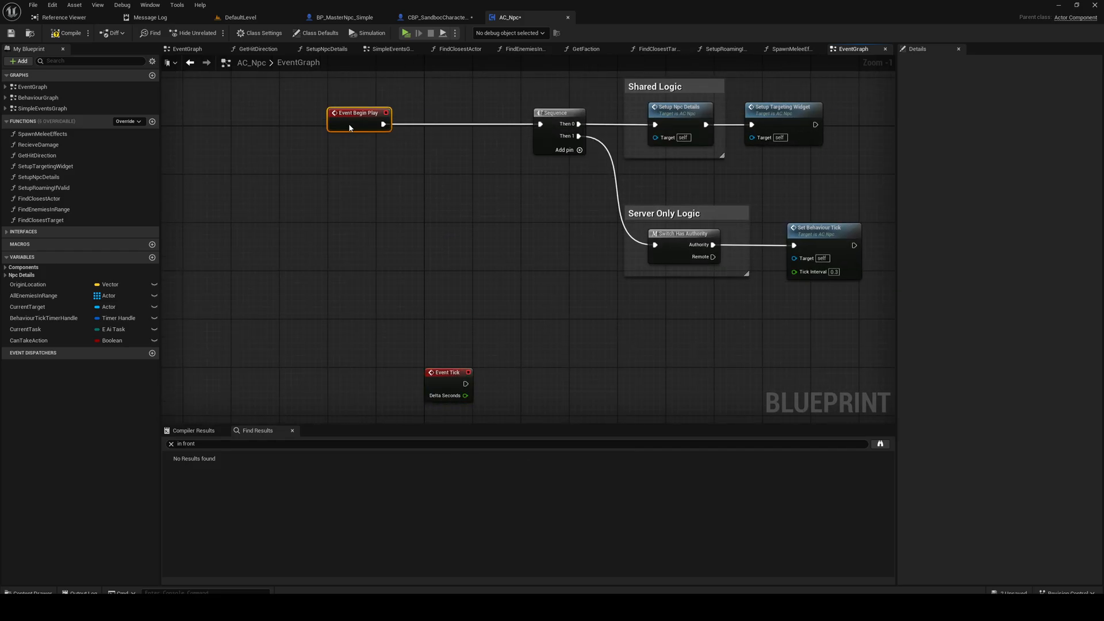
left_click_drag(385, 125, 463, 167)
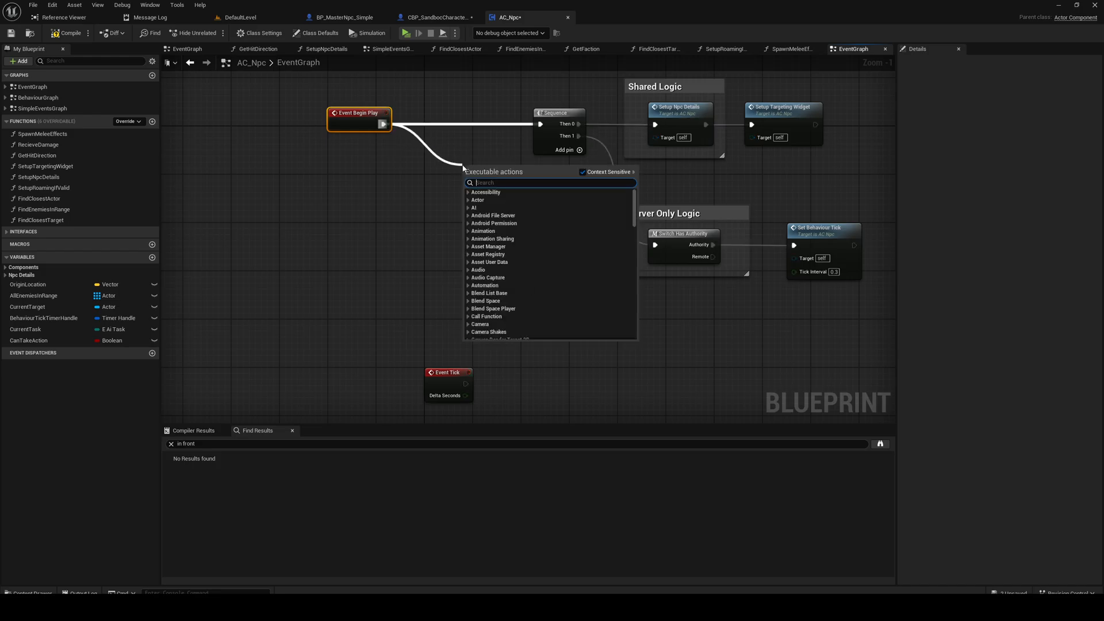
type("set comp")
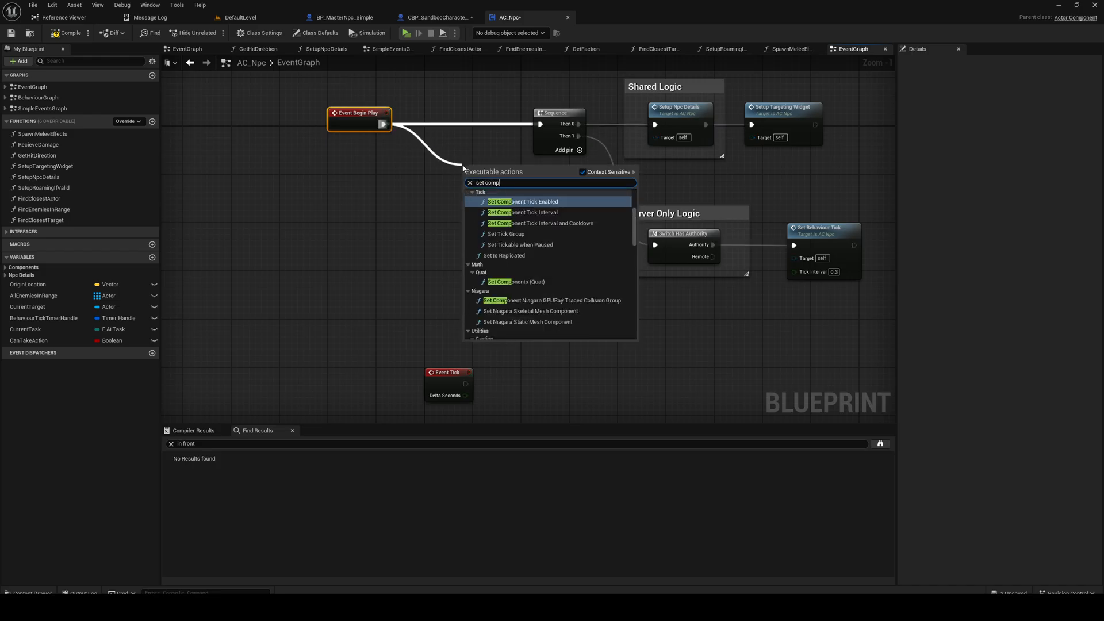
left_click(524, 201)
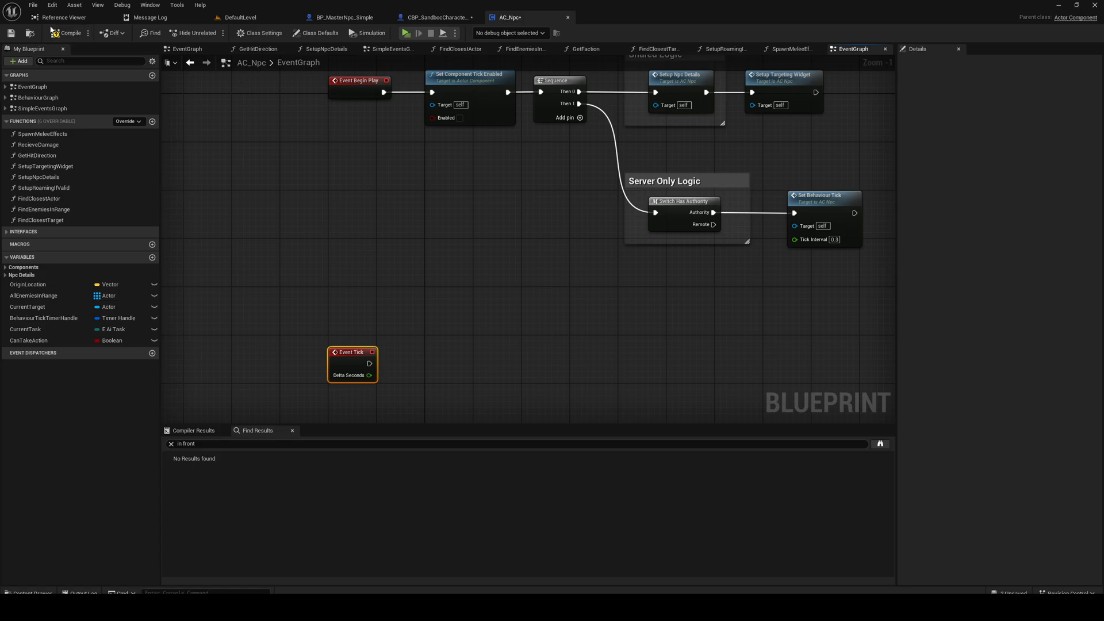
scroll("down", 3)
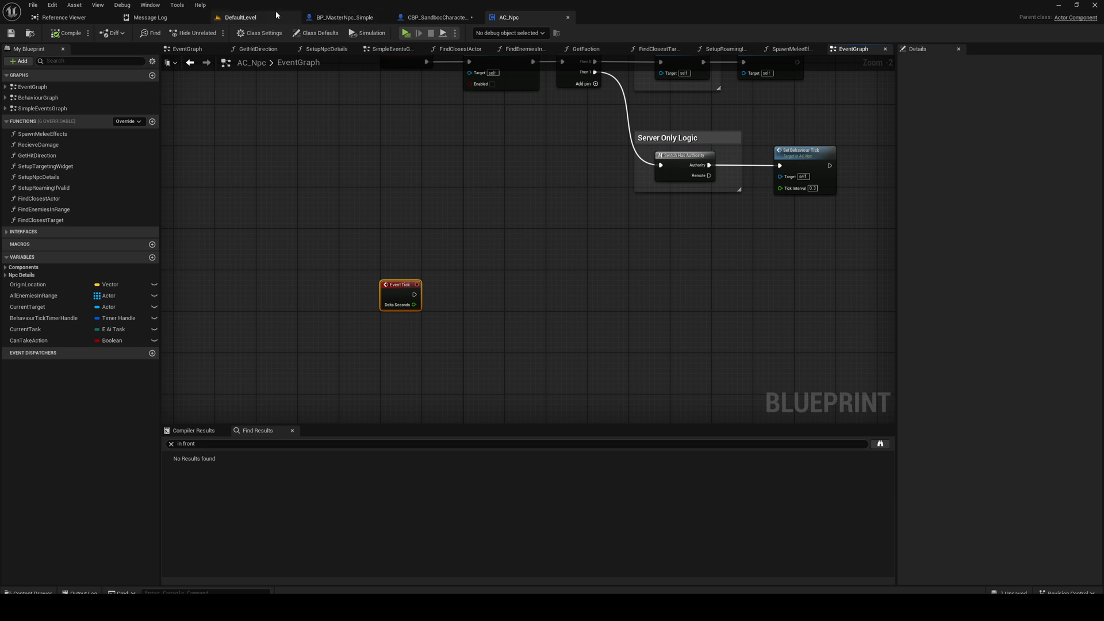
Find AC_Combat in the content browser and bring its TryLockOnRotation rotation nodes into AC_Npc.
left_click(239, 17)
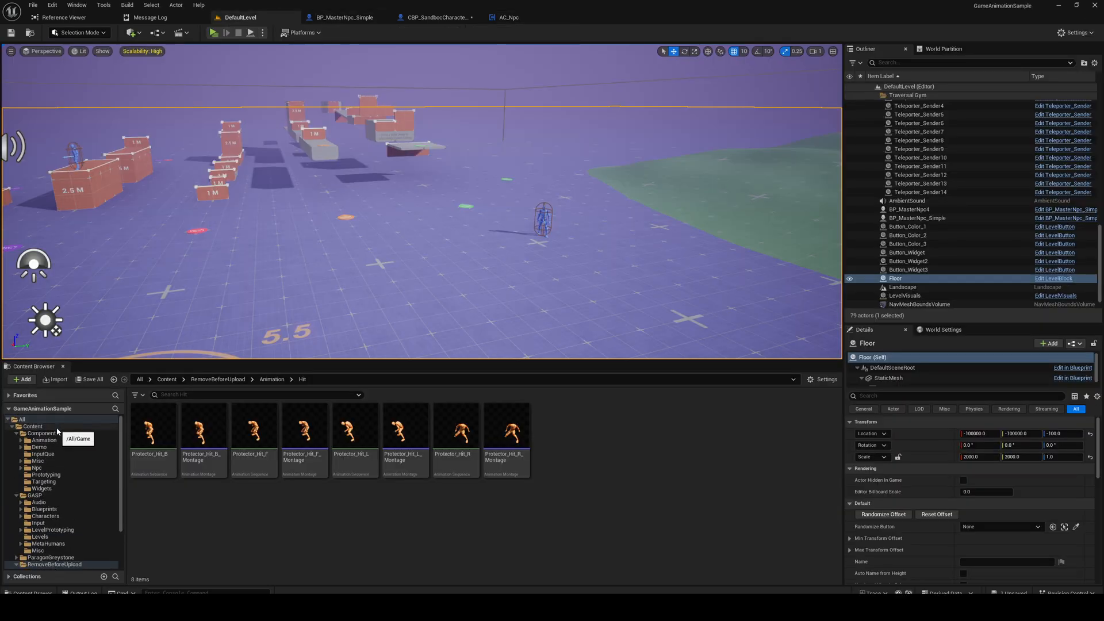
type("Comba")
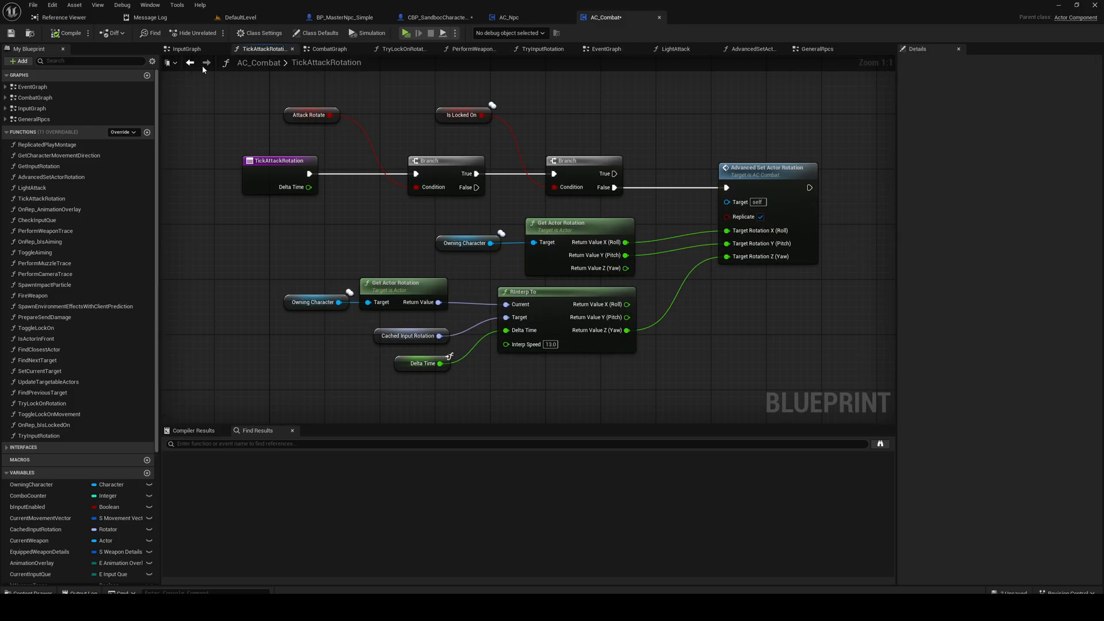
left_click(402, 49)
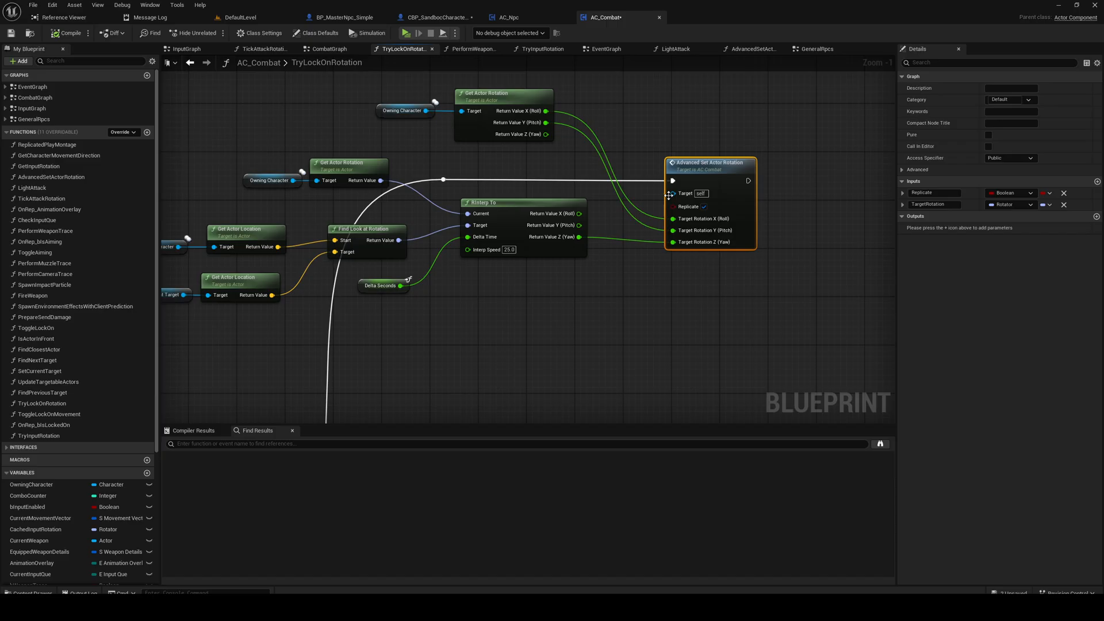
scroll("down", 3)
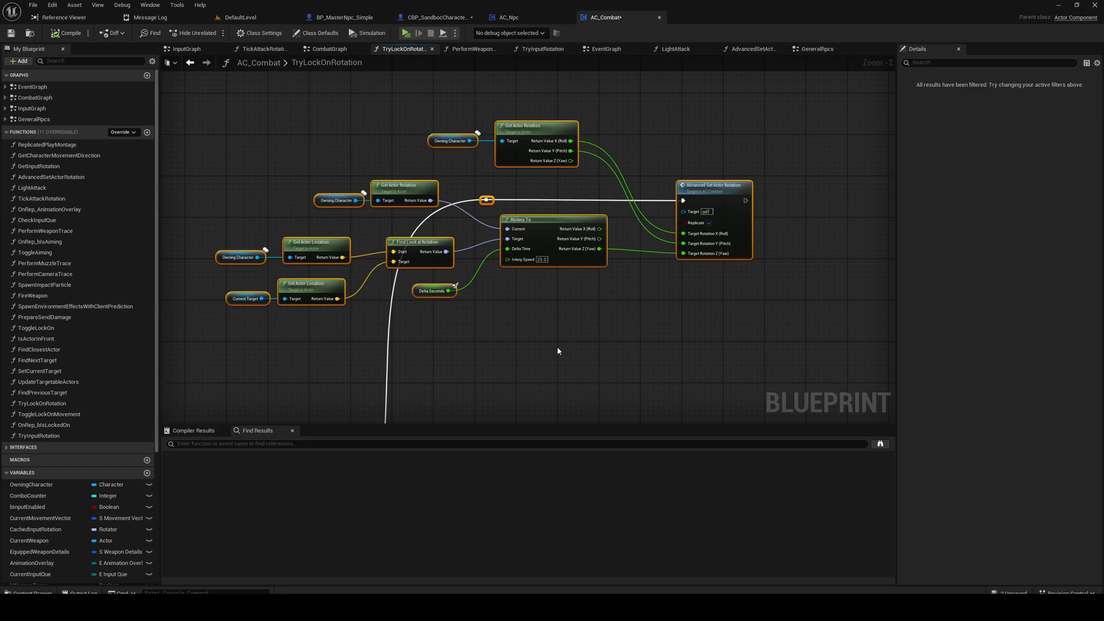
scroll("down", 3)
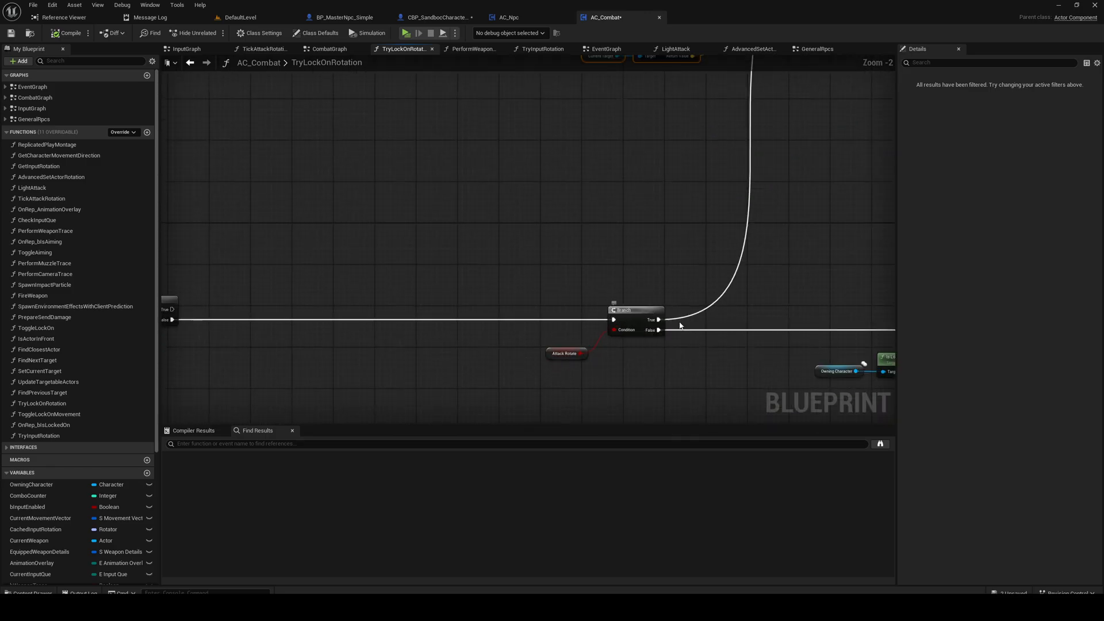
scroll("down", 3)
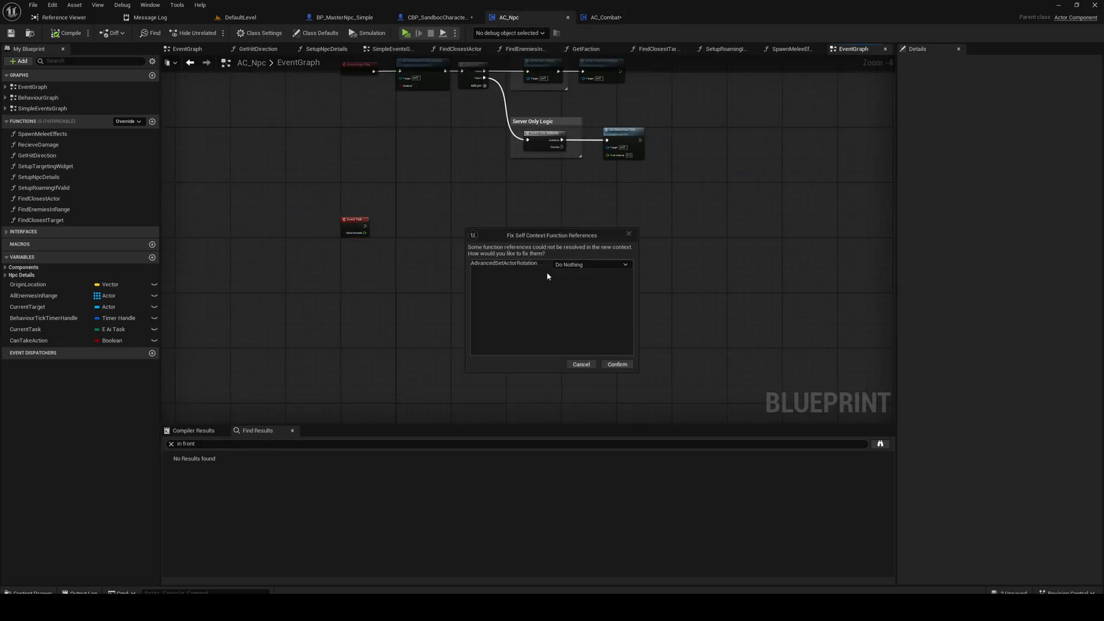
Resolve the AdvancedSetActorRotation reference and swap the Owning Character nodes for Get Owner.
left_click(616, 364)
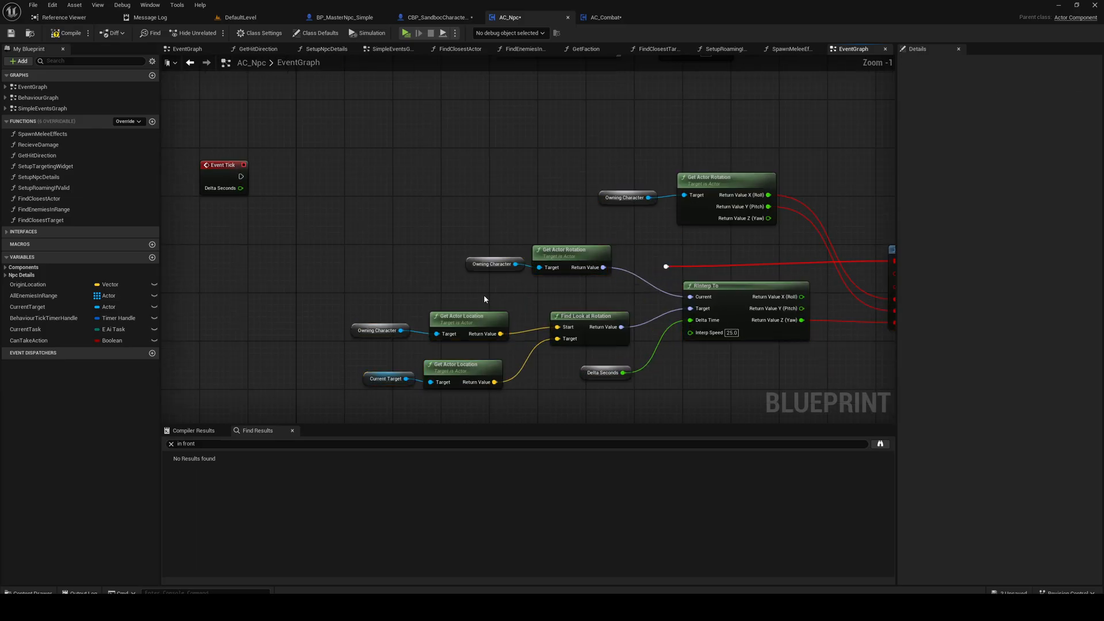
right_click(484, 299)
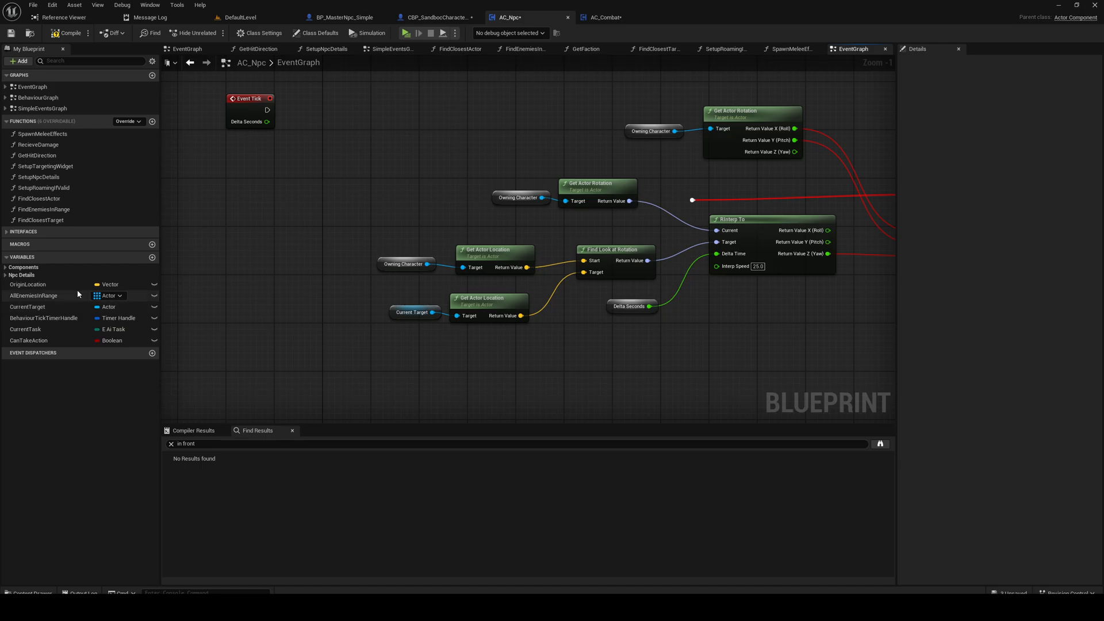
left_click(488, 297)
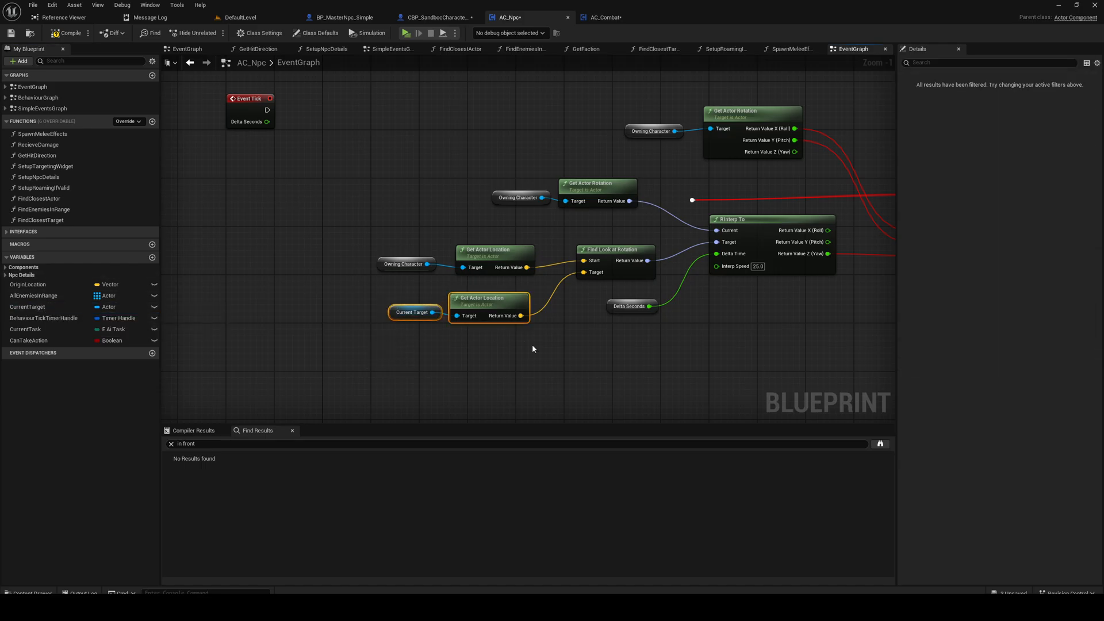
left_click_drag(488, 312, 476, 303)
type("get owni")
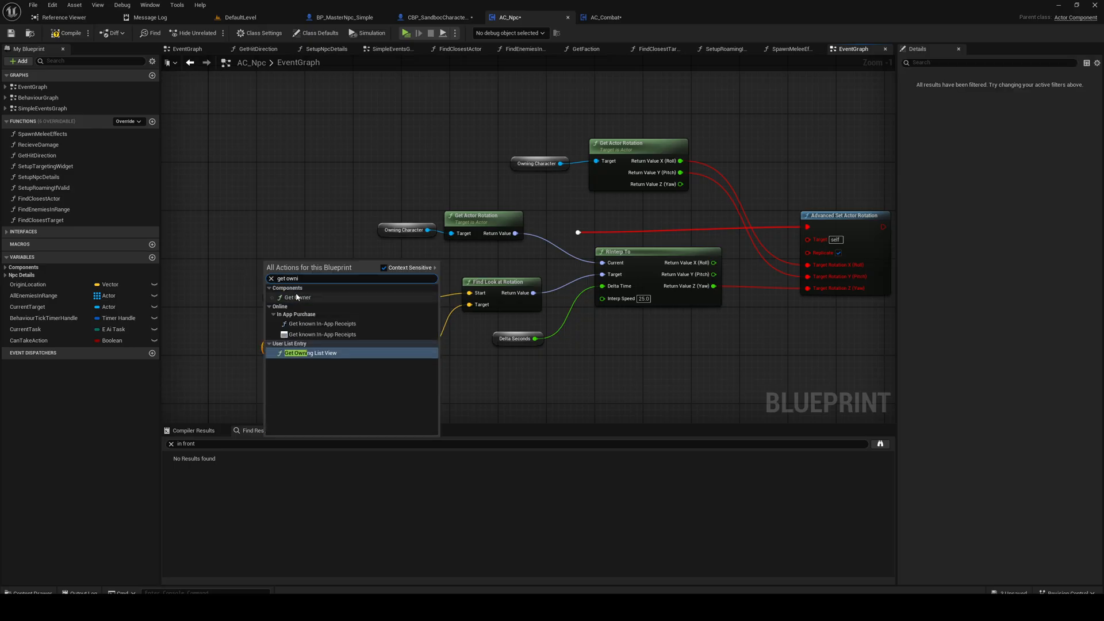
left_click(298, 297)
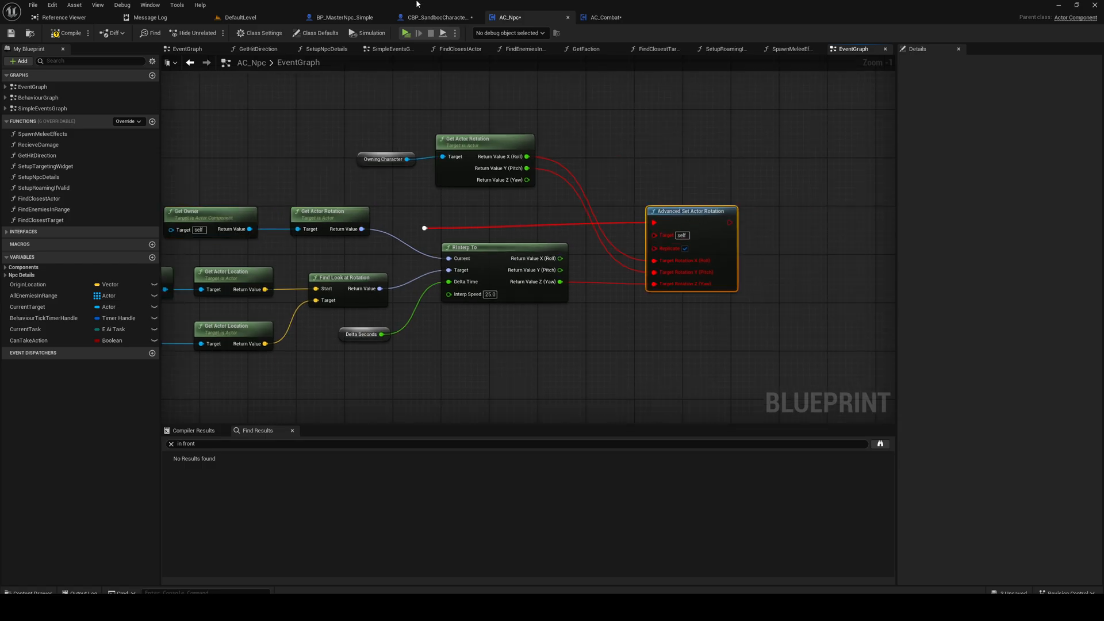
left_click(604, 17)
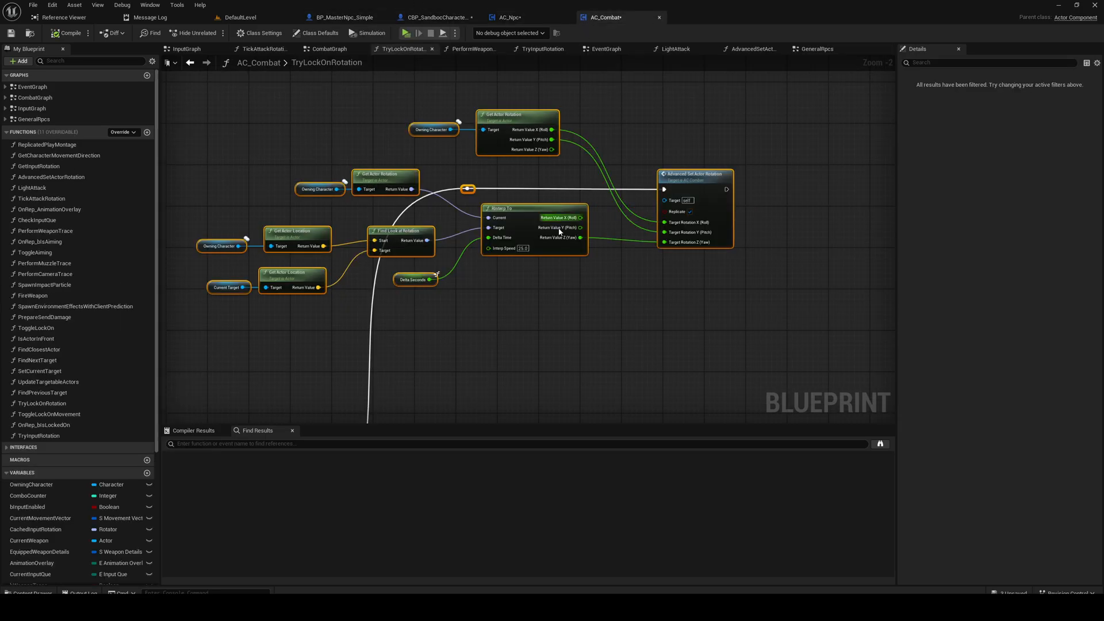
Check AC_Combat's server rotation RPC, then use Set Actor Rotation on Get Owner in AC_Npc.
left_click(816, 48)
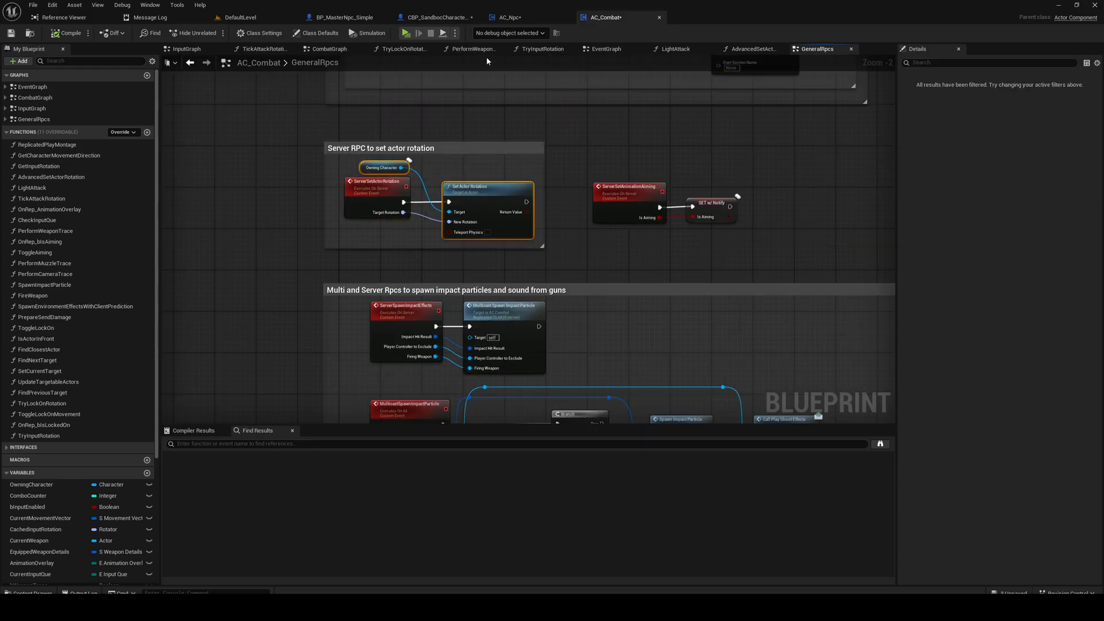
left_click(507, 16)
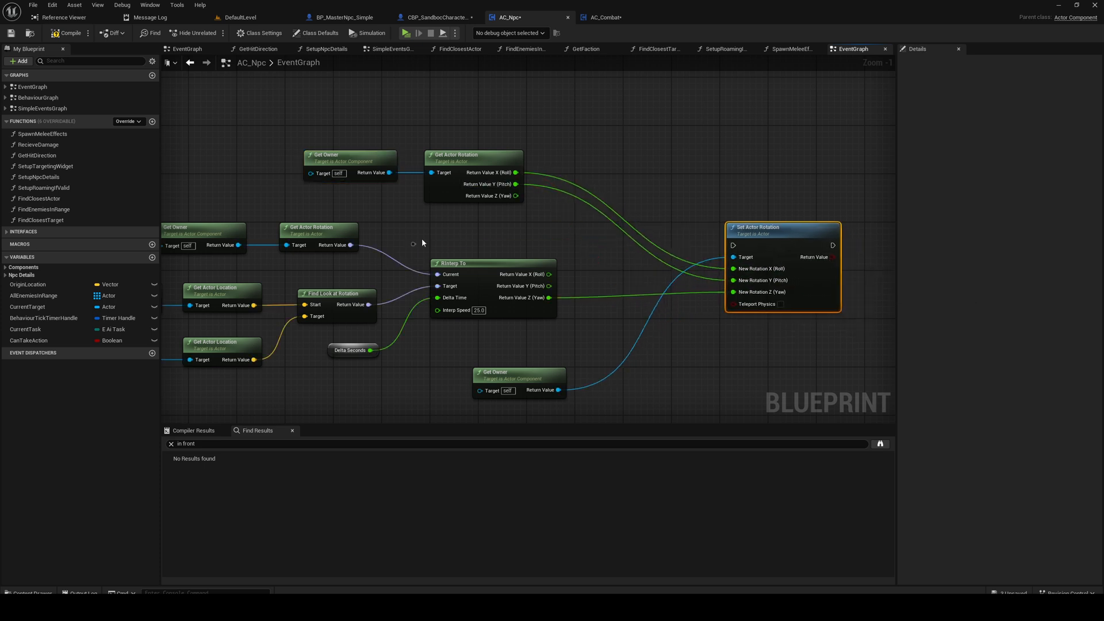
scroll("down", 3)
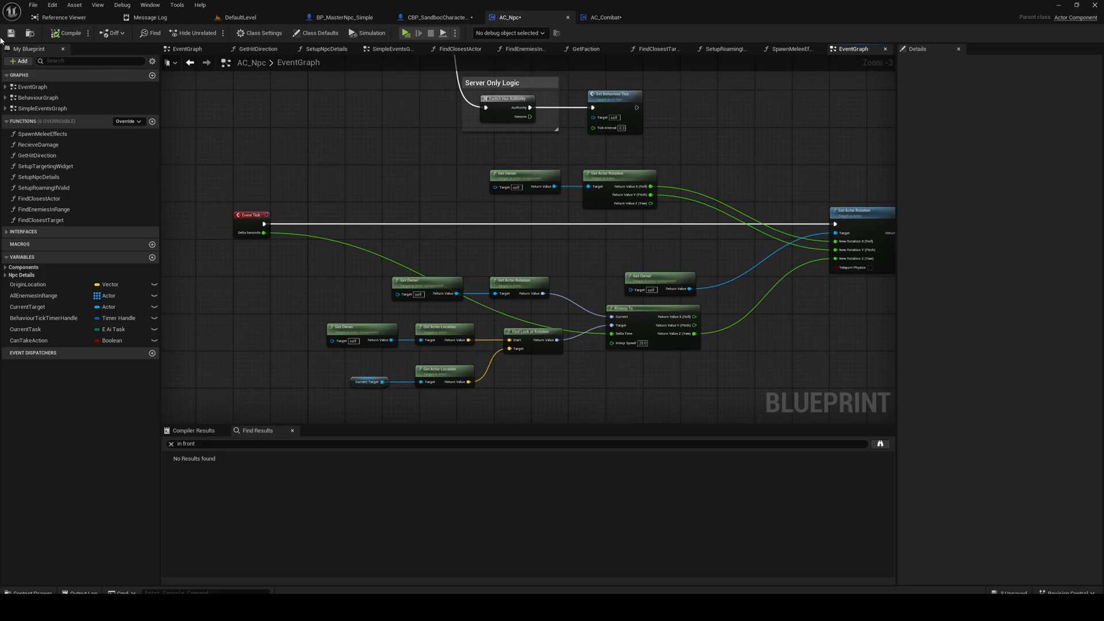
Add a Branch on Can Take Action and wire its False output to Set Actor Rotation.
left_click(29, 341)
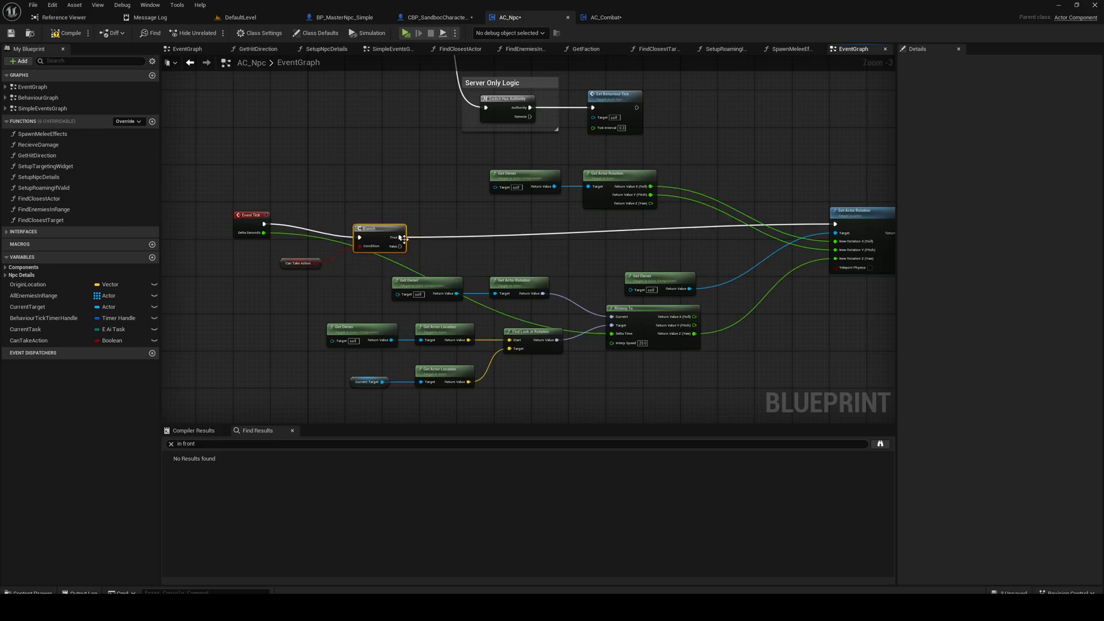
left_click(313, 203)
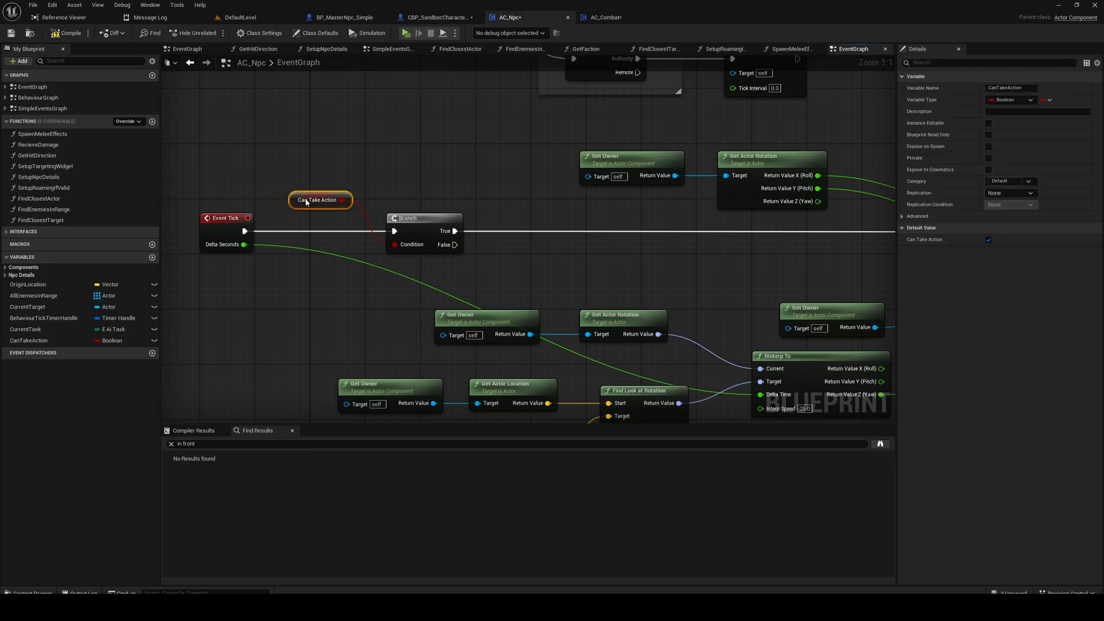
left_click(32, 6)
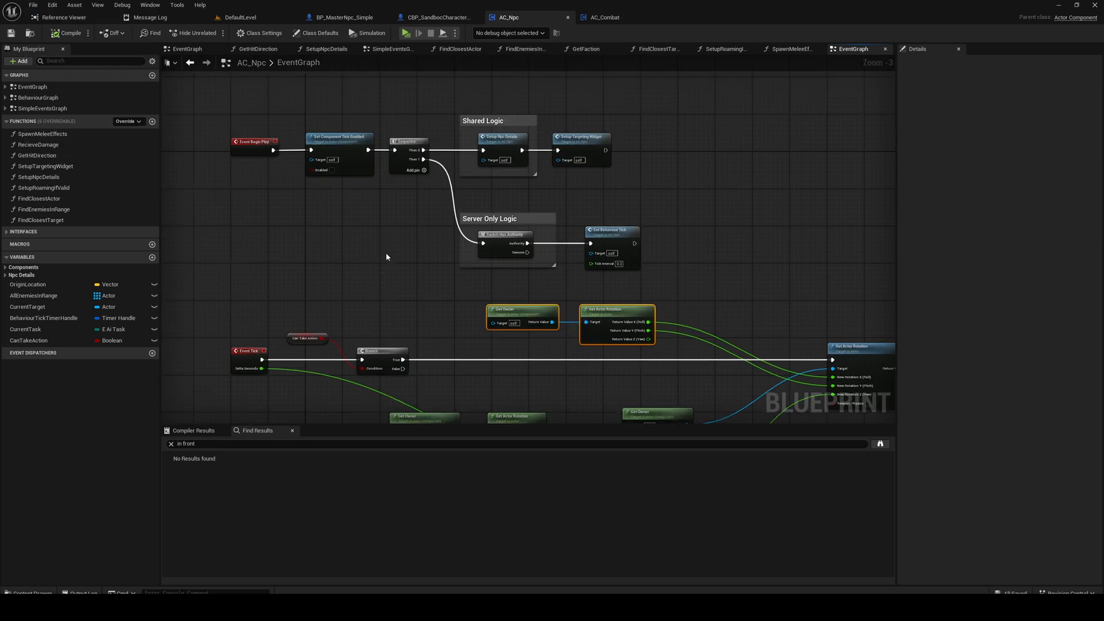
scroll("down", 3)
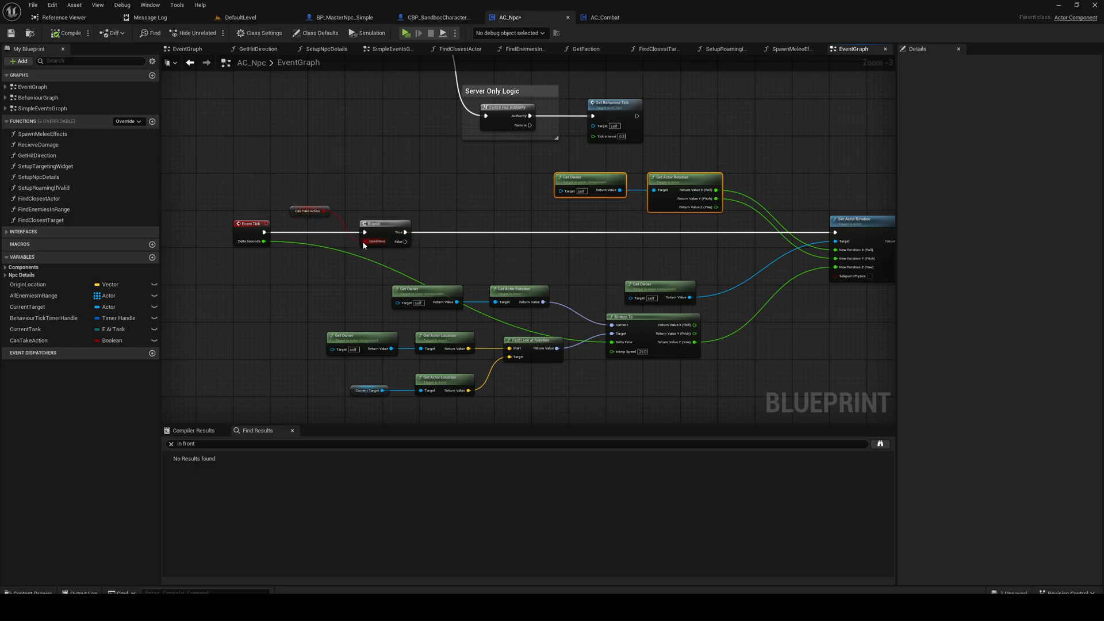
left_click(308, 211)
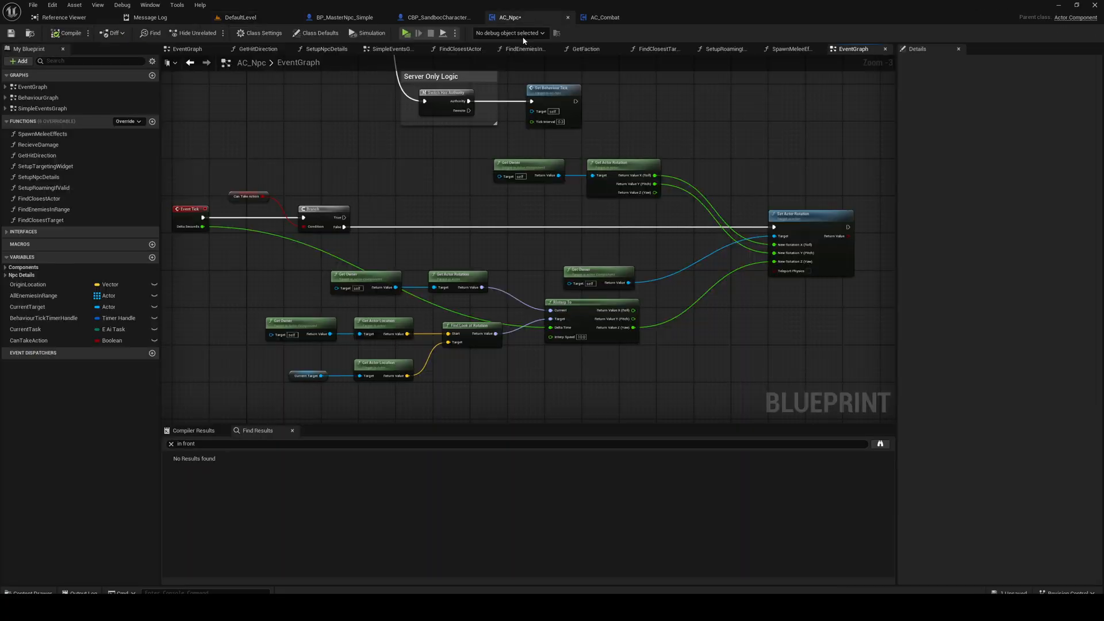
After a simulation, add bRotateToTarget, rename CanTakeAction to bCanTakeAction, and branch on it.
left_click_drag(345, 226, 609, 264)
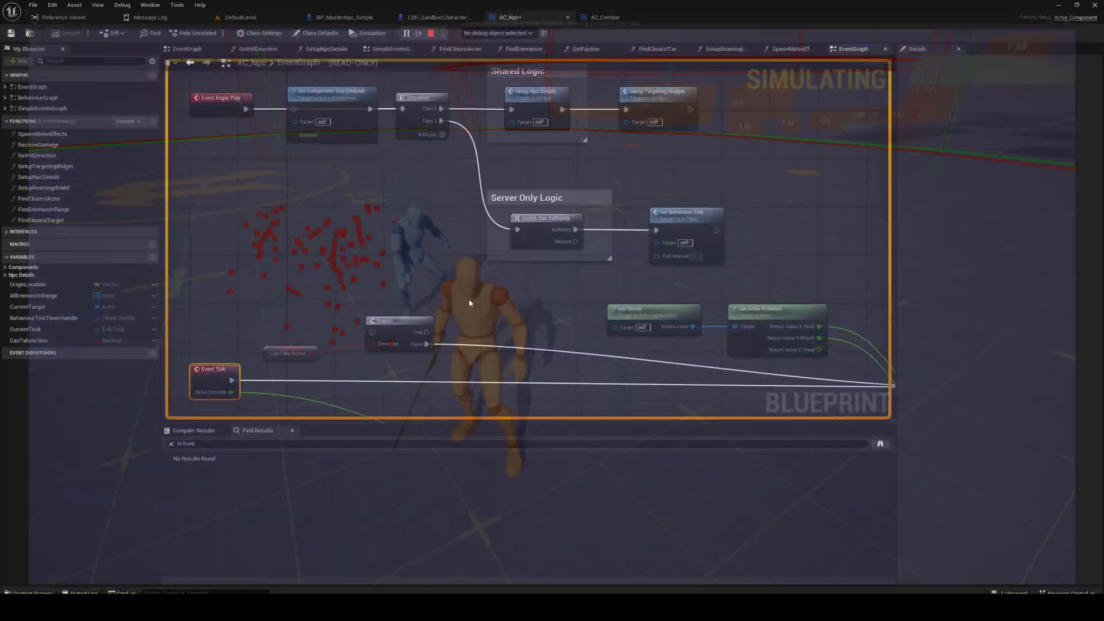
left_click(425, 33)
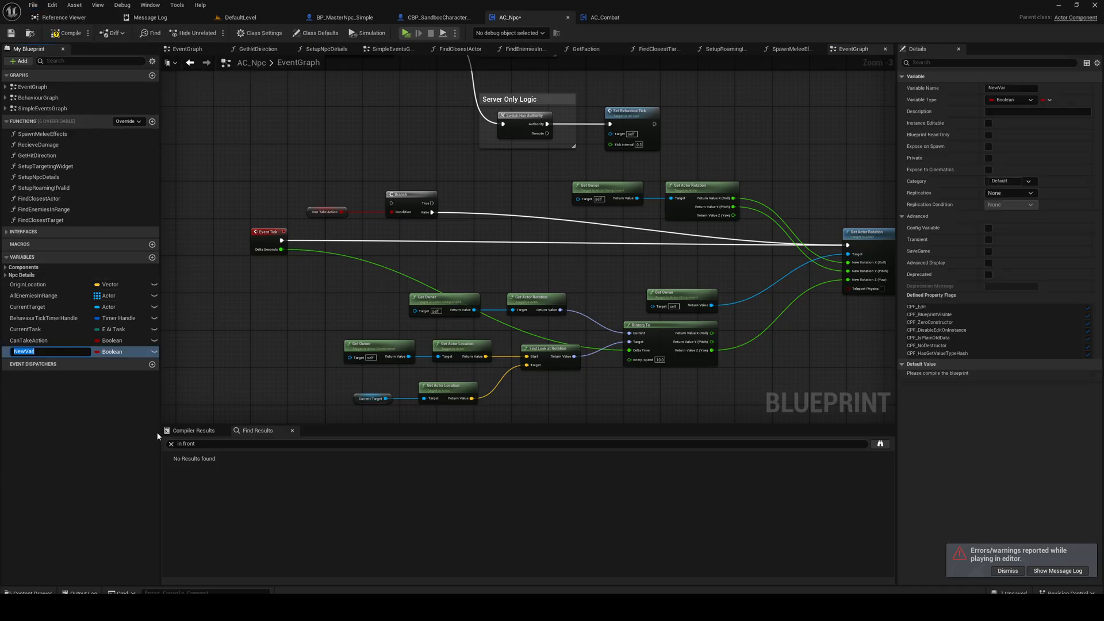
type("bc")
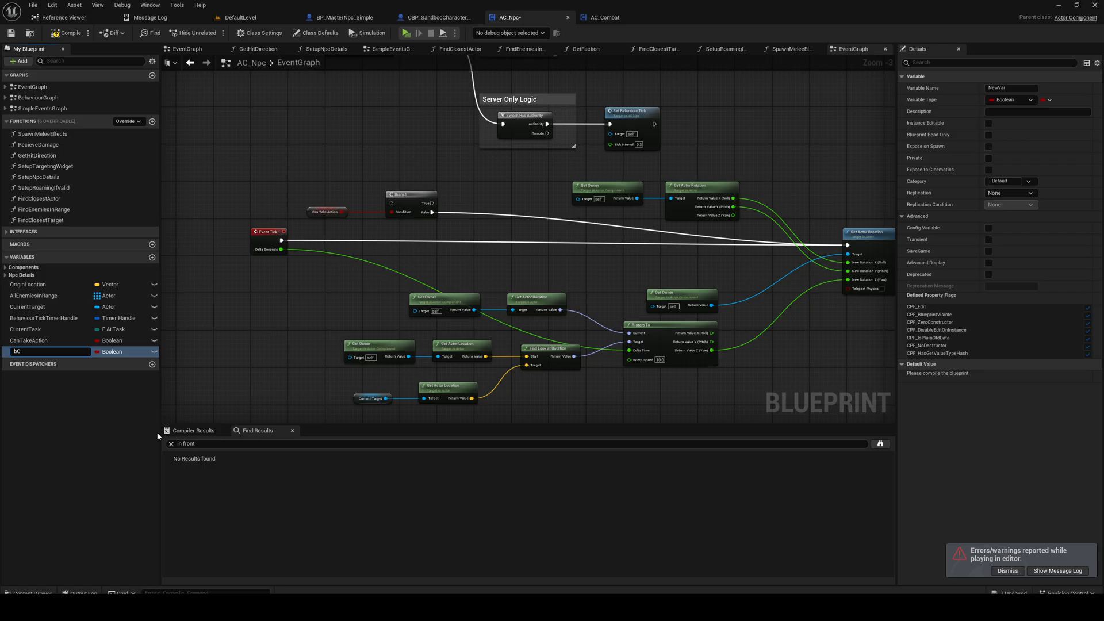
type("RotateToTarget")
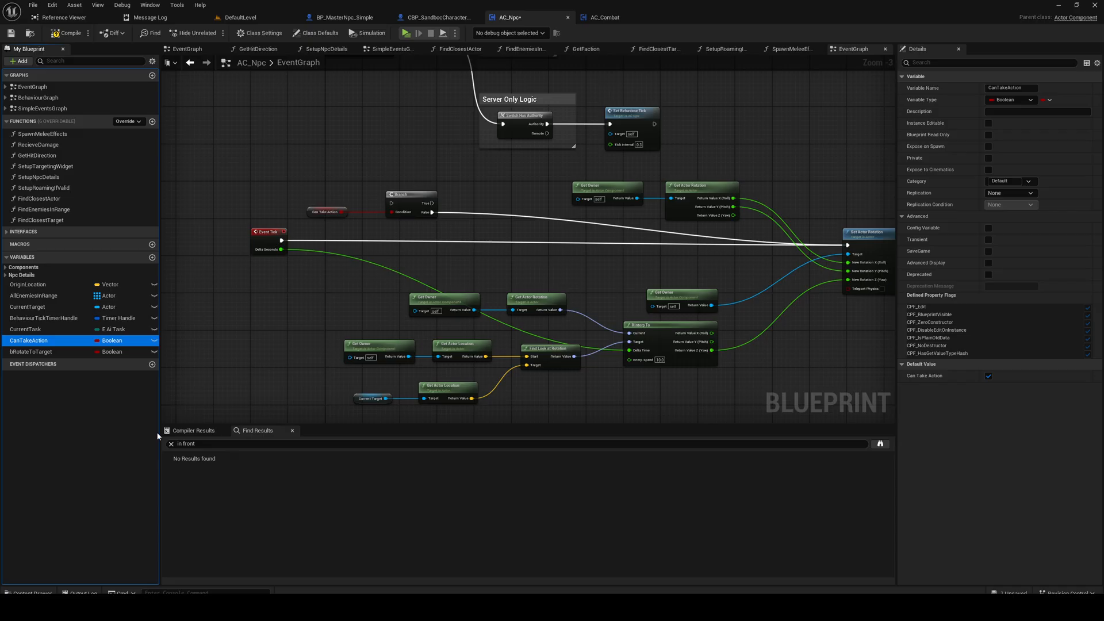
type("bCanTakeAction")
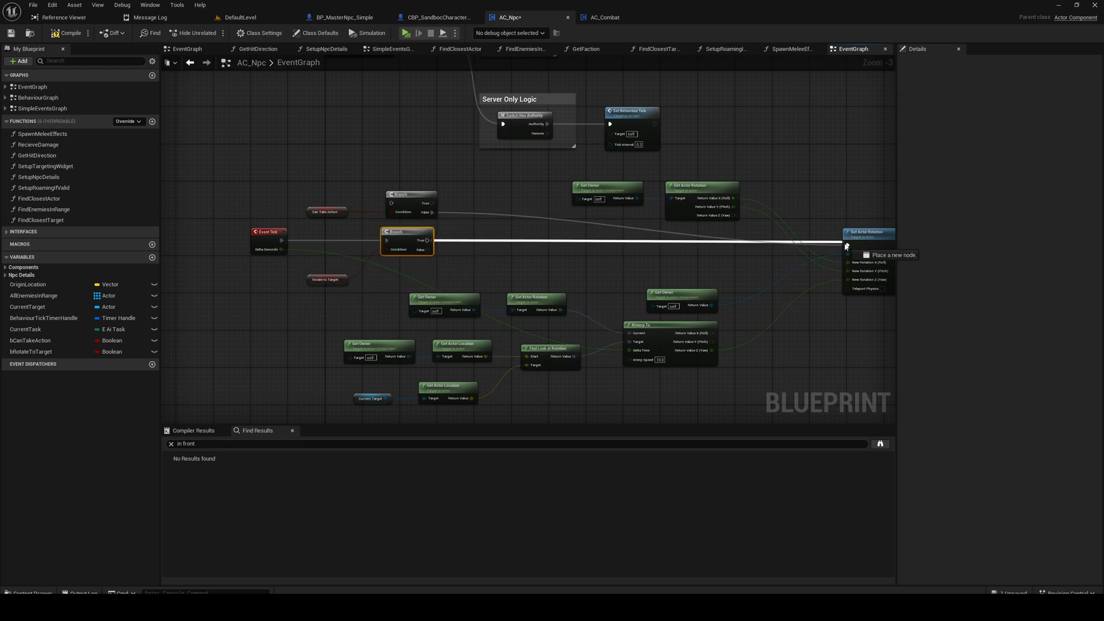
scroll("down", 3)
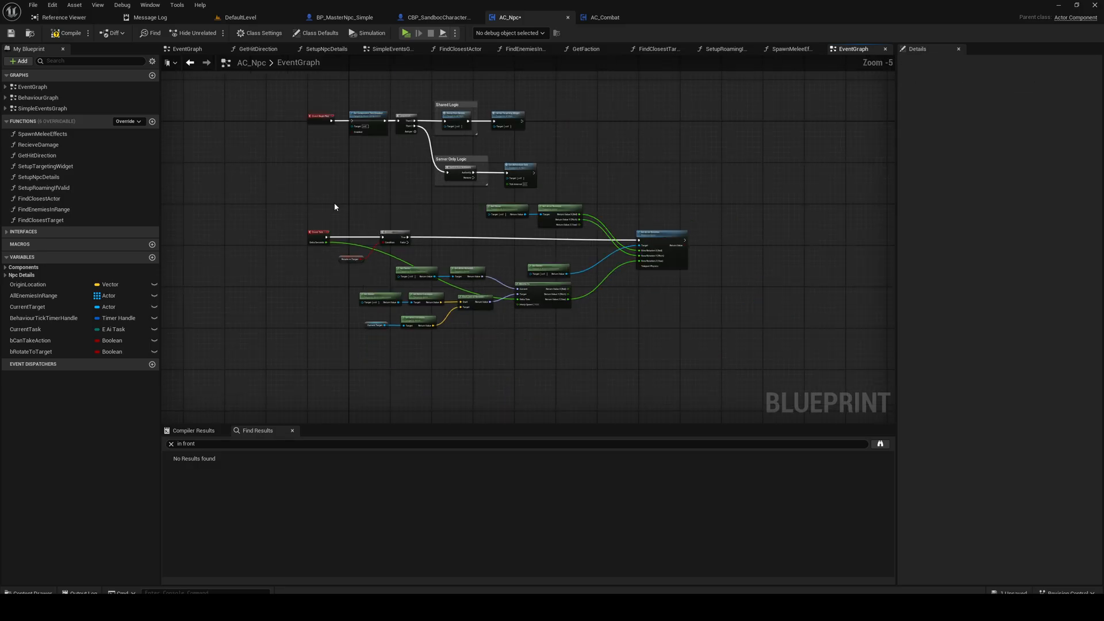
right_click(435, 228)
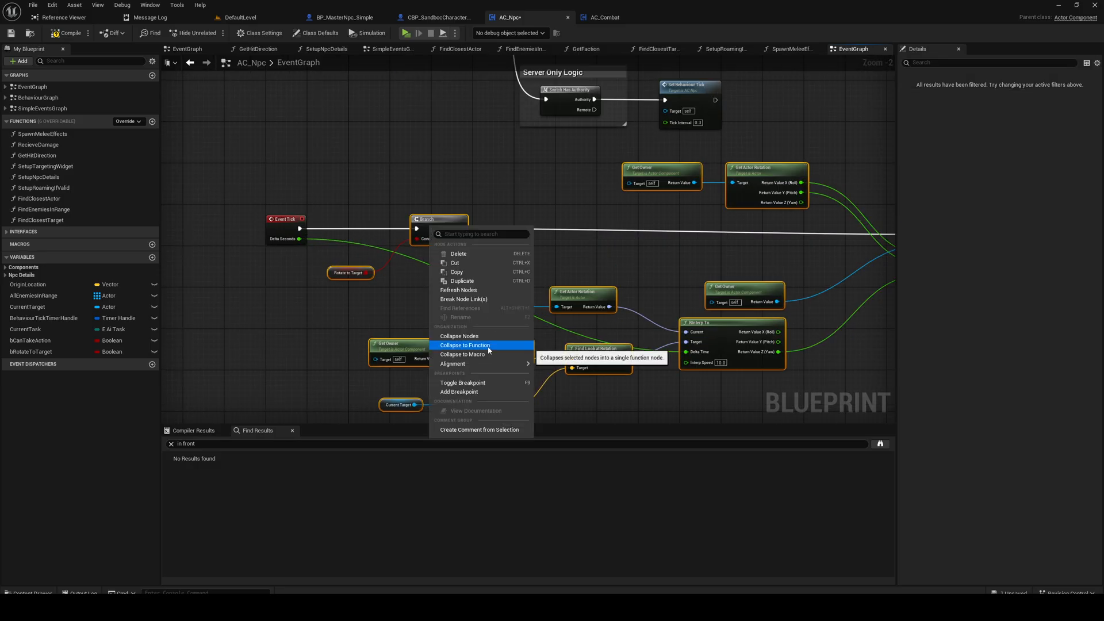
Collapse the selected rotation nodes into a RotateToTarget function and open its graph.
left_click(464, 345)
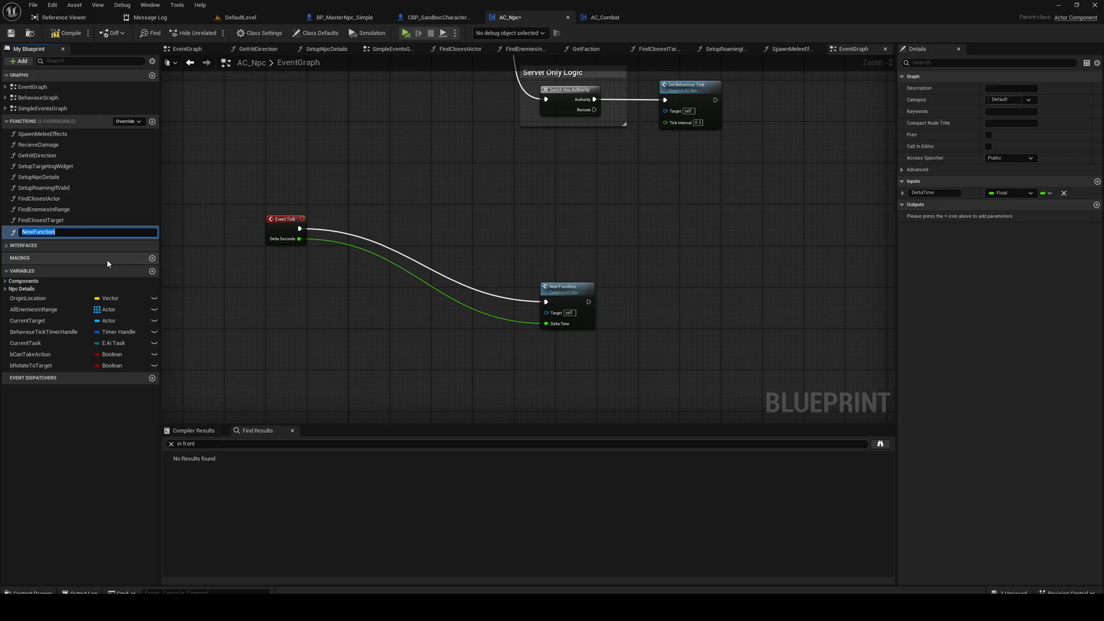
type("RotateToTarget")
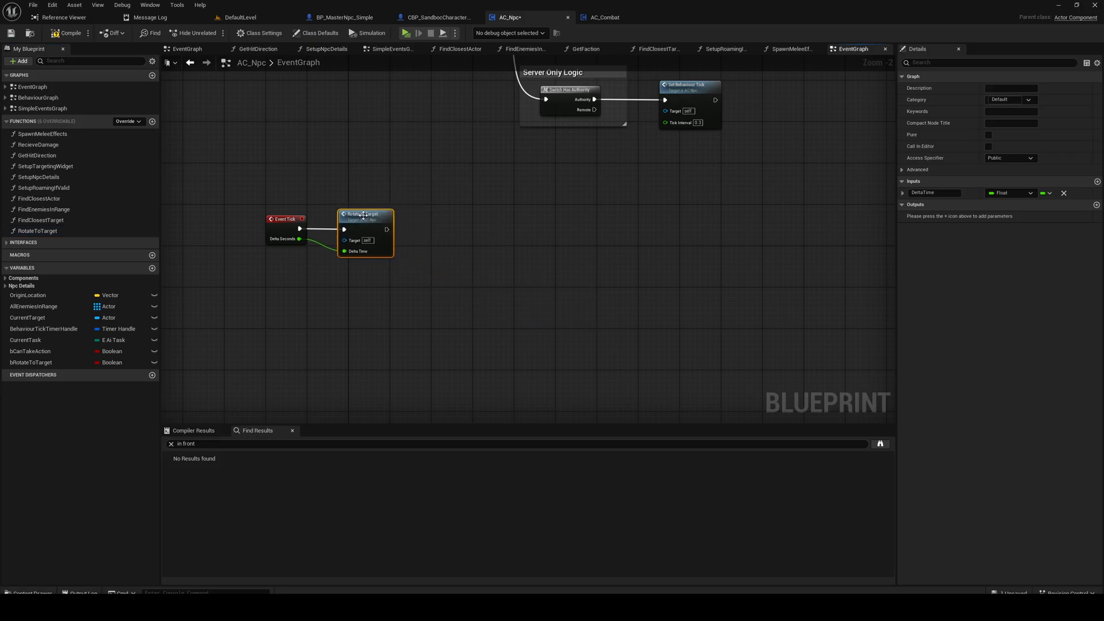
double_click(364, 215)
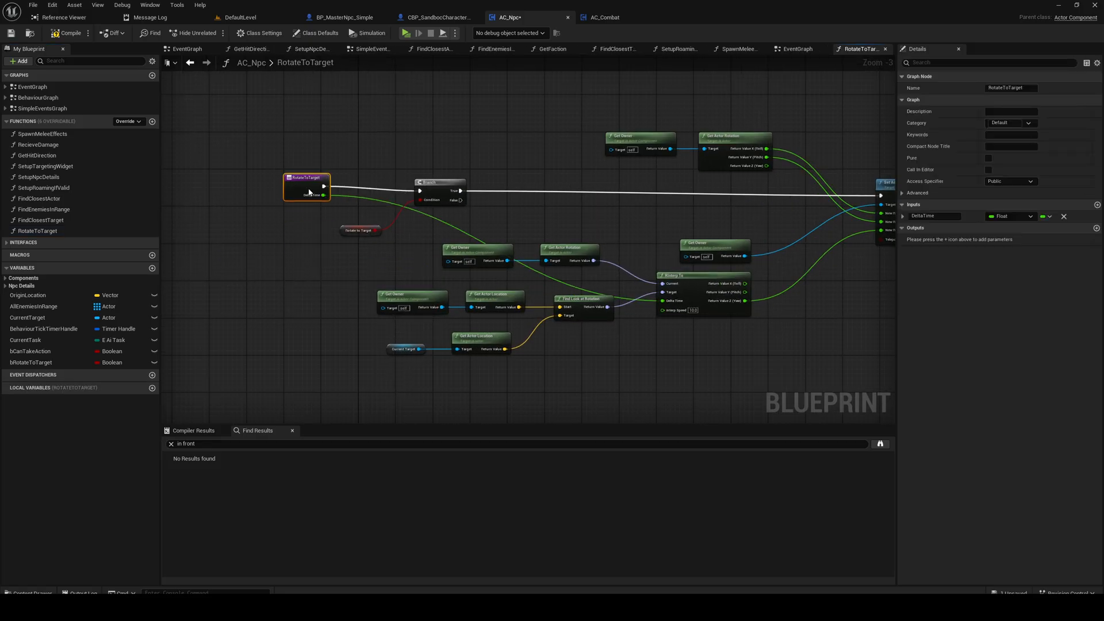
Connect a Delta Time getter to RInterp To's Delta Time pin inside RotateToTarget.
type("delt")
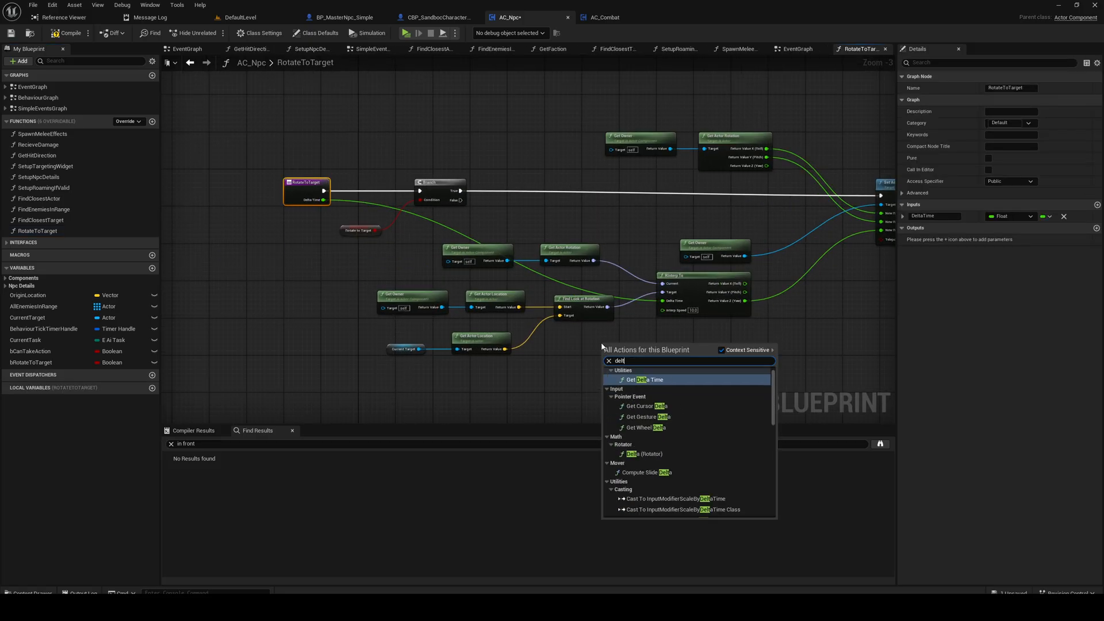
left_click(646, 380)
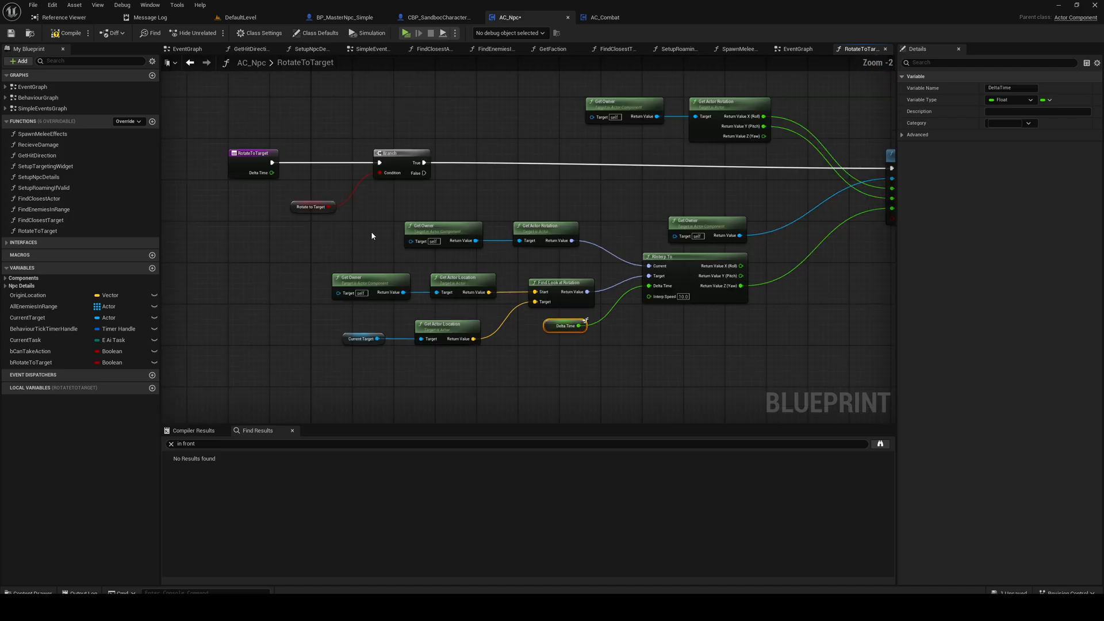
mouse_move(519, 251)
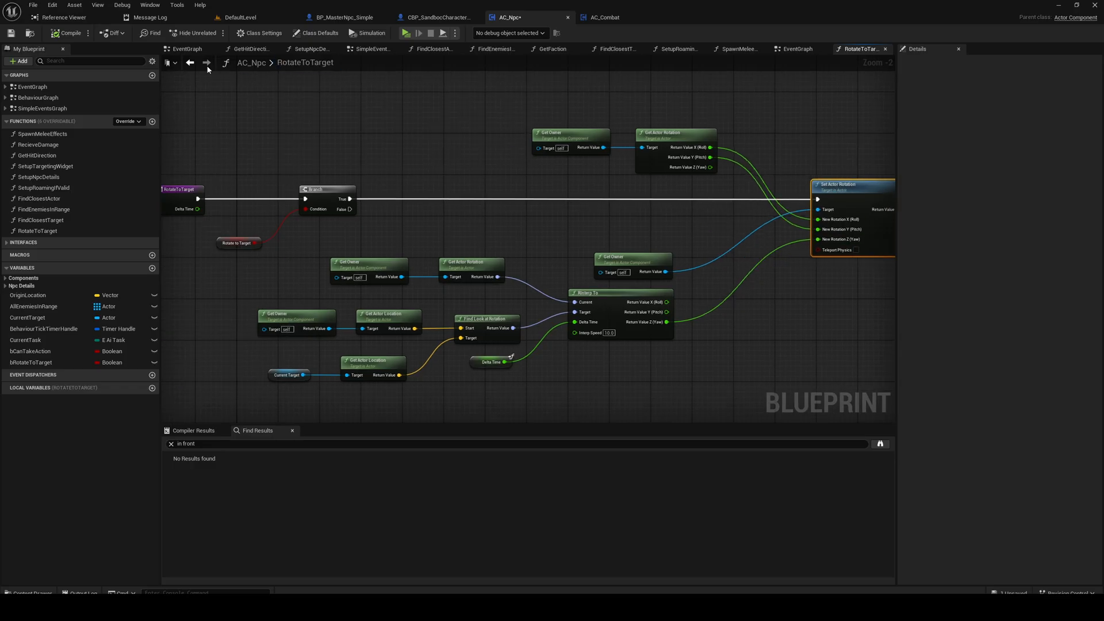
left_click(796, 49)
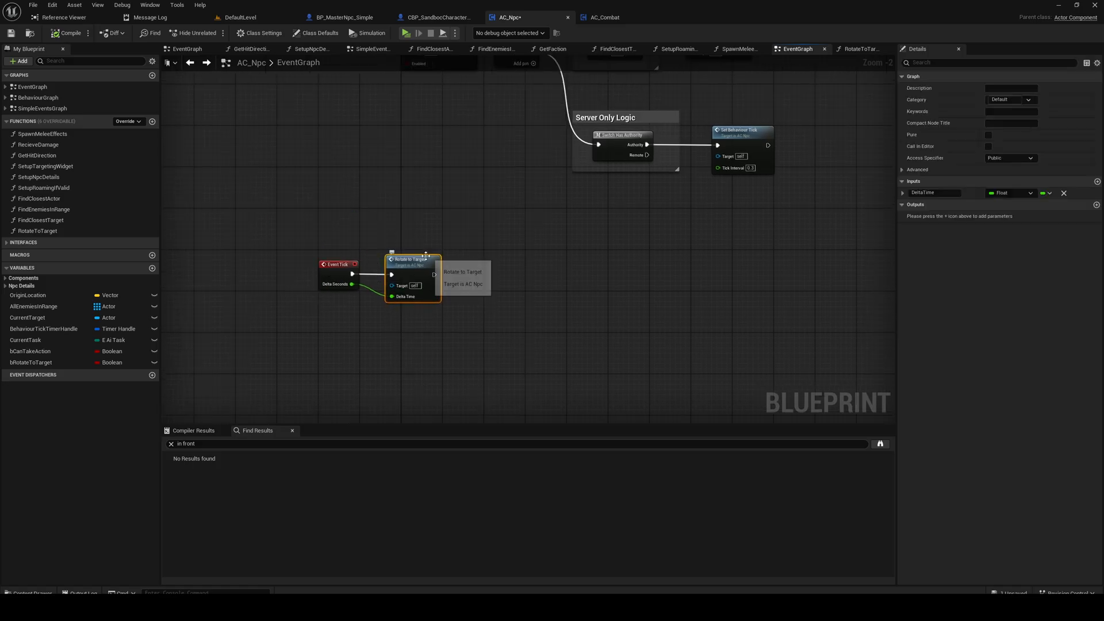
Set the Play net mode to Play As Client, then reopen AC_Npc's RotateToTarget graph.
left_click(242, 16)
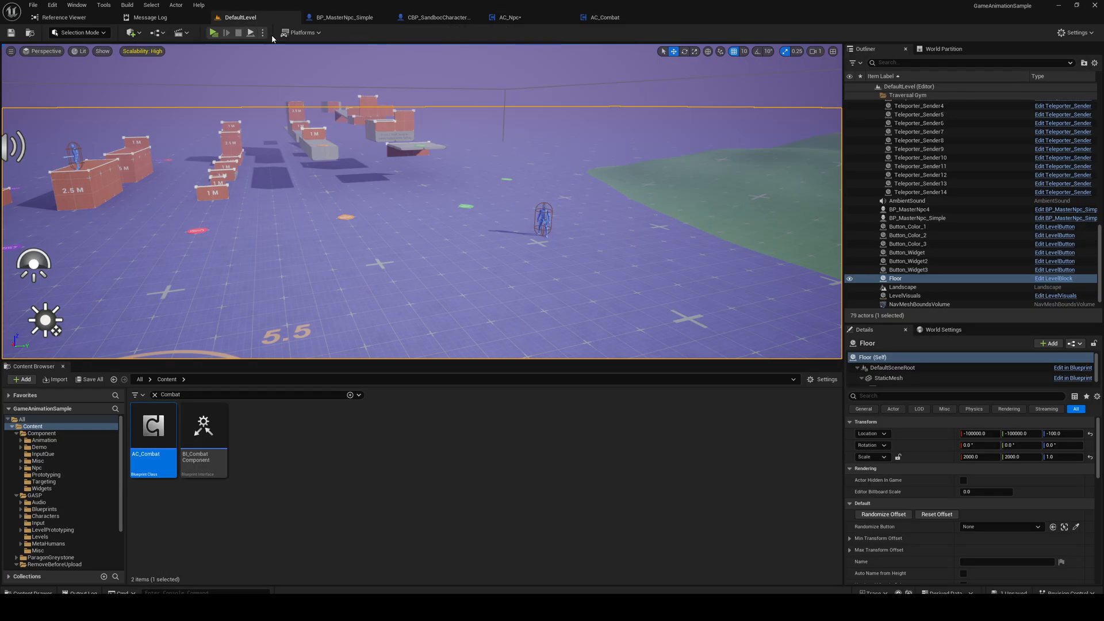
left_click(263, 32)
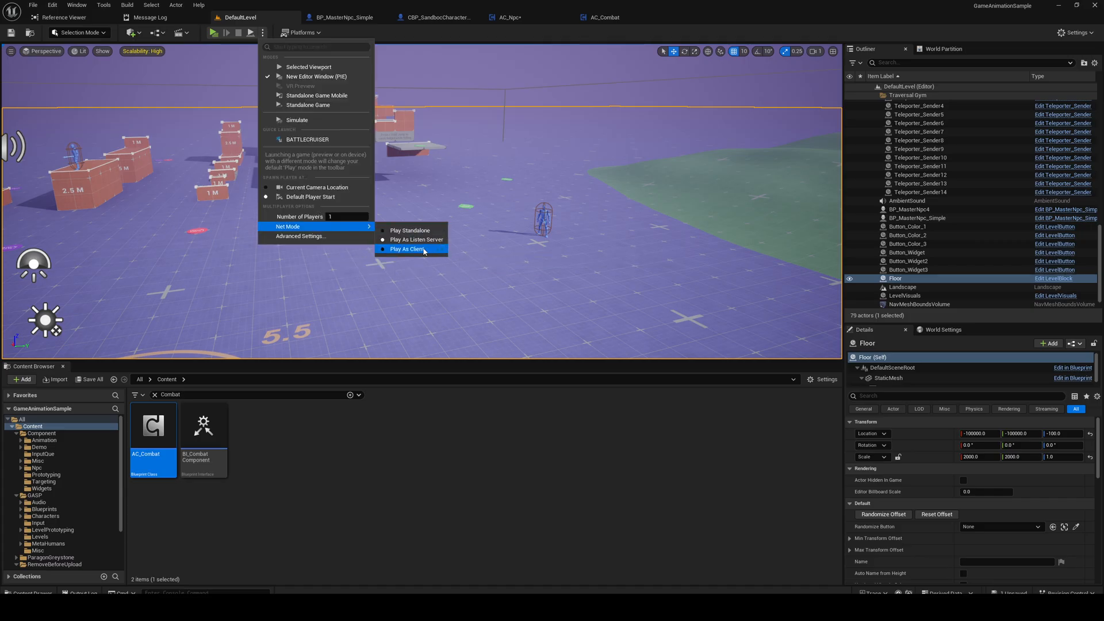
left_click(405, 248)
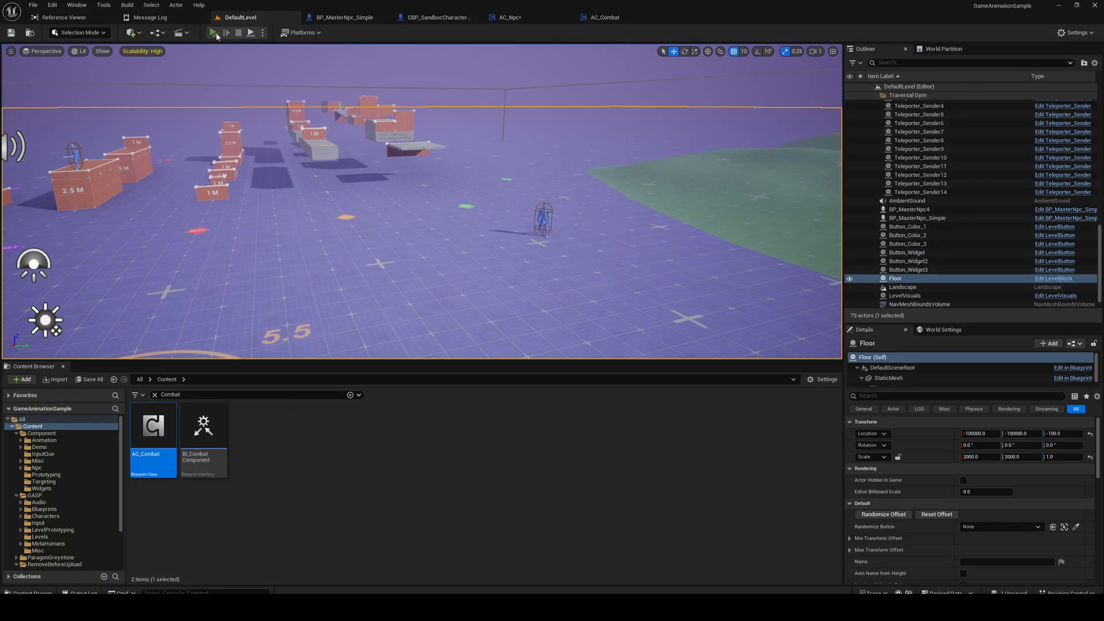
left_click(216, 32)
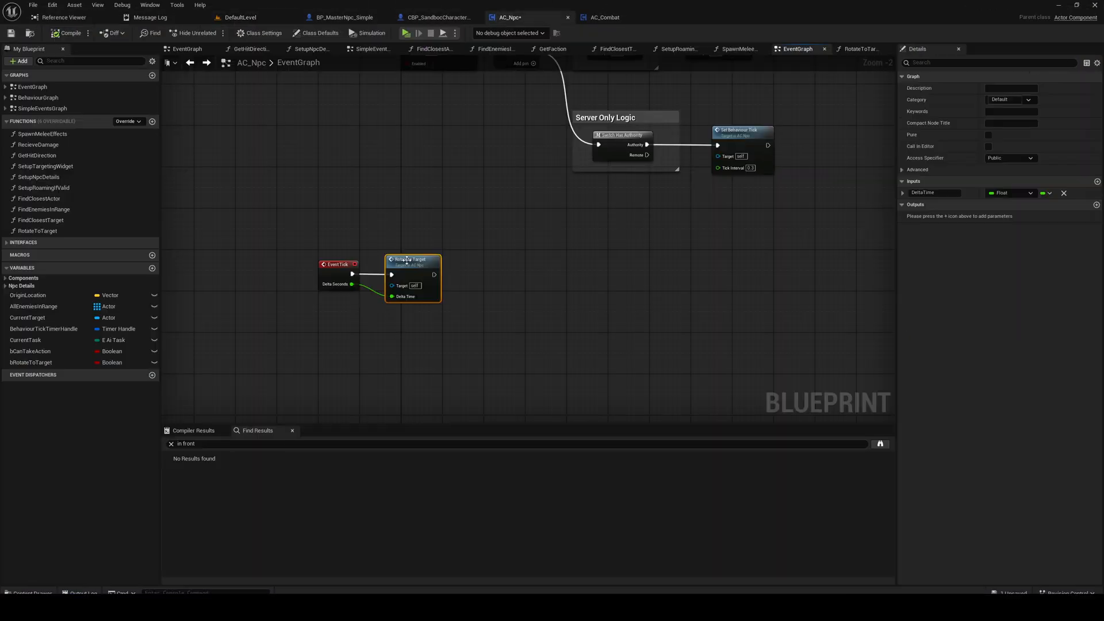
left_click(859, 49)
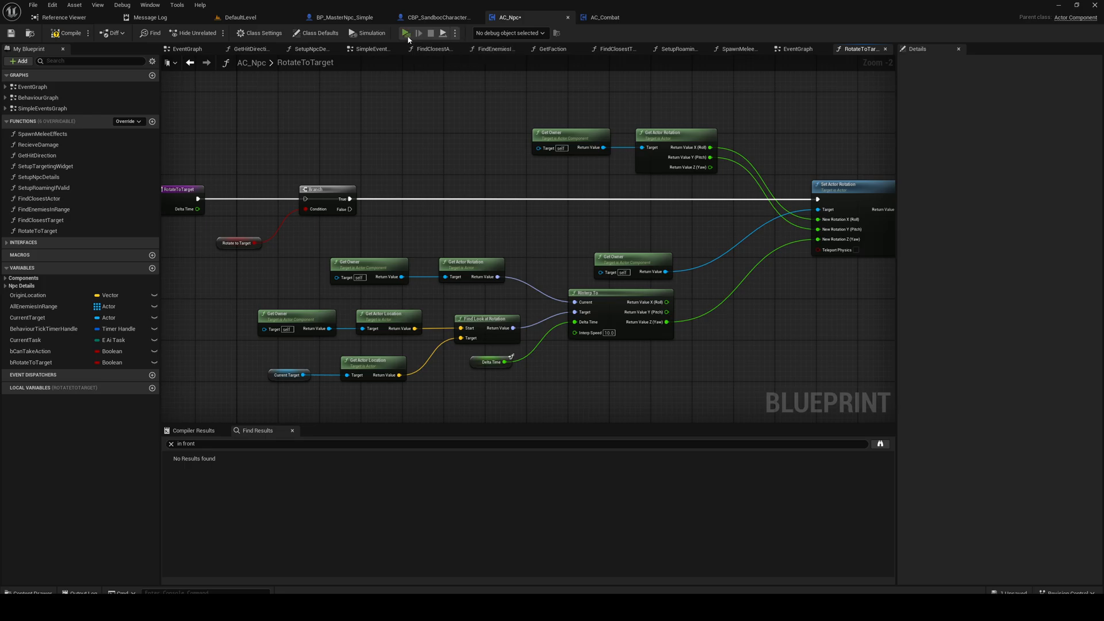
Play-test to reproduce the None CurrentTarget errors, then add a CurrentTarget validity check.
left_click(403, 33)
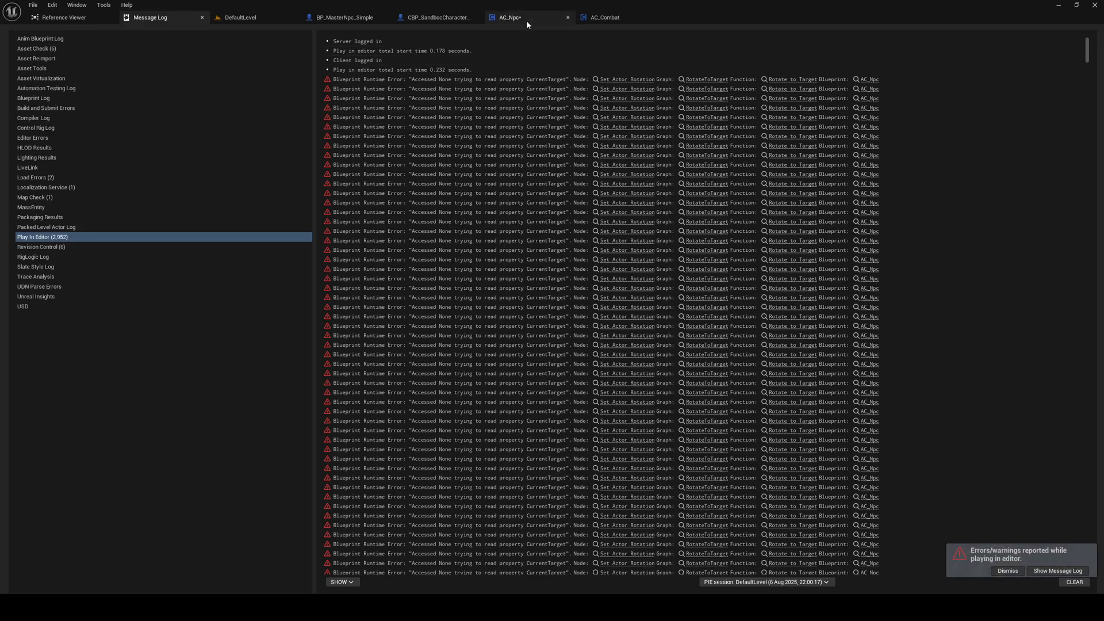
left_click(524, 16)
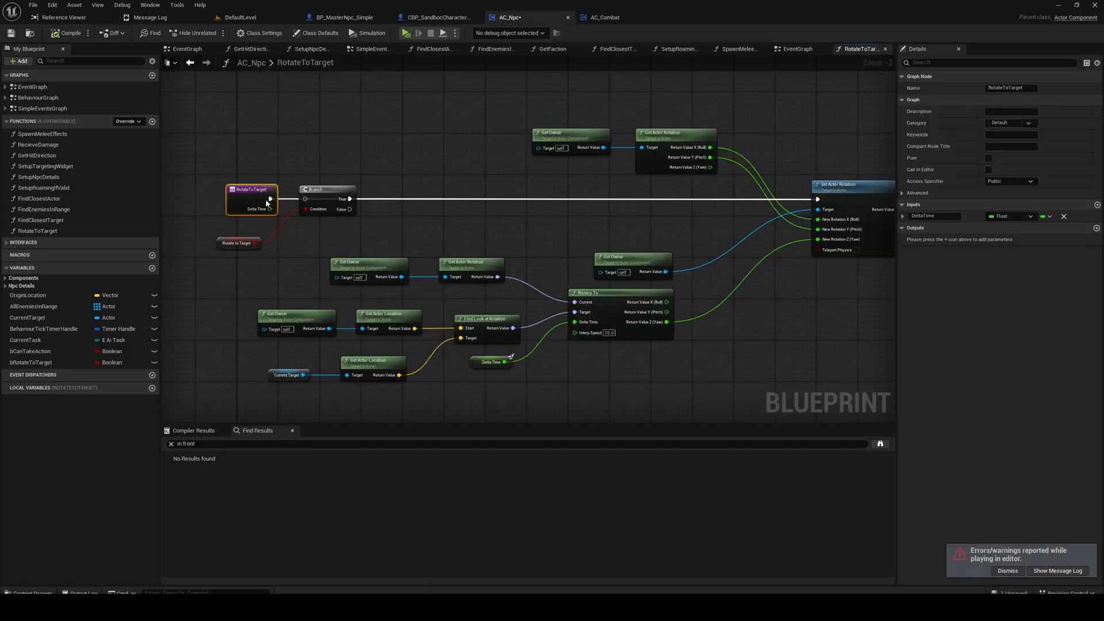
left_click_drag(251, 199, 179, 200)
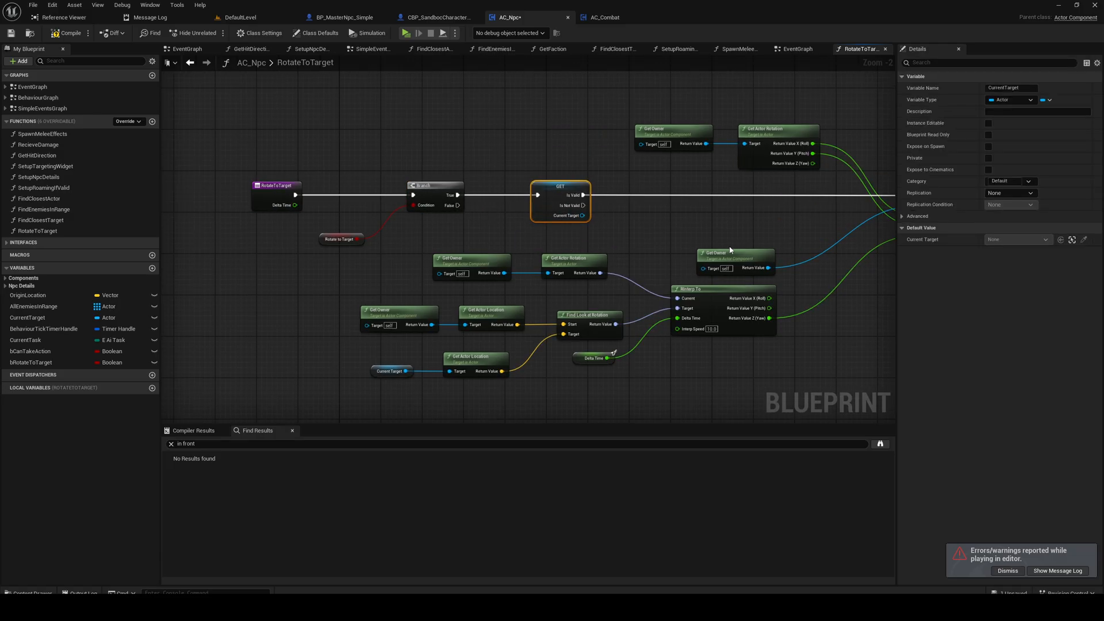
mouse_move(354, 104)
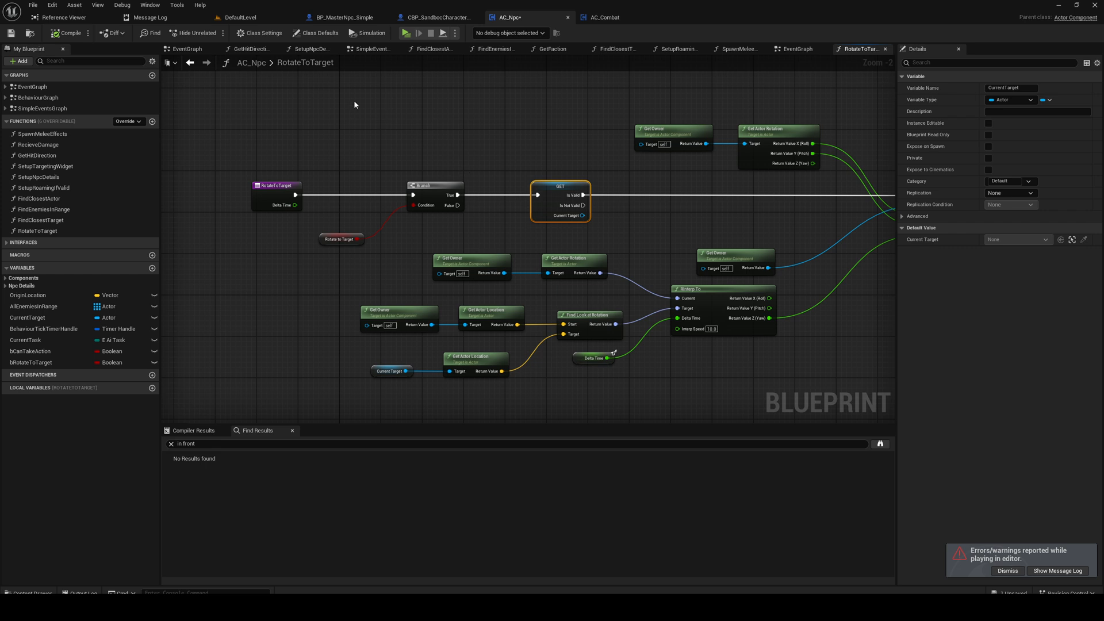
Compile the AC_Npc blueprint from its event graph and create a new function.
left_click(796, 48)
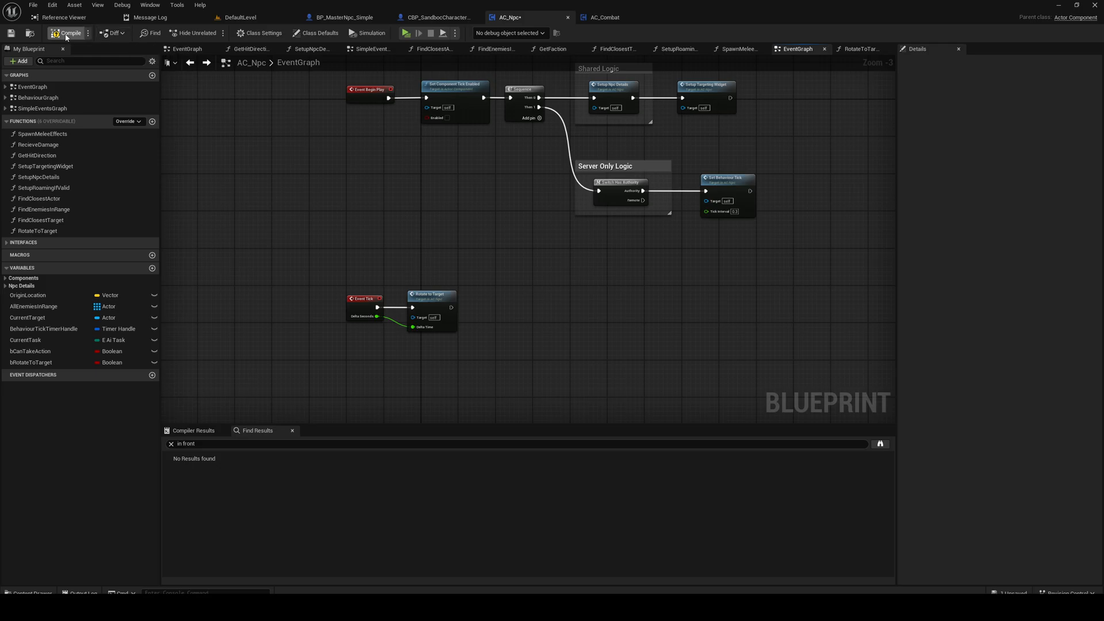
left_click(33, 5)
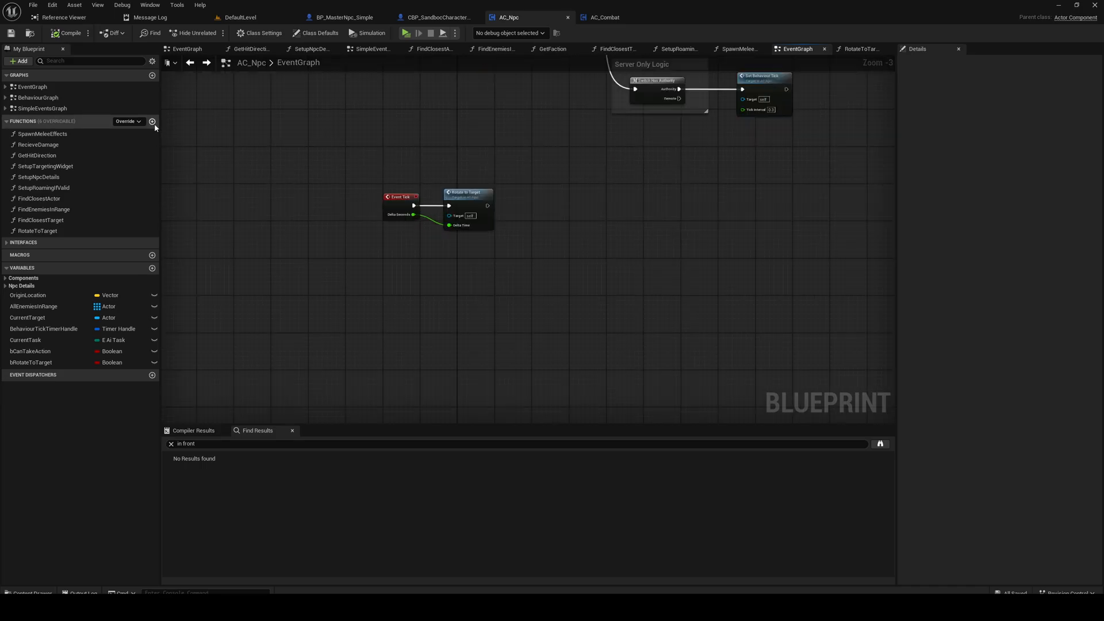
left_click(151, 122)
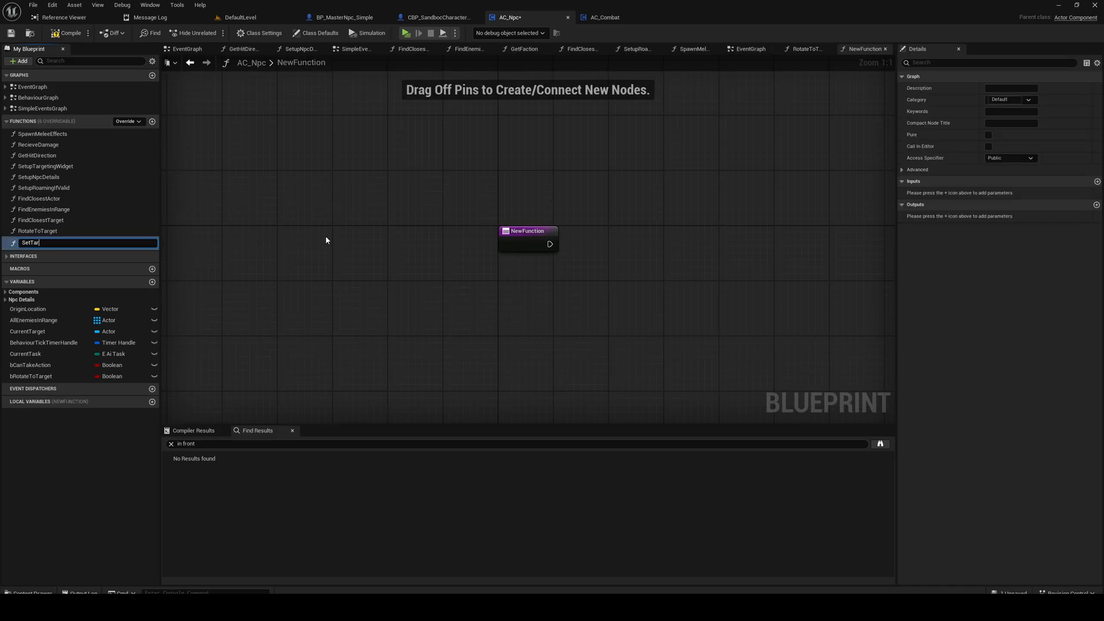
Create the SetTargetRotation function in AC_Npc with a Boolean RotateToTarget input.
type("SetTargetRotation")
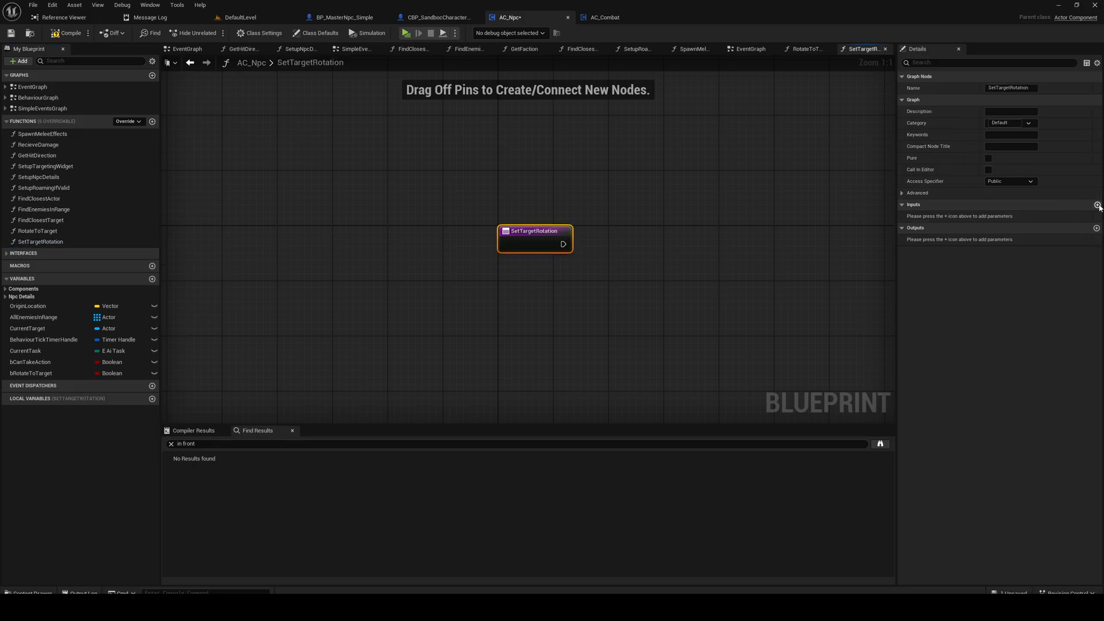
left_click(1095, 205)
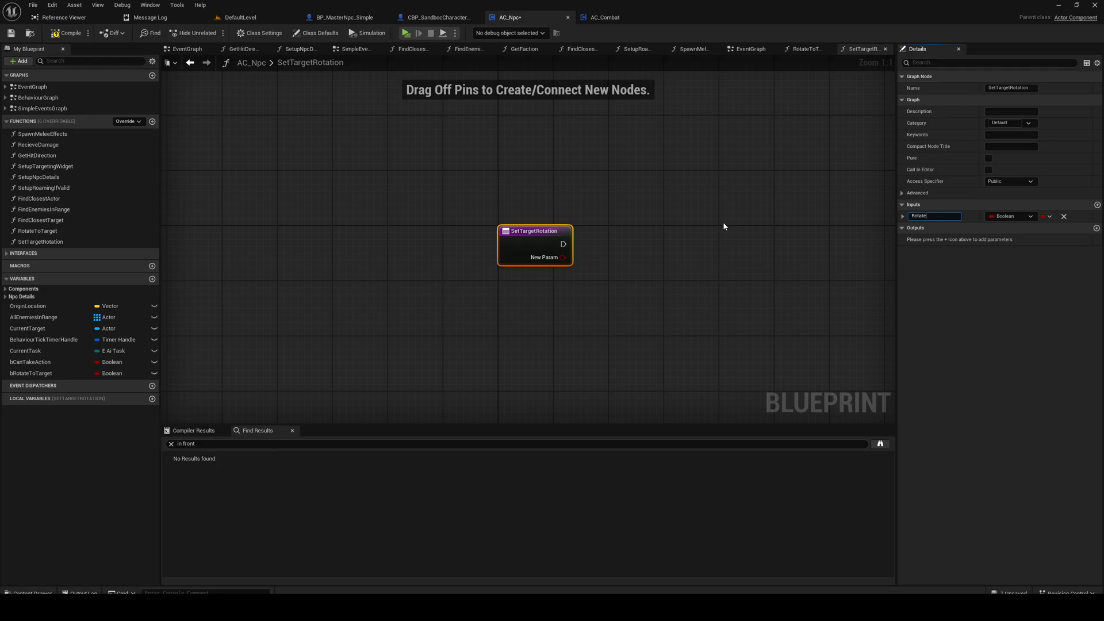
type("RotateToTarget")
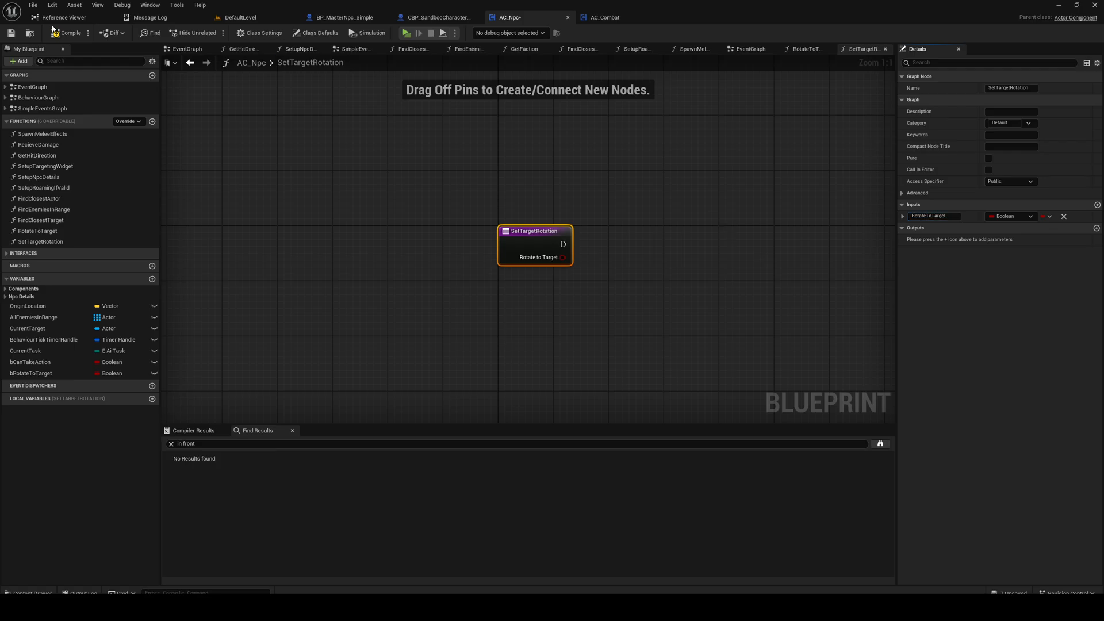
left_click_drag(535, 245, 426, 267)
type("set compon")
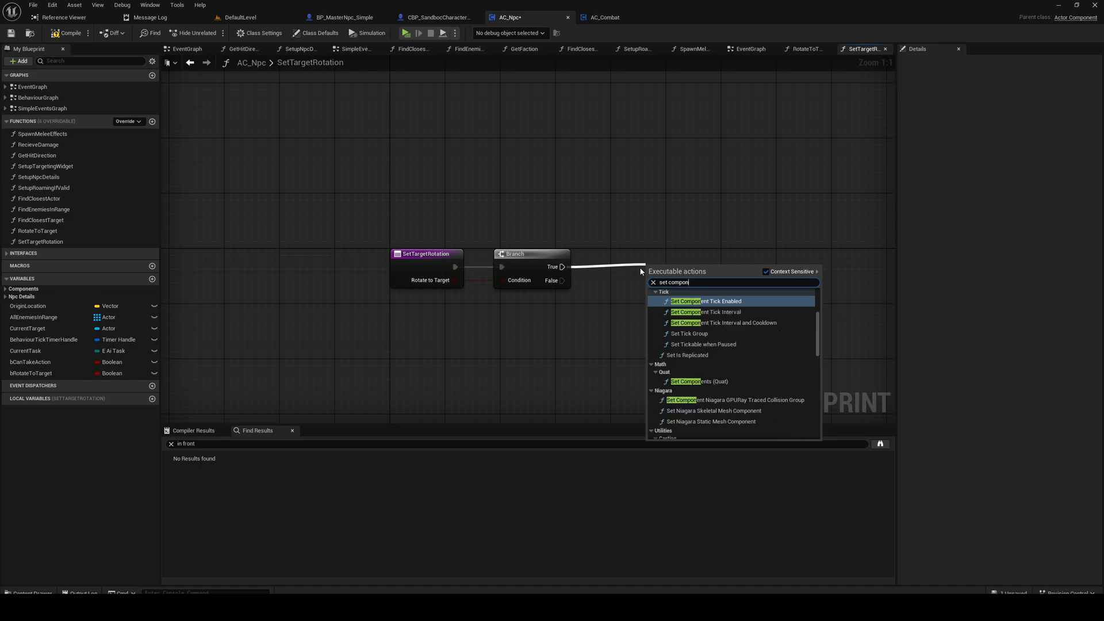
Set bRotateToTarget and Set Component Tick Enabled from the RotateToTarget input, removing the duplicate node.
left_click(705, 301)
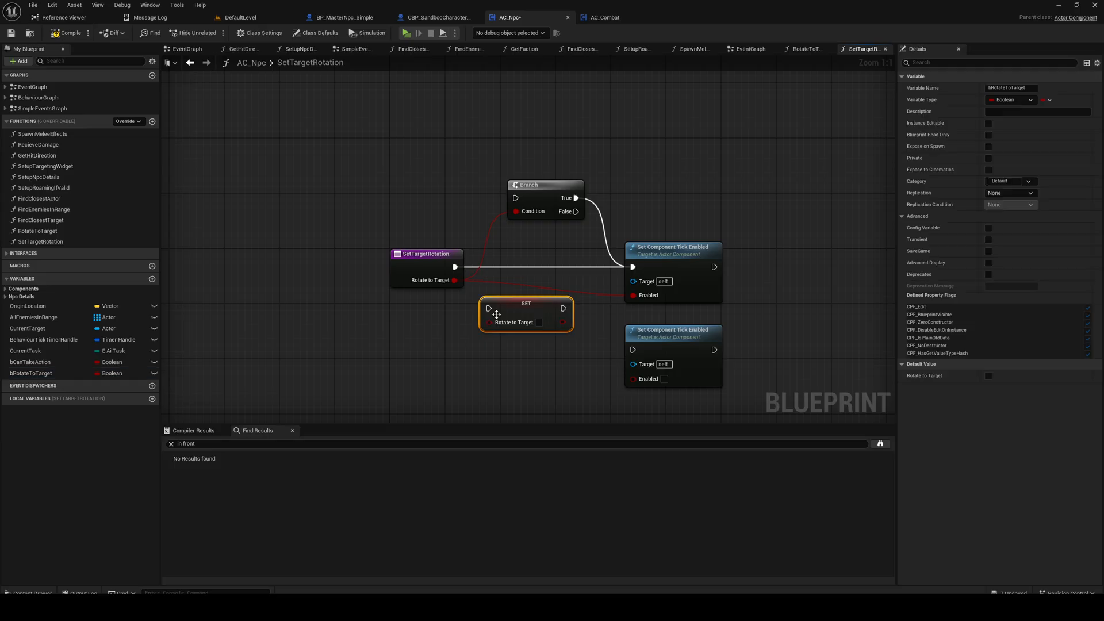
left_click_drag(525, 313, 546, 273)
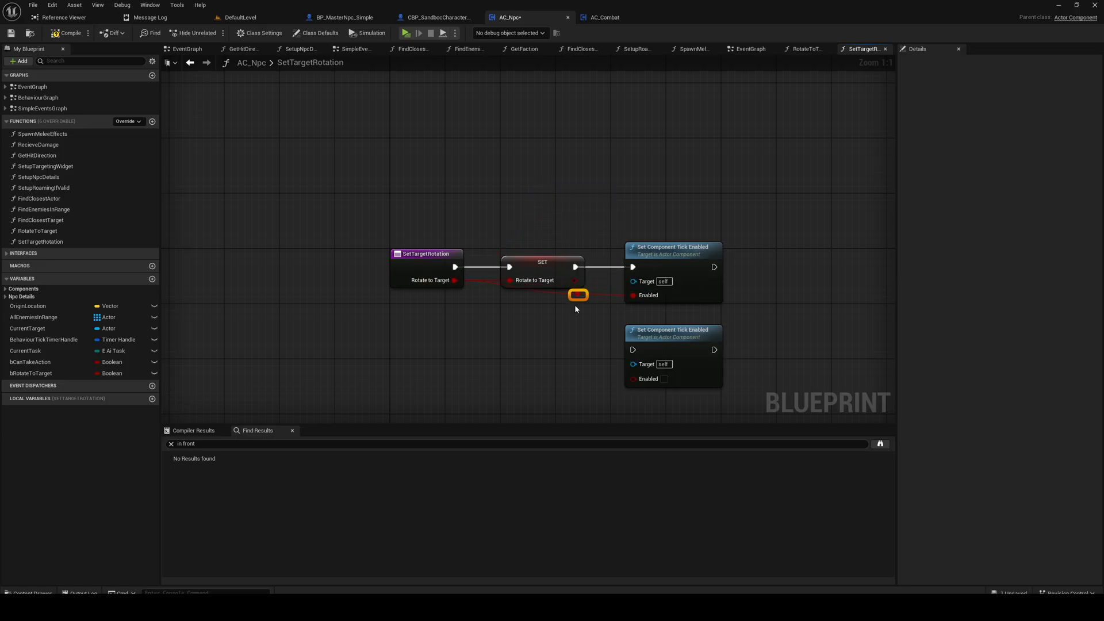
left_click_drag(577, 295, 584, 316)
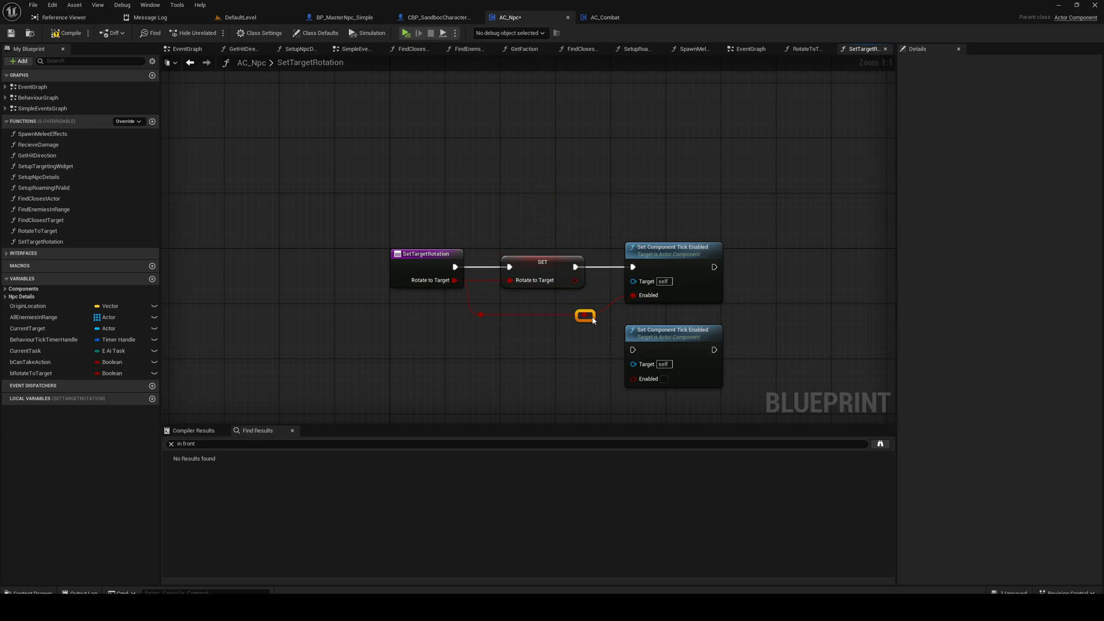
left_click_drag(585, 316, 482, 316)
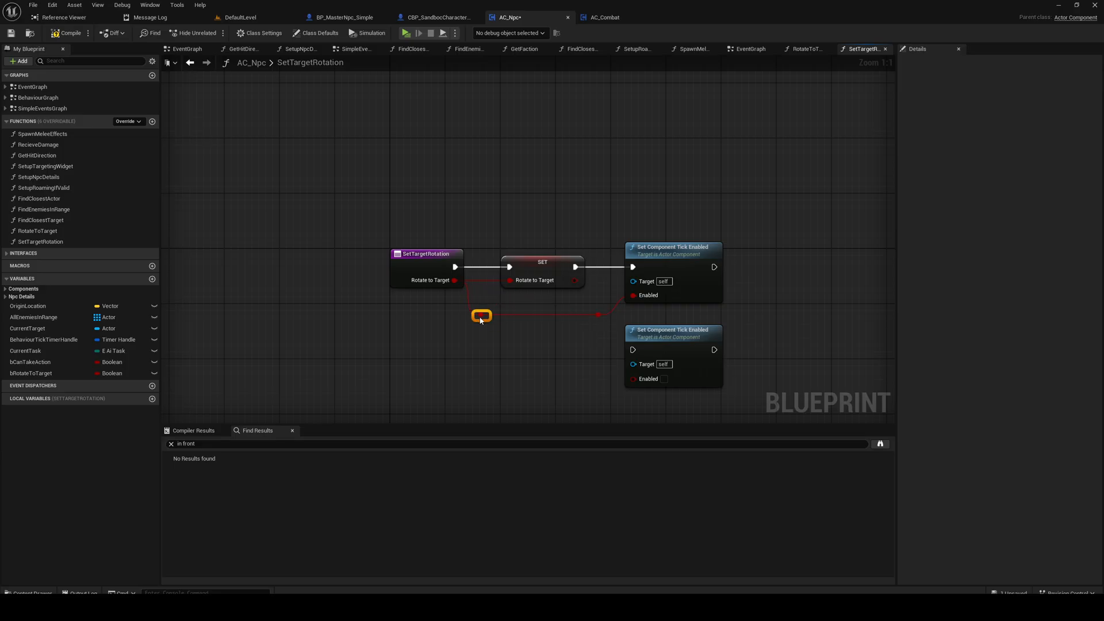
left_click(672, 250)
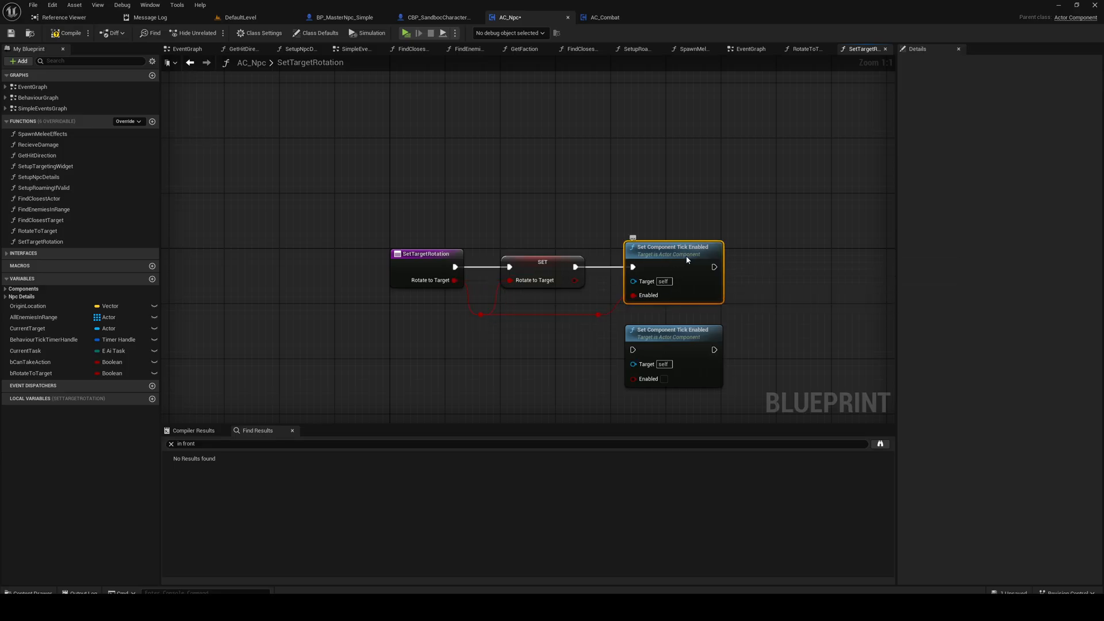
left_click(542, 262)
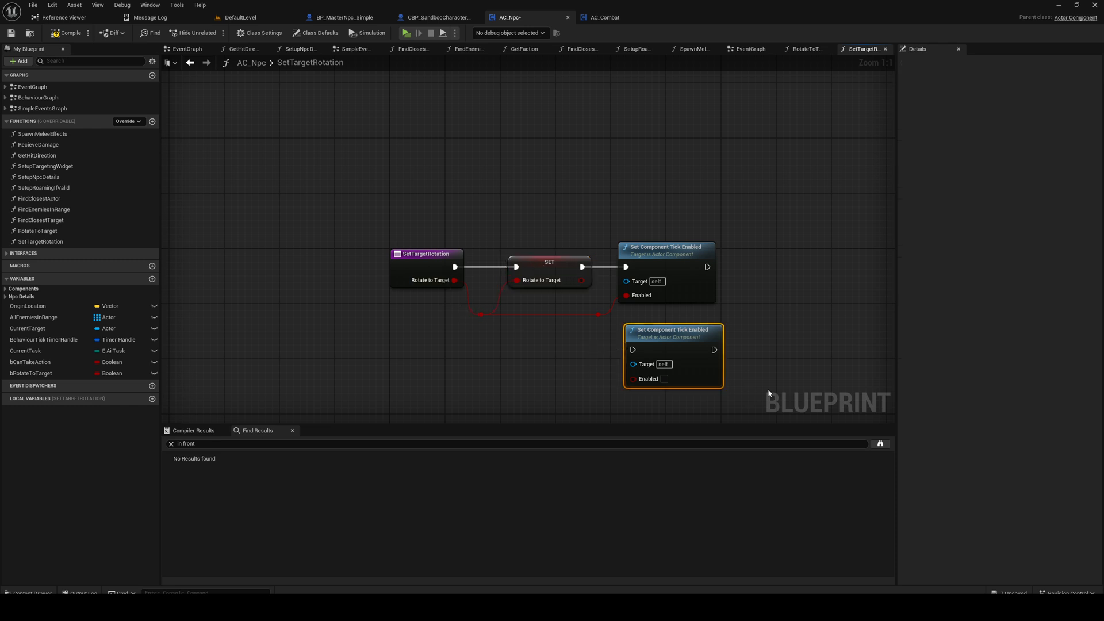
scroll("down", 3)
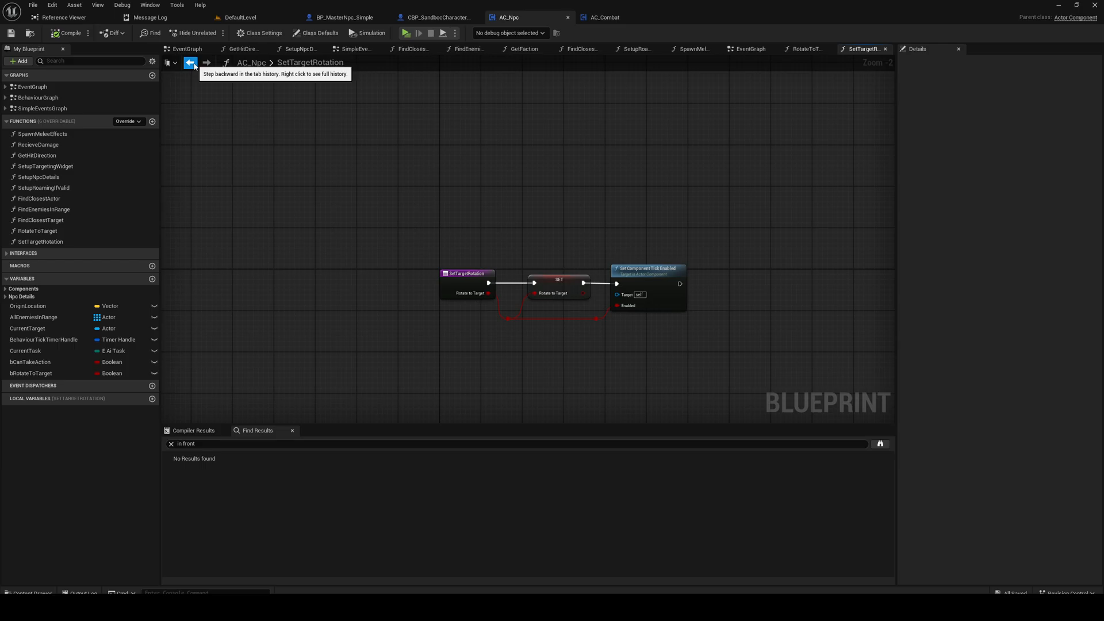
left_click(239, 16)
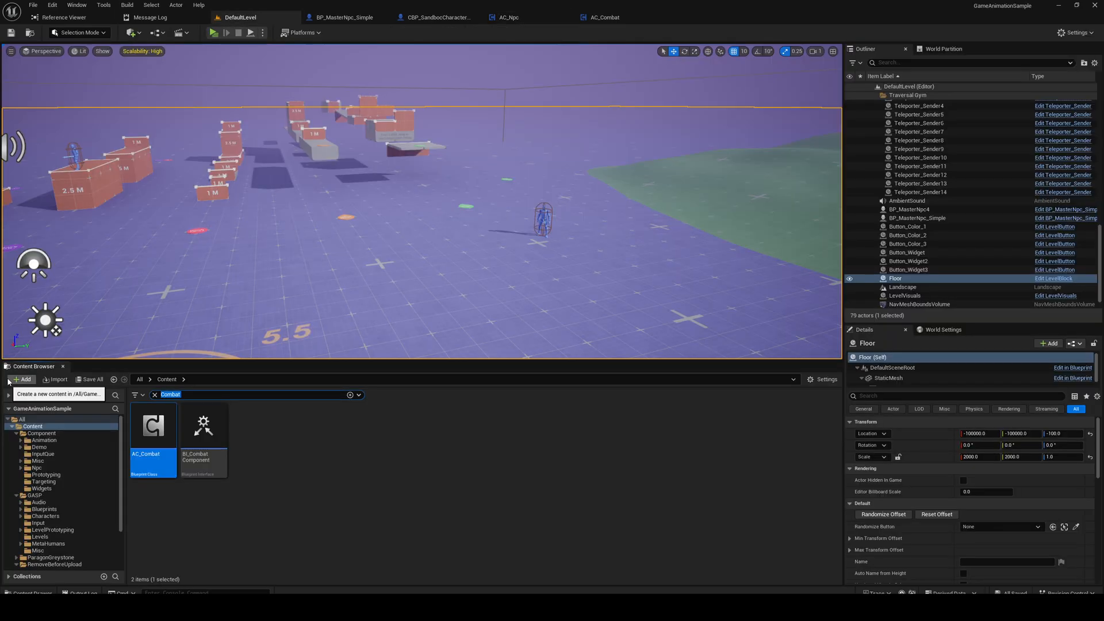
Give BI_NpcComponent's CallSetRotateToTarget a boolean RotateToTarget input and compile the interface.
type("BI_N")
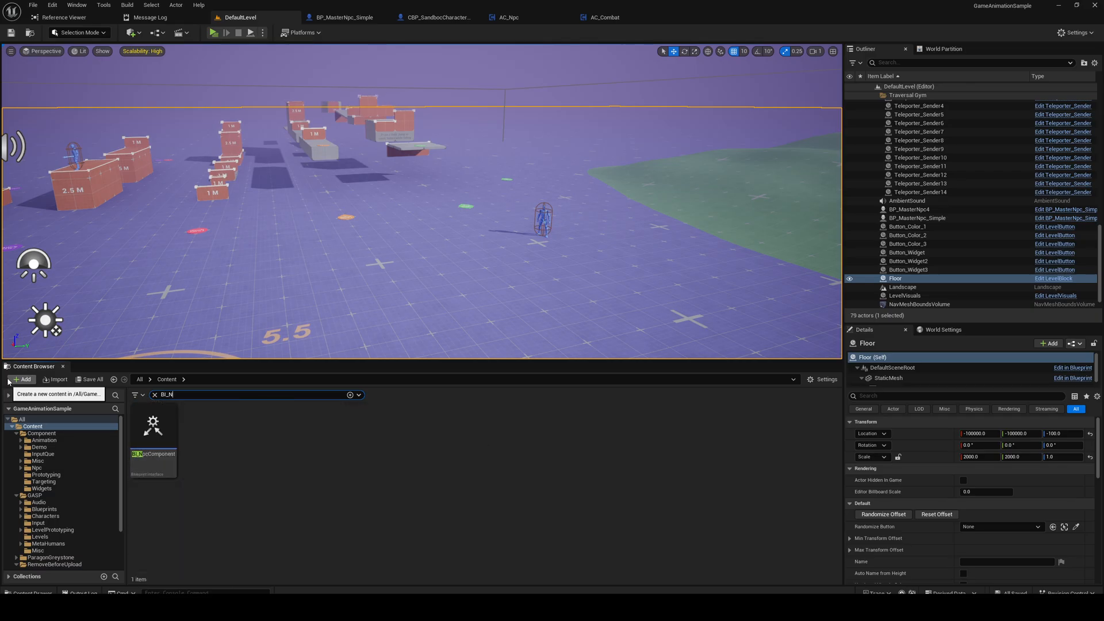
double_click(153, 426)
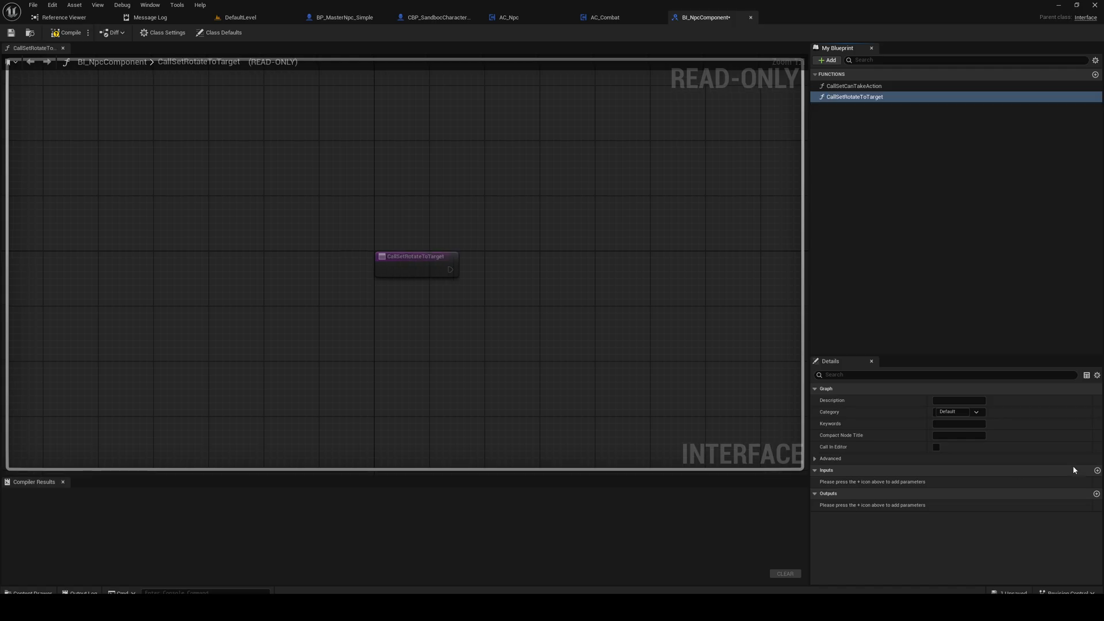
left_click(1096, 470)
type("RotateToTarget")
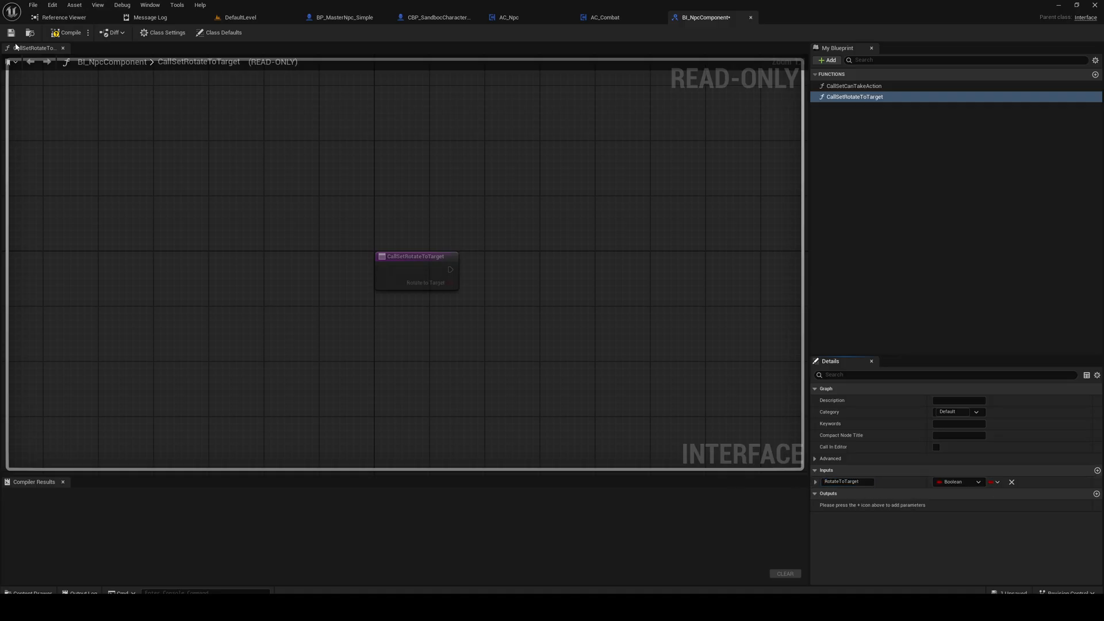
left_click(70, 33)
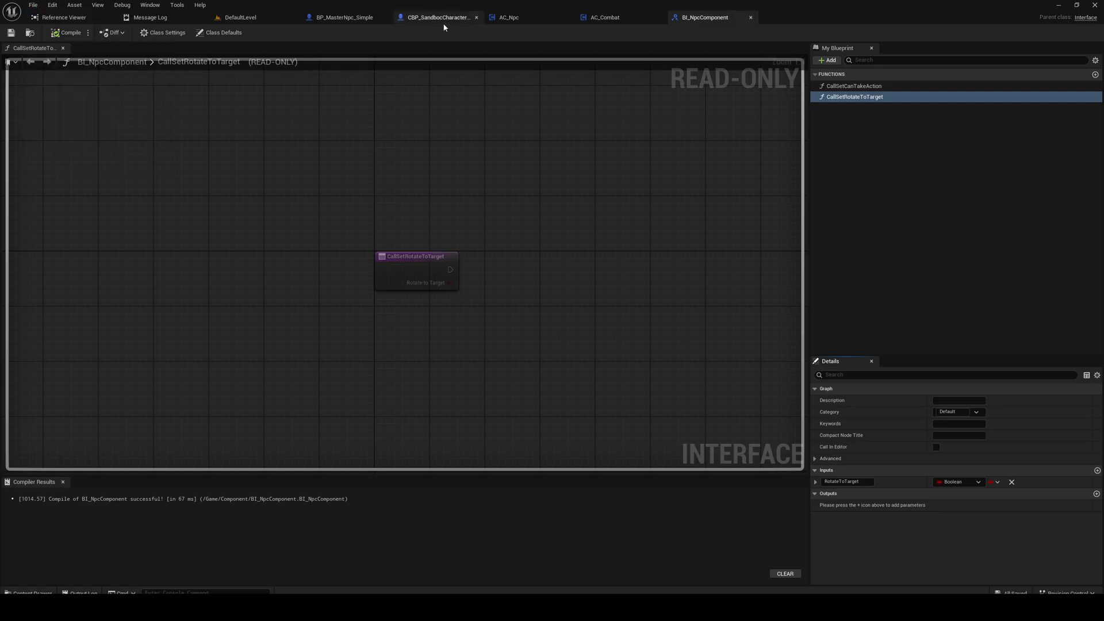
left_click(243, 17)
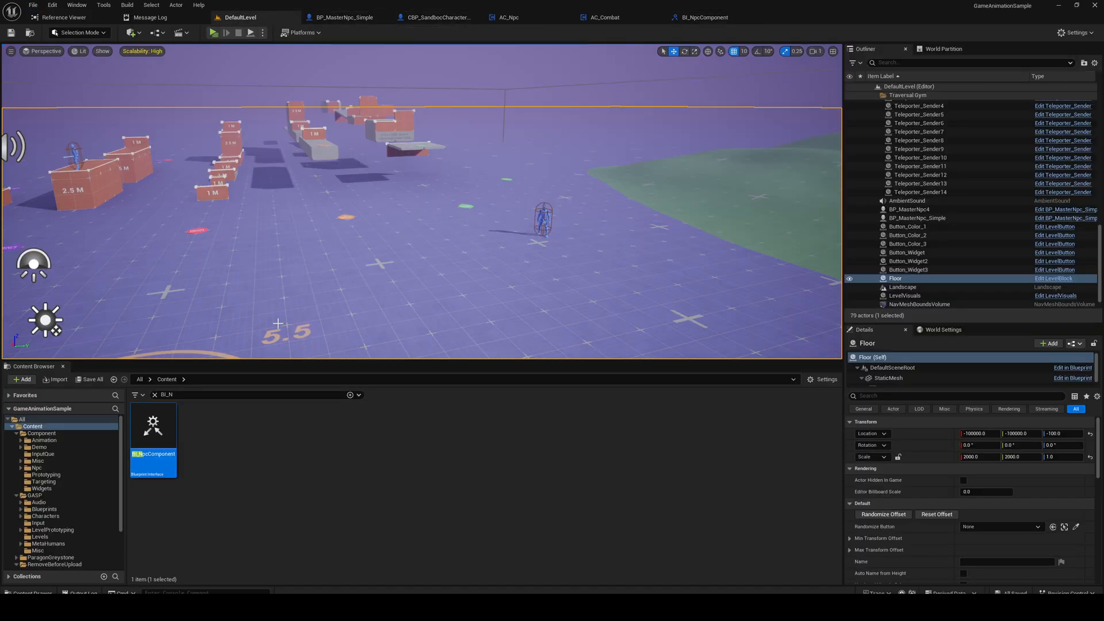
Add NpcState_RotateToTarget under Component > Animation > NotifyStates and open it.
scroll("down", 3)
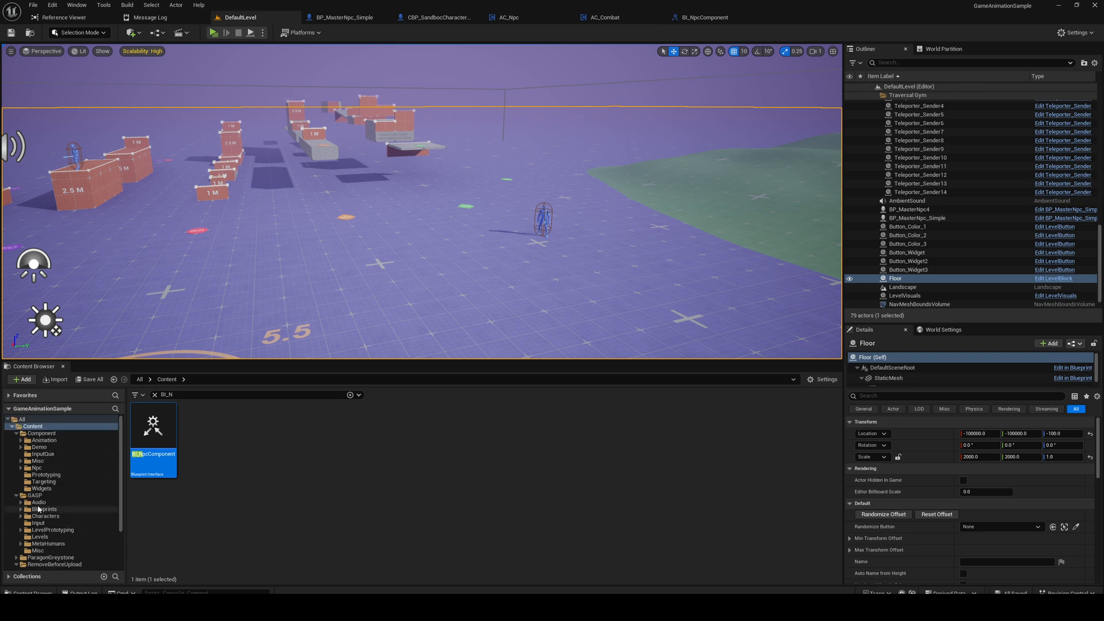
left_click(40, 433)
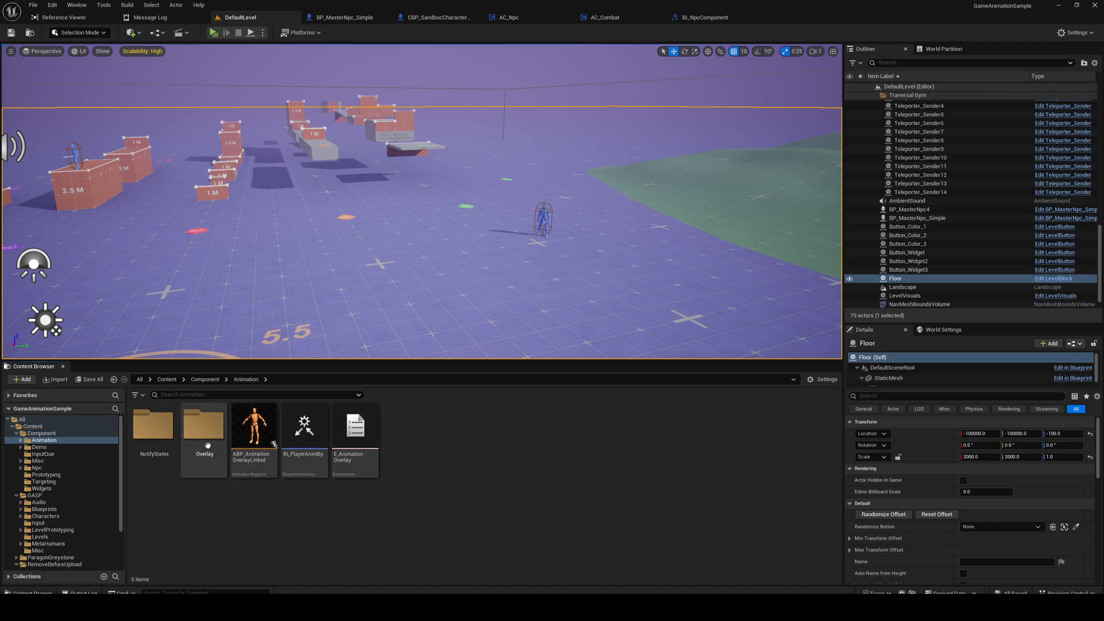
double_click(153, 426)
type("State_RotateTo")
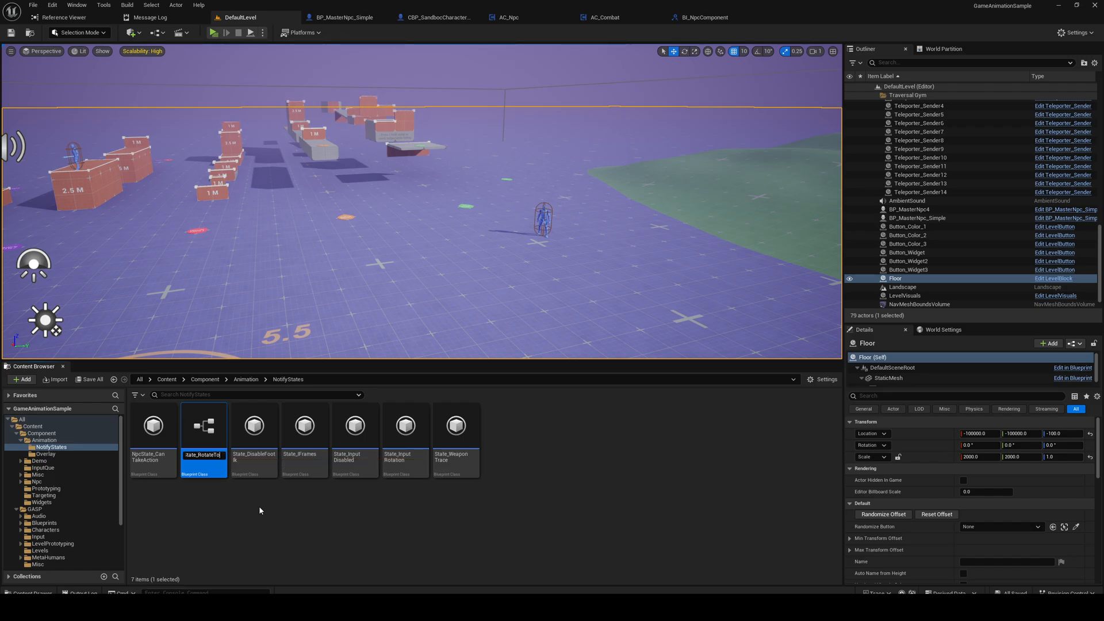
key("enter")
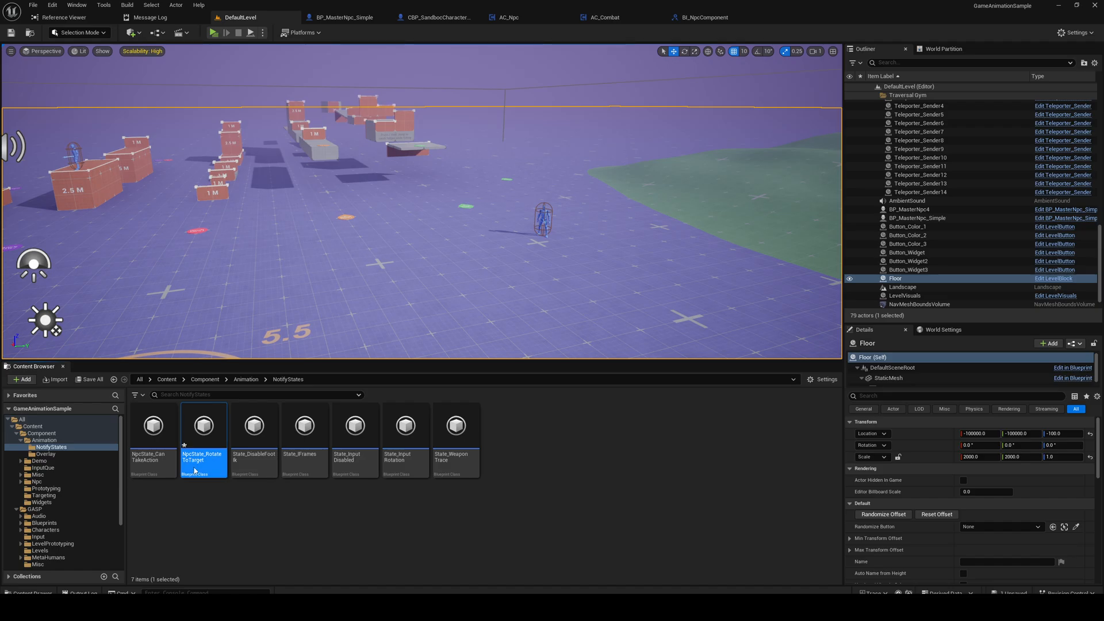
double_click(204, 425)
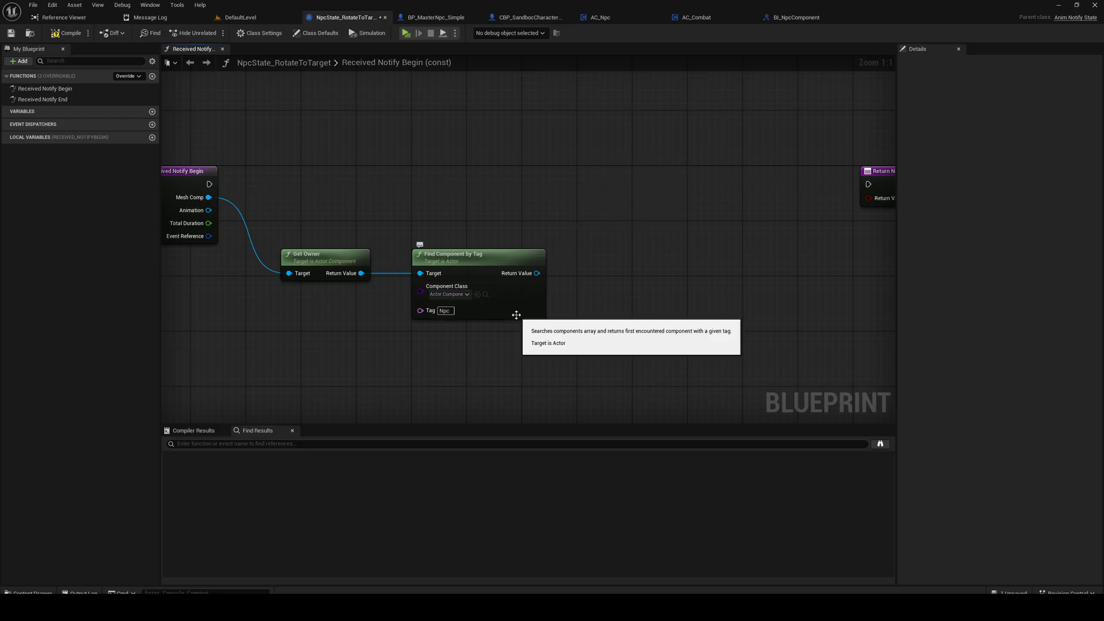
mouse_move(239, 195)
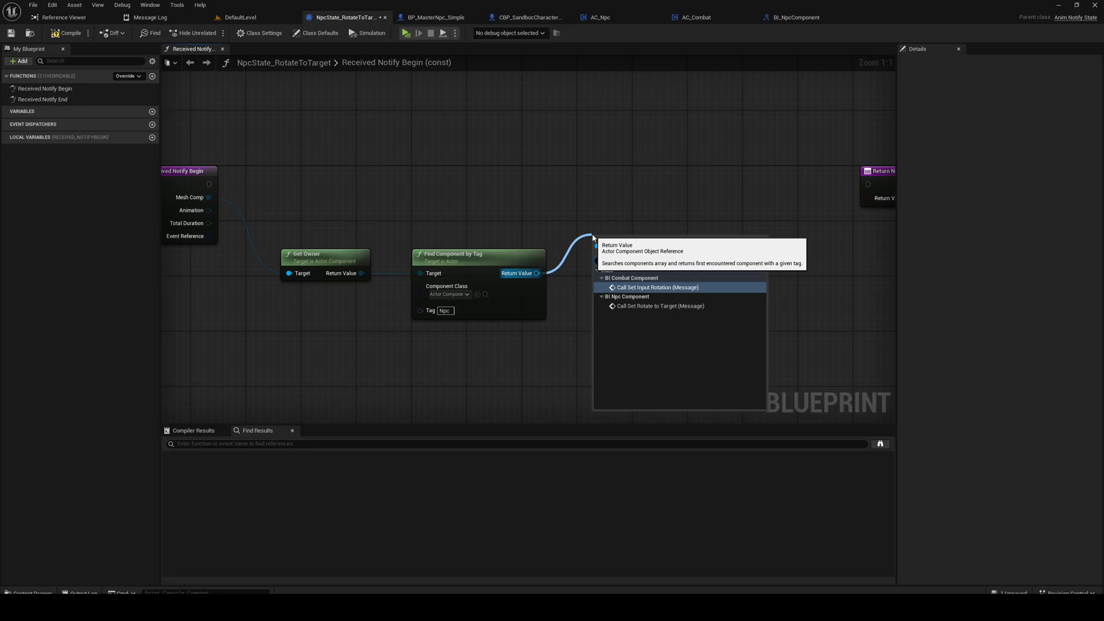
Call Set Rotate to Target (Message) on the Npc-tagged component and compile.
left_click(659, 305)
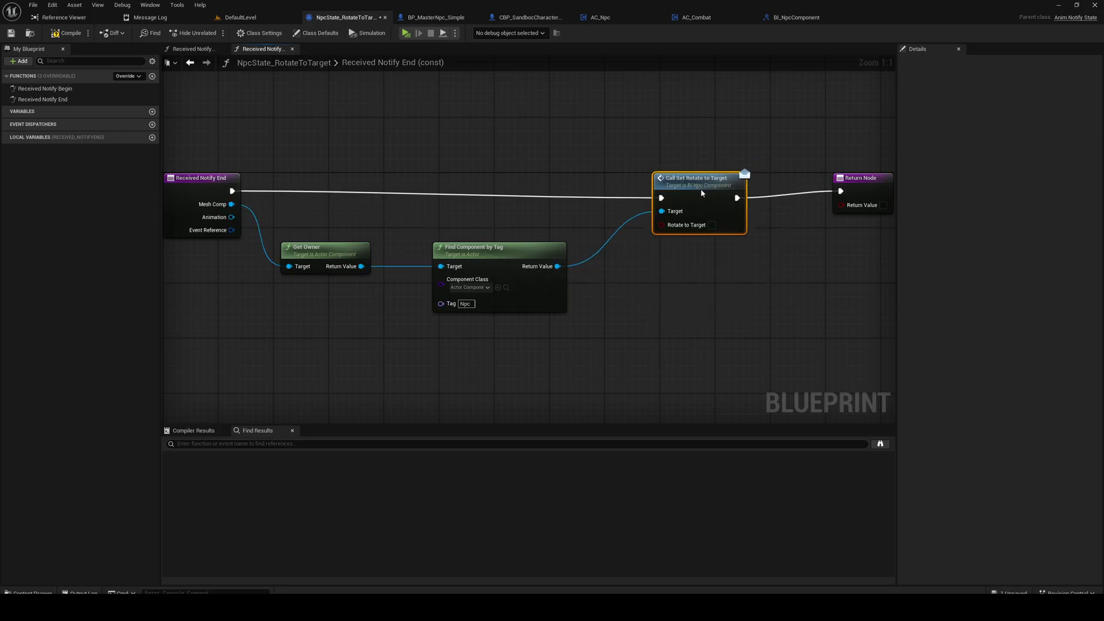
left_click(68, 32)
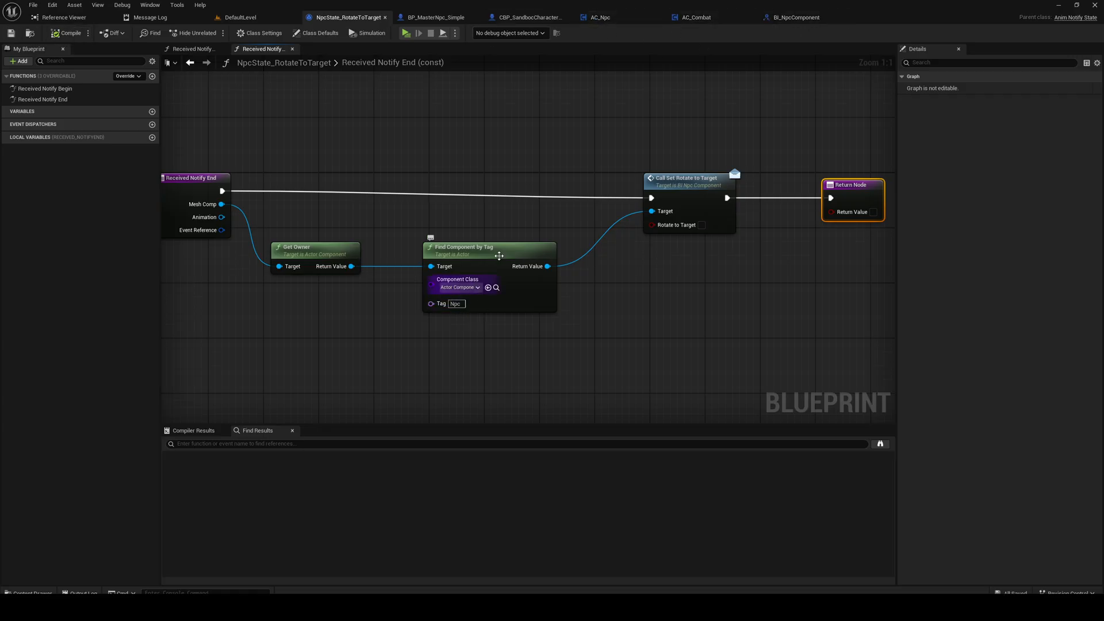
Switch from the BI_NpcComponent tab to AC_Npc's event graph.
left_click(796, 16)
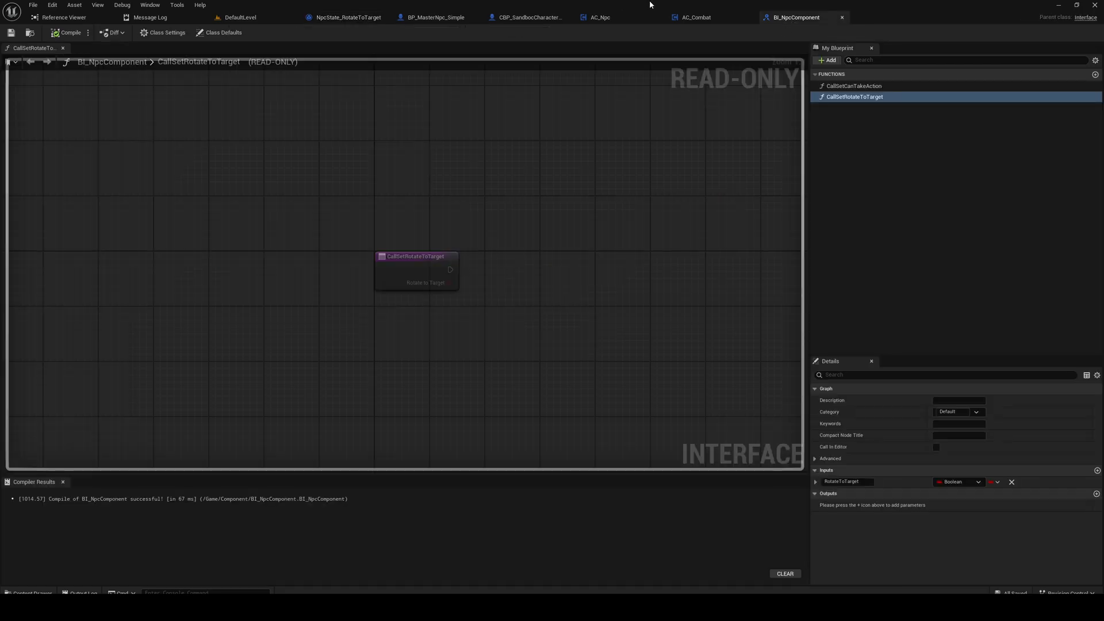
left_click(598, 16)
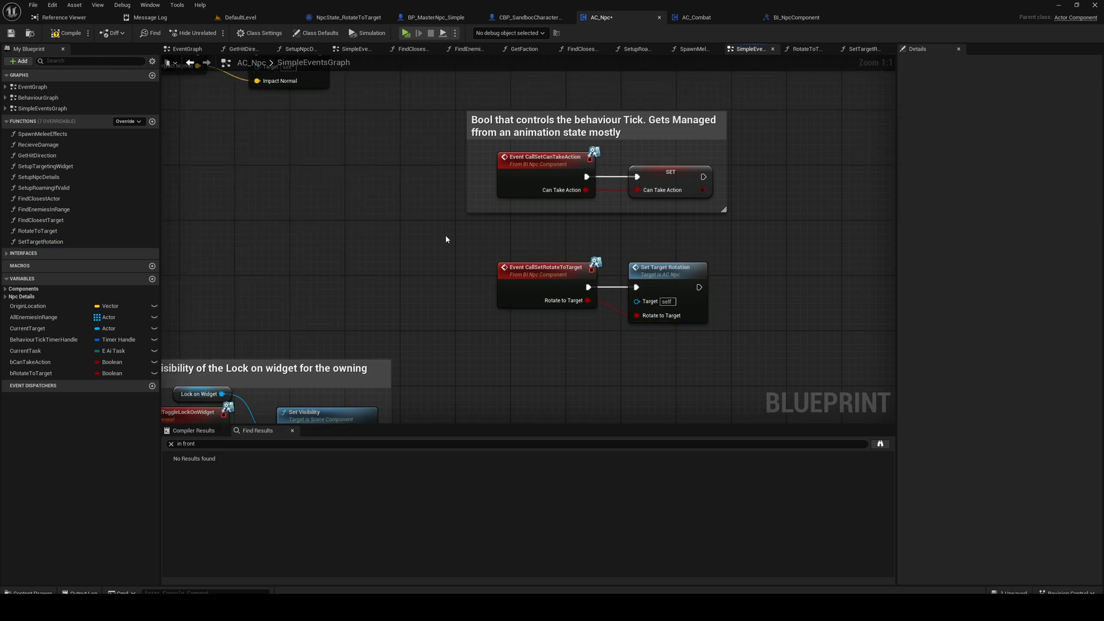
Comment the event: 'Controls if the NPC should rotate or not. Mostly used for Tracing'.
type("C")
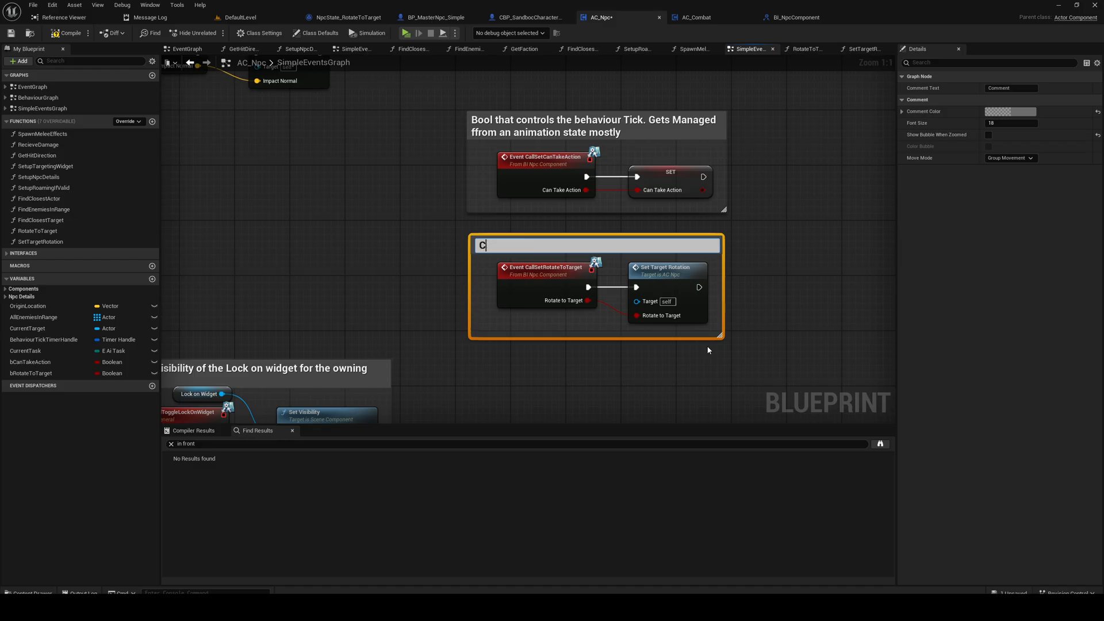
type("ontrols if the")
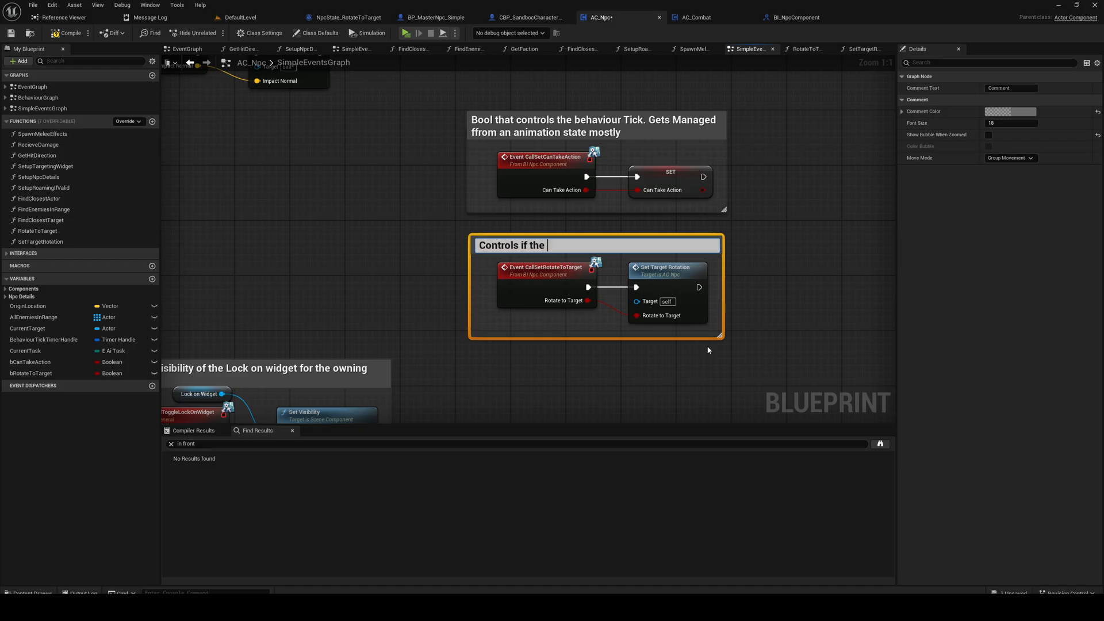
type("NPC")
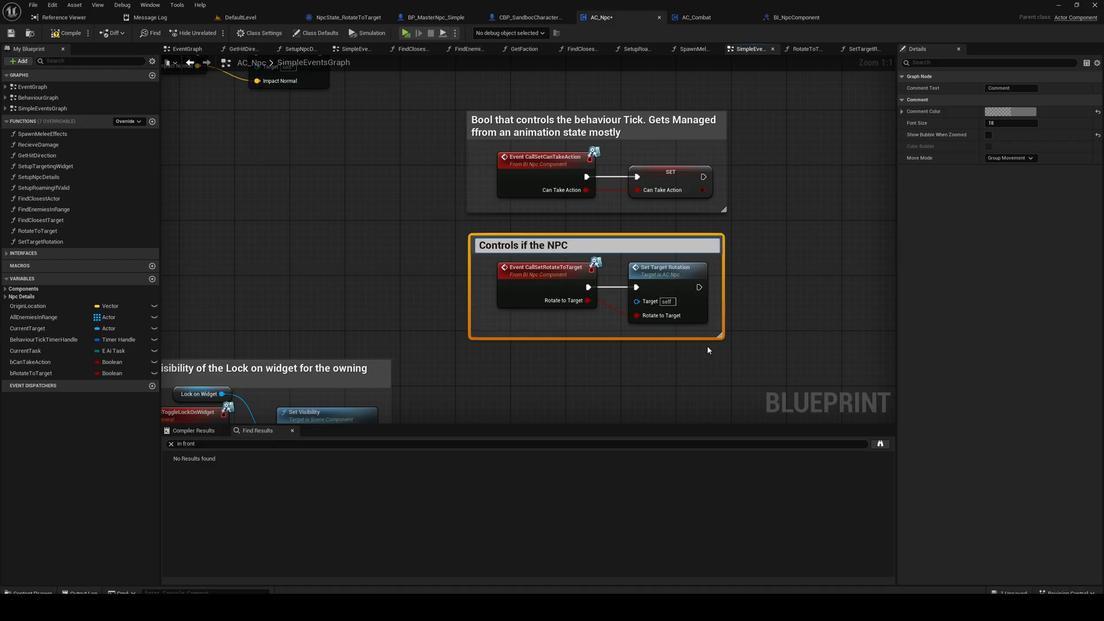
type("should roitate towards the current targe")
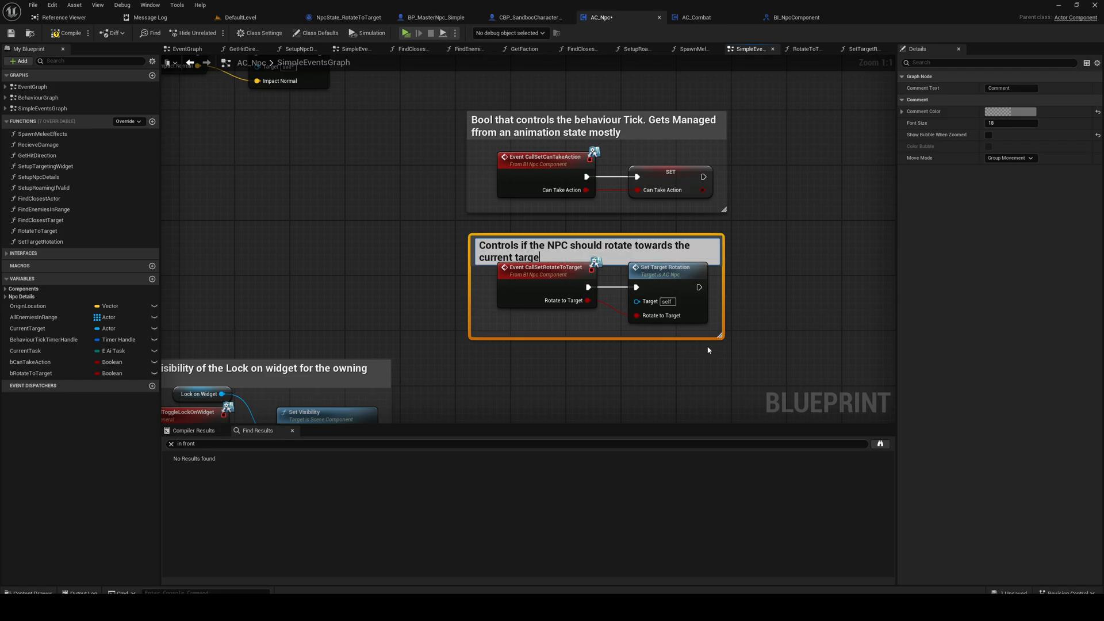
type("or not. Mostly")
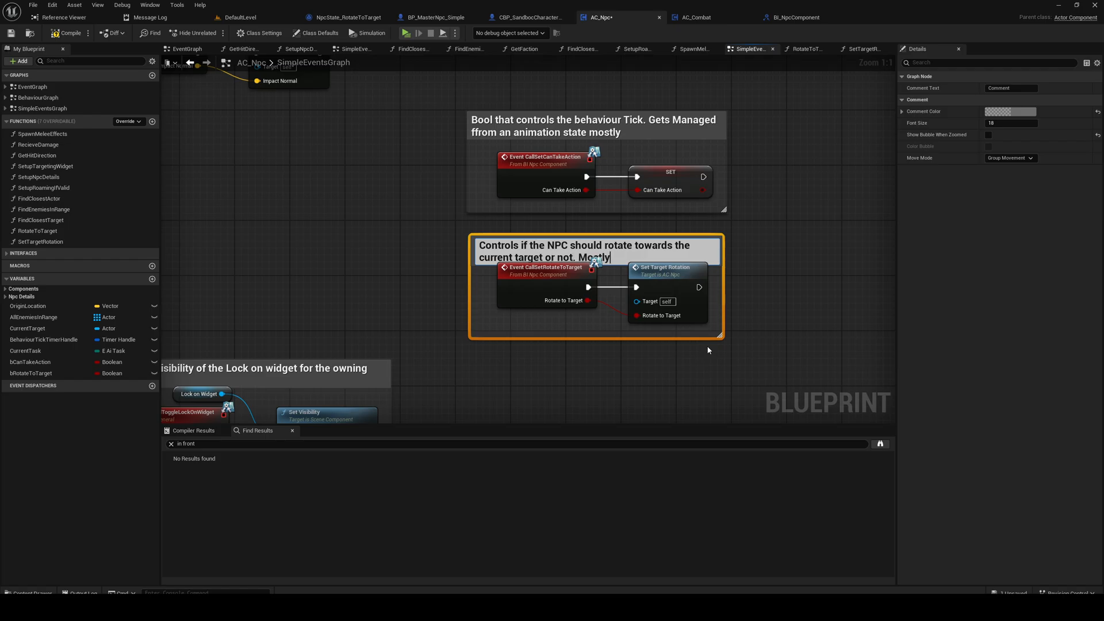
type("used for")
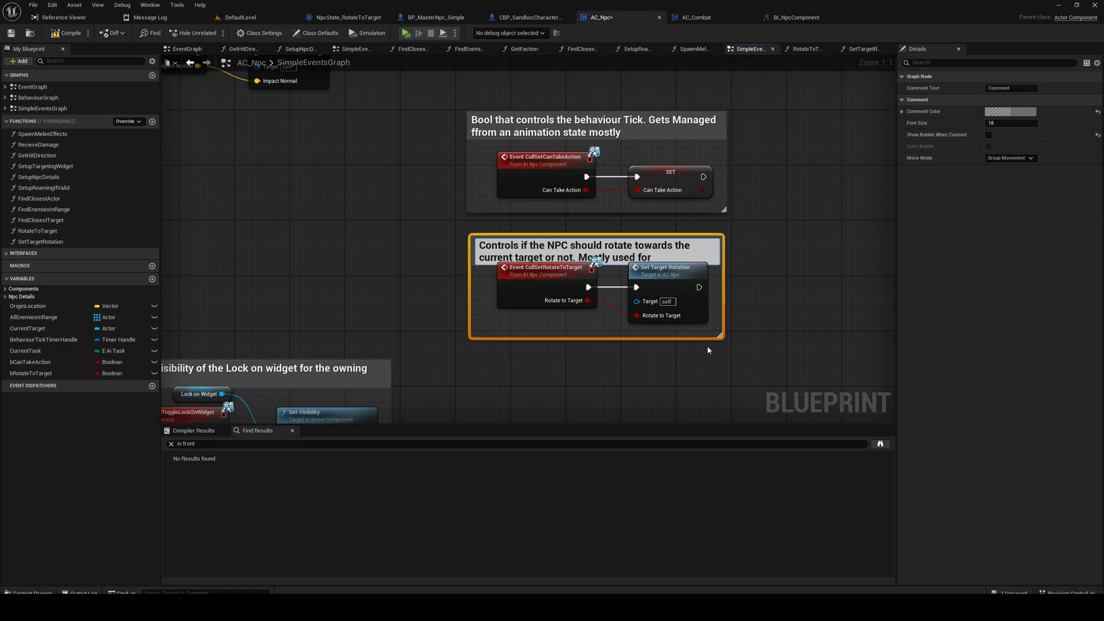
type("Tracing during attack animations")
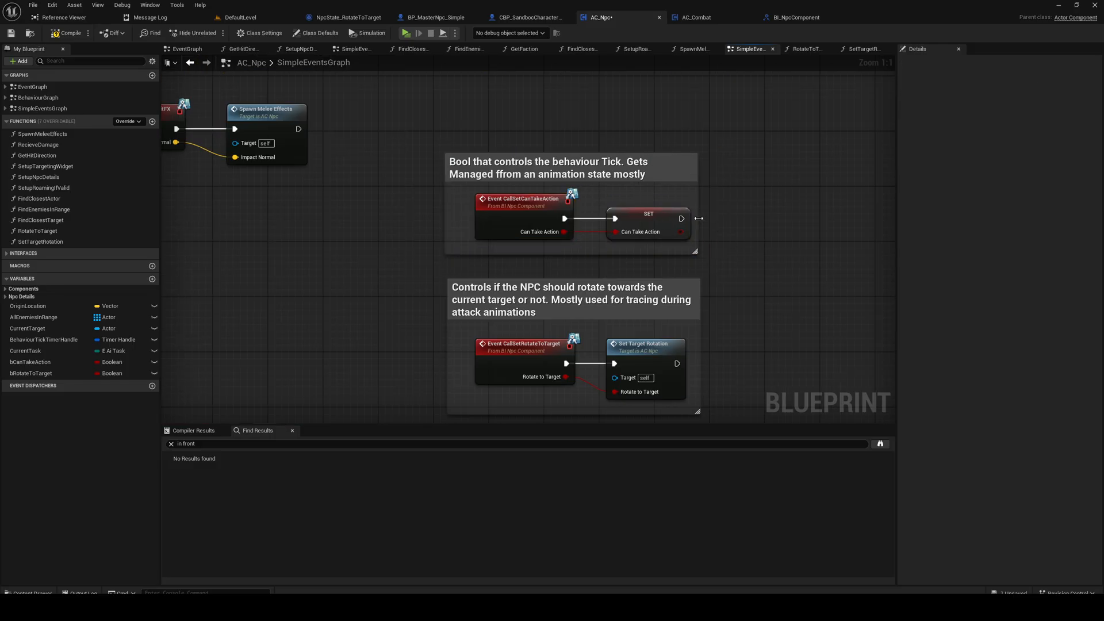
mouse_move(760, 330)
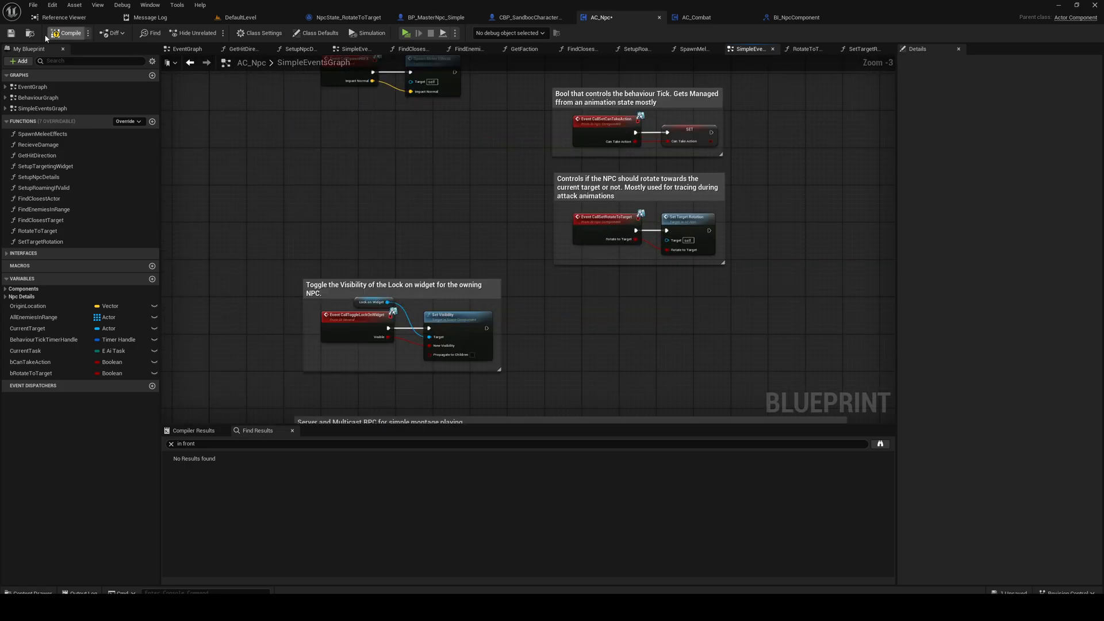
mouse_move(686, 219)
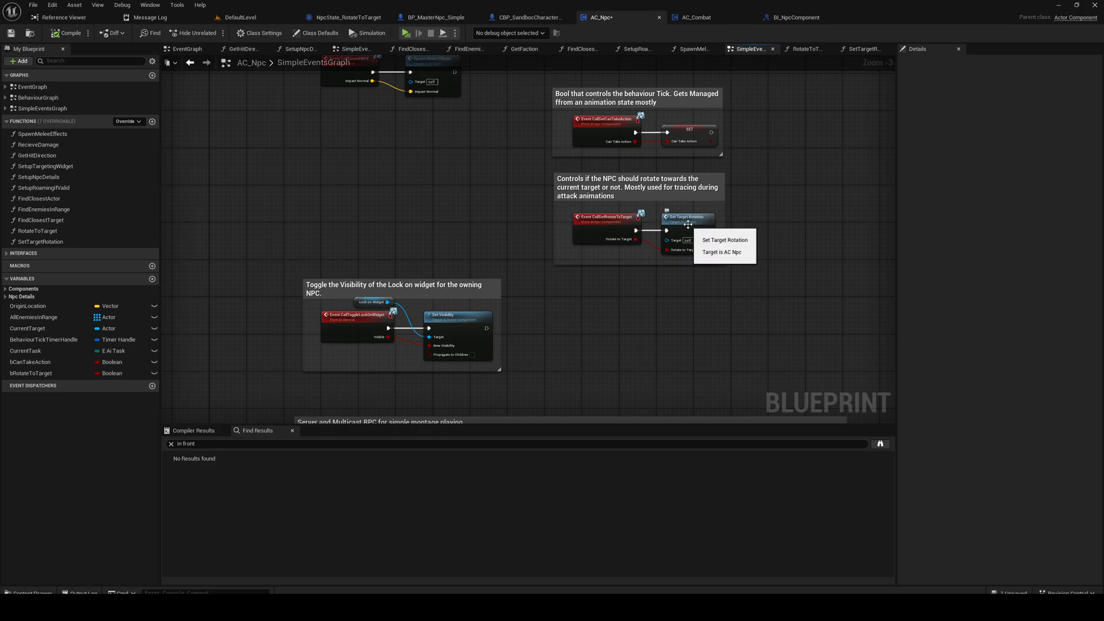
Browse to the Npc attack animations folder in the Content Browser.
left_click(239, 16)
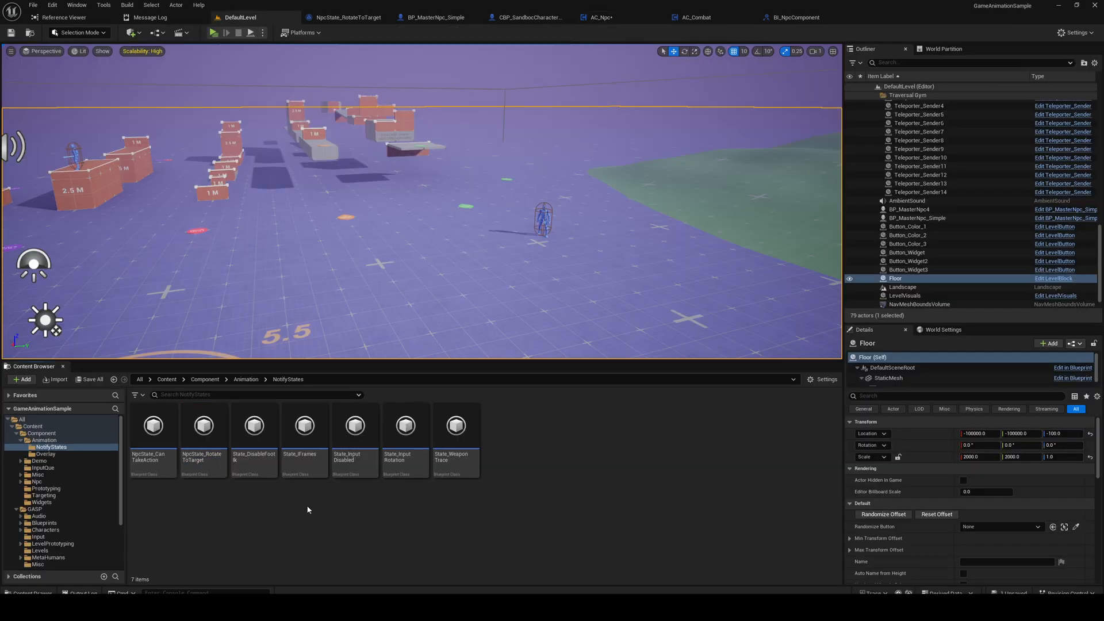
right_click(543, 219)
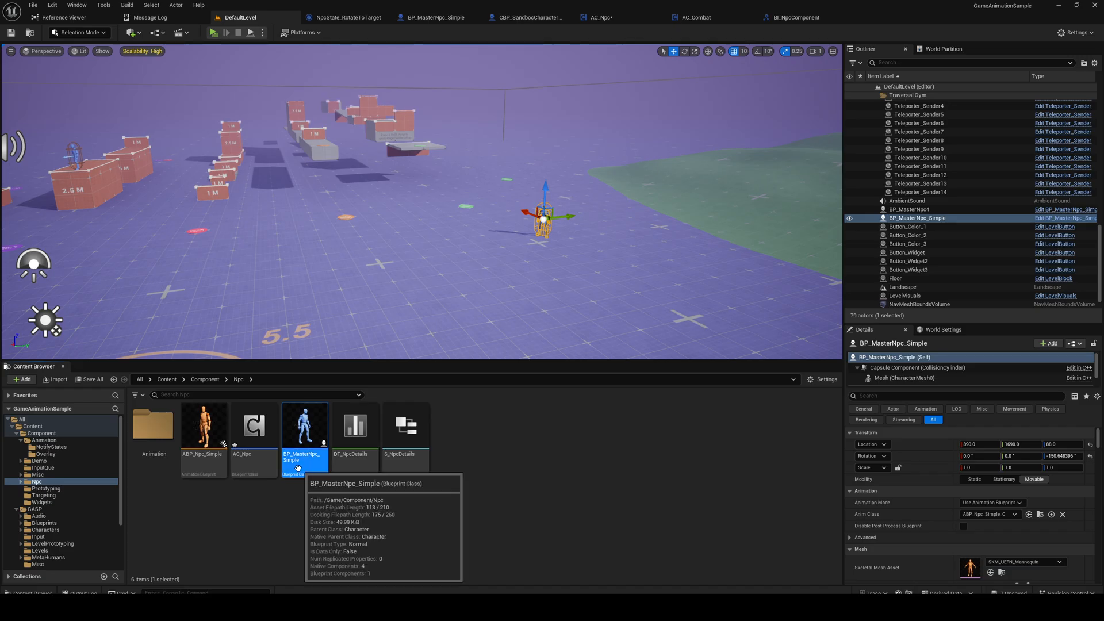
left_click(47, 488)
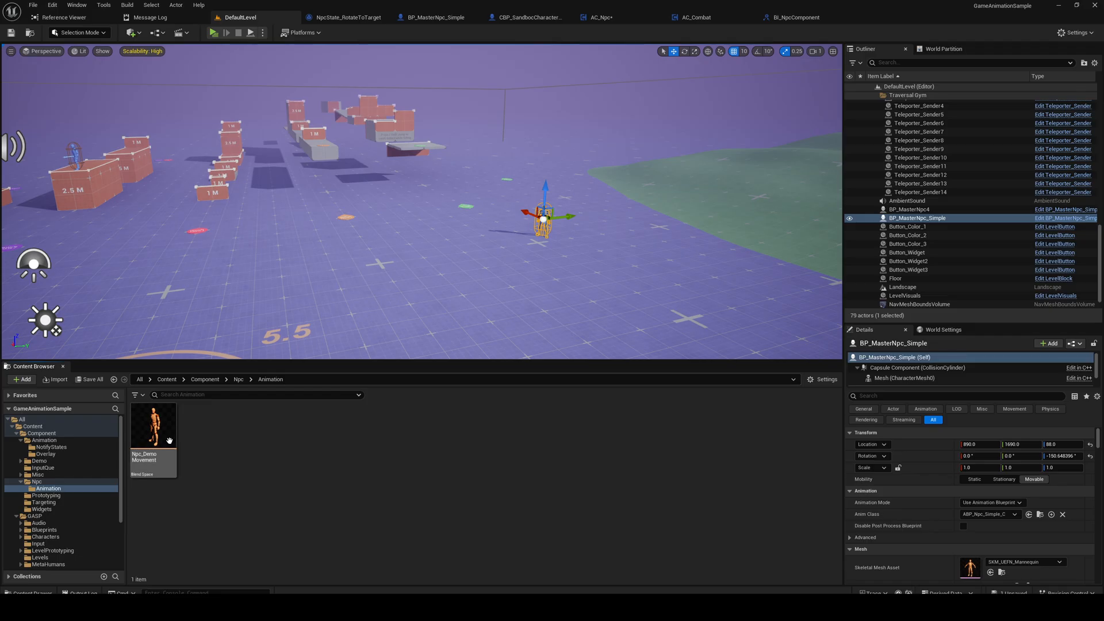
left_click(599, 17)
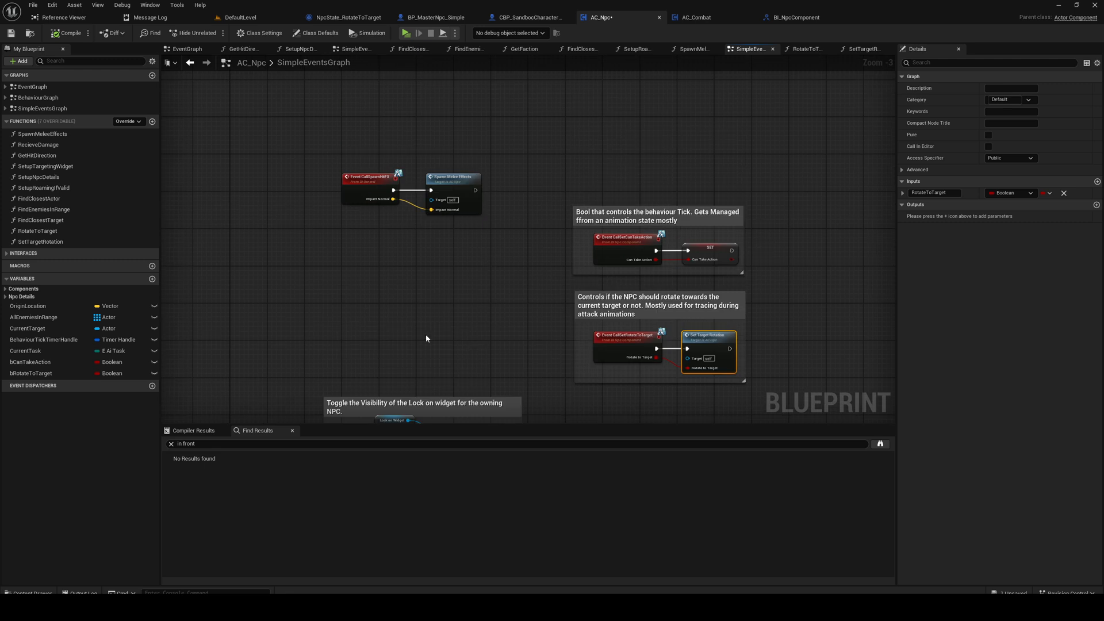
type("atta")
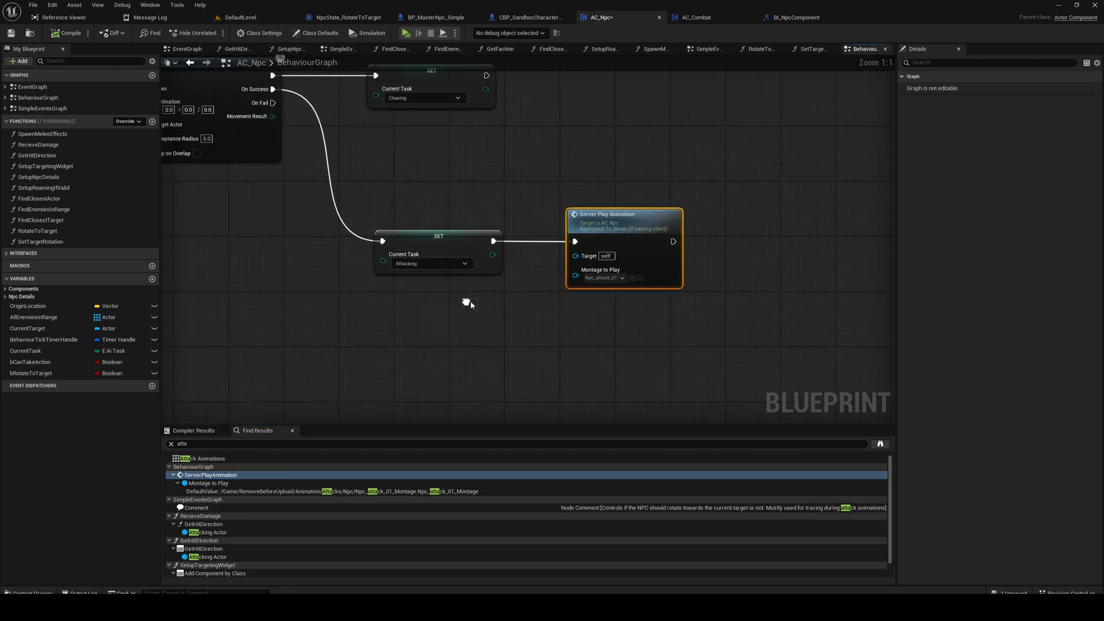
left_click(238, 16)
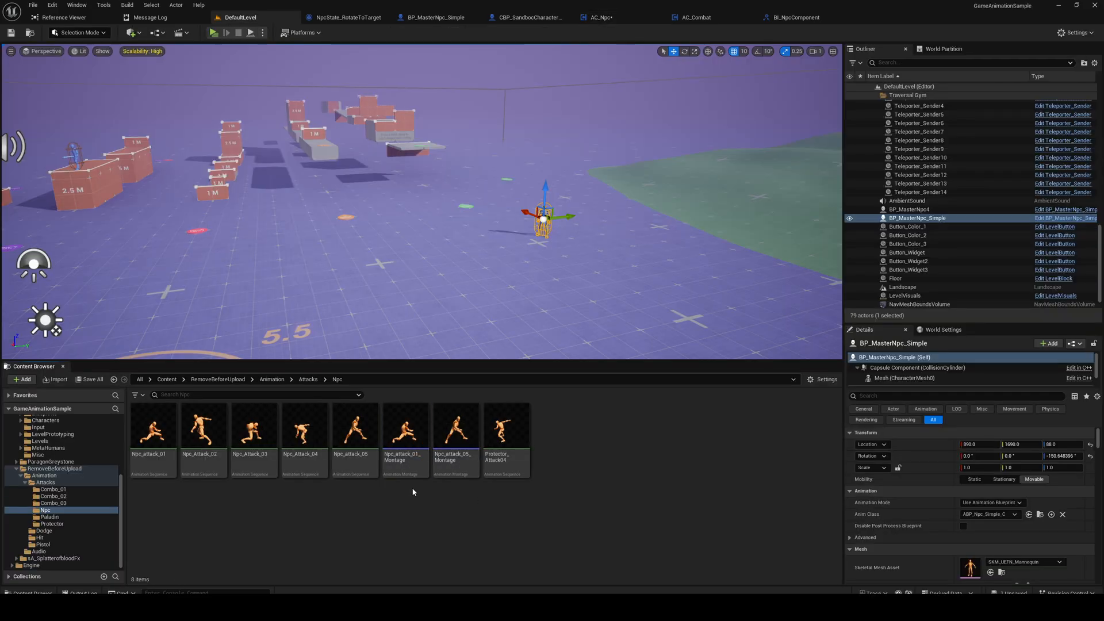
Open Npc_attack_01_Montage and add NpcState_RotateToTarget on a second notify track.
double_click(404, 426)
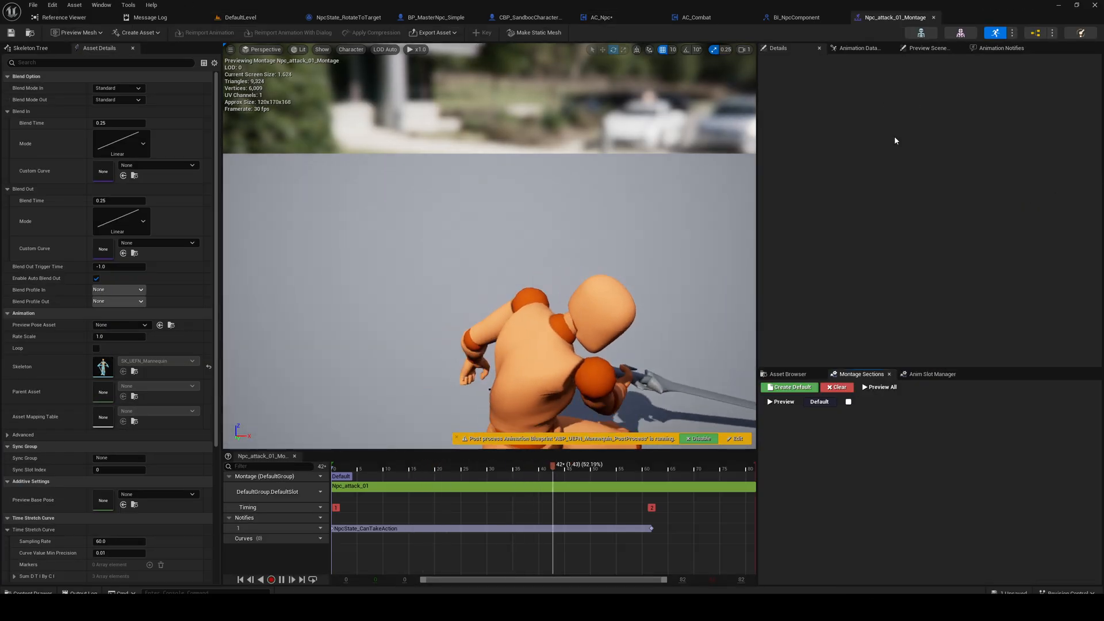
left_click(438, 464)
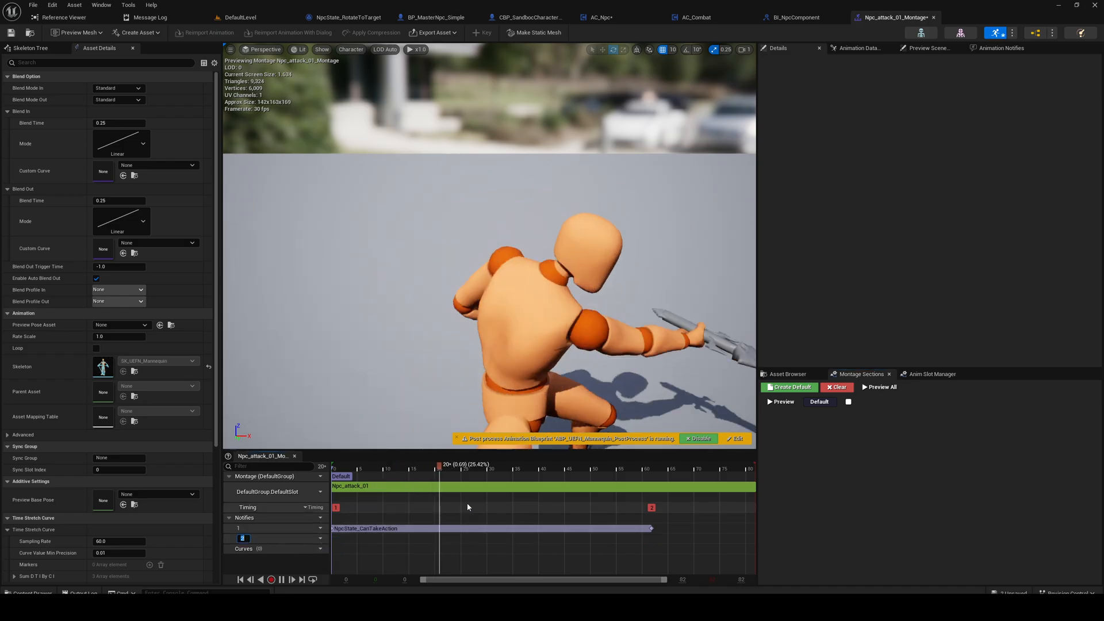
left_click(386, 568)
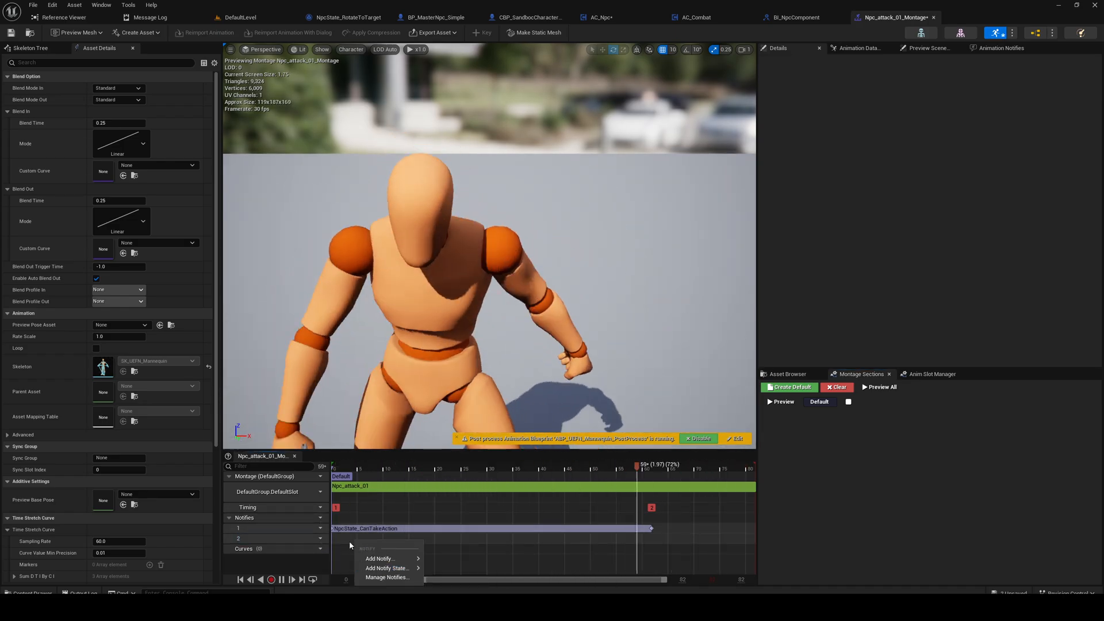
left_click(387, 568)
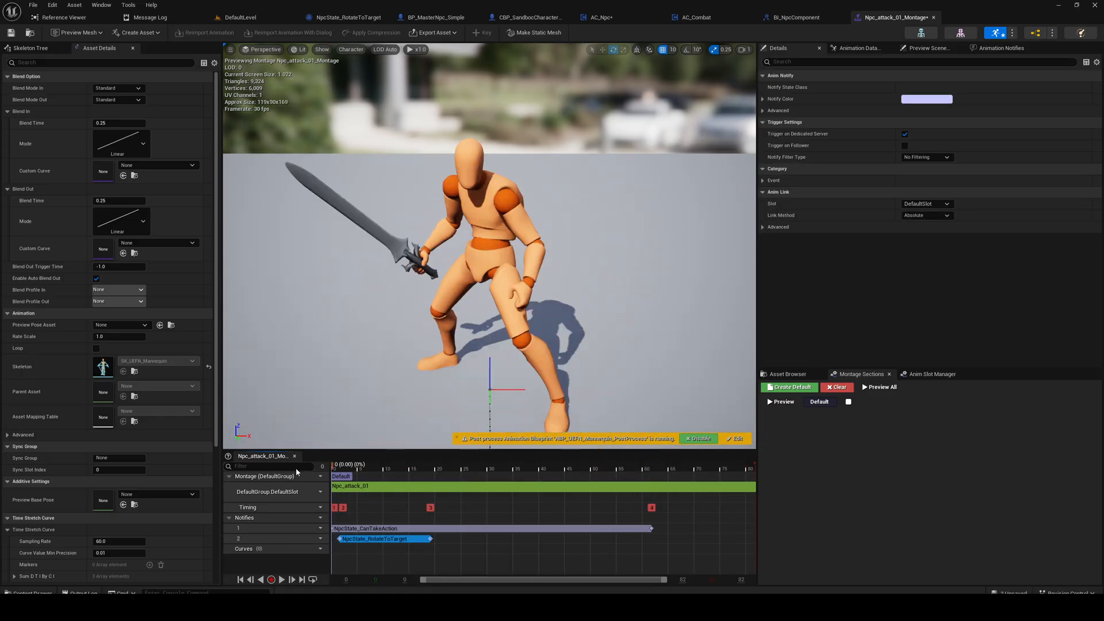
Trim the notify state to the attack's early frames and save the montage.
left_click(377, 464)
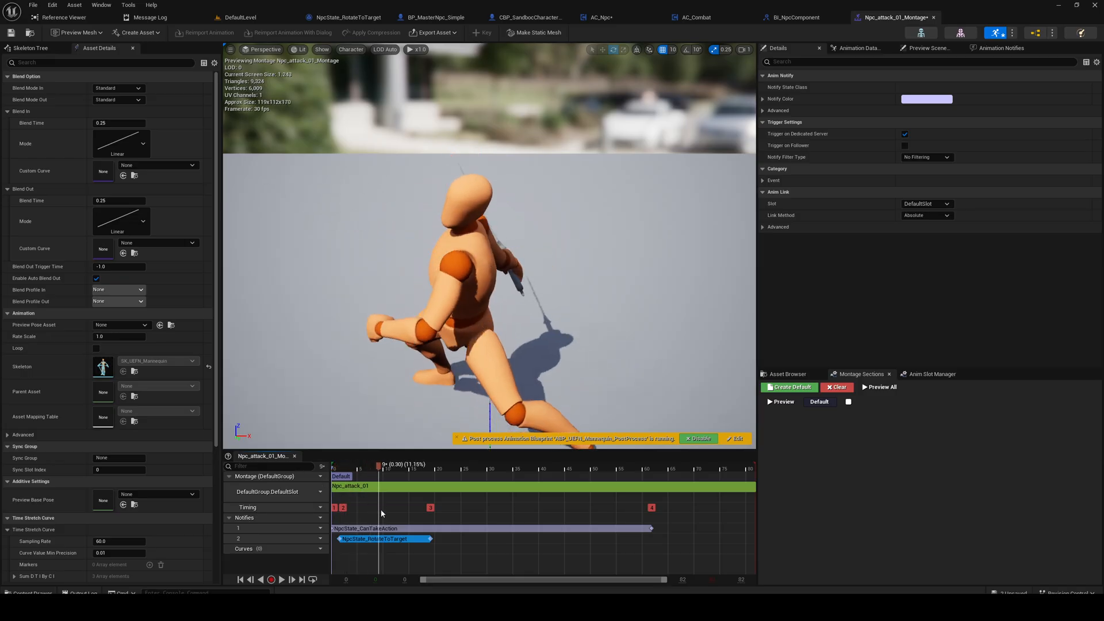
left_click_drag(379, 464, 420, 464)
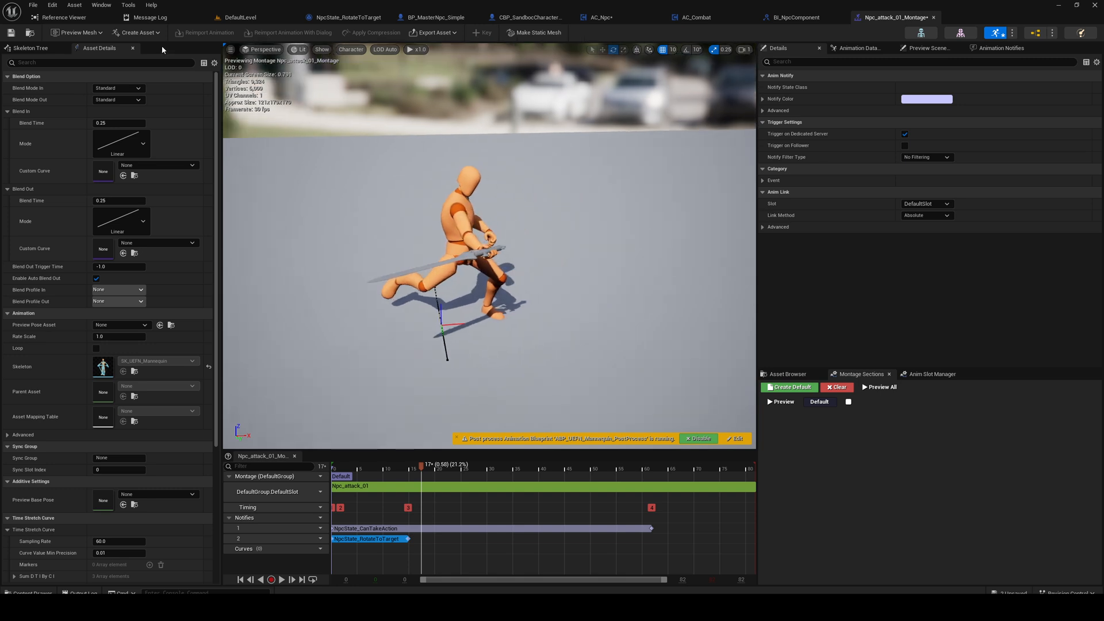
left_click(32, 5)
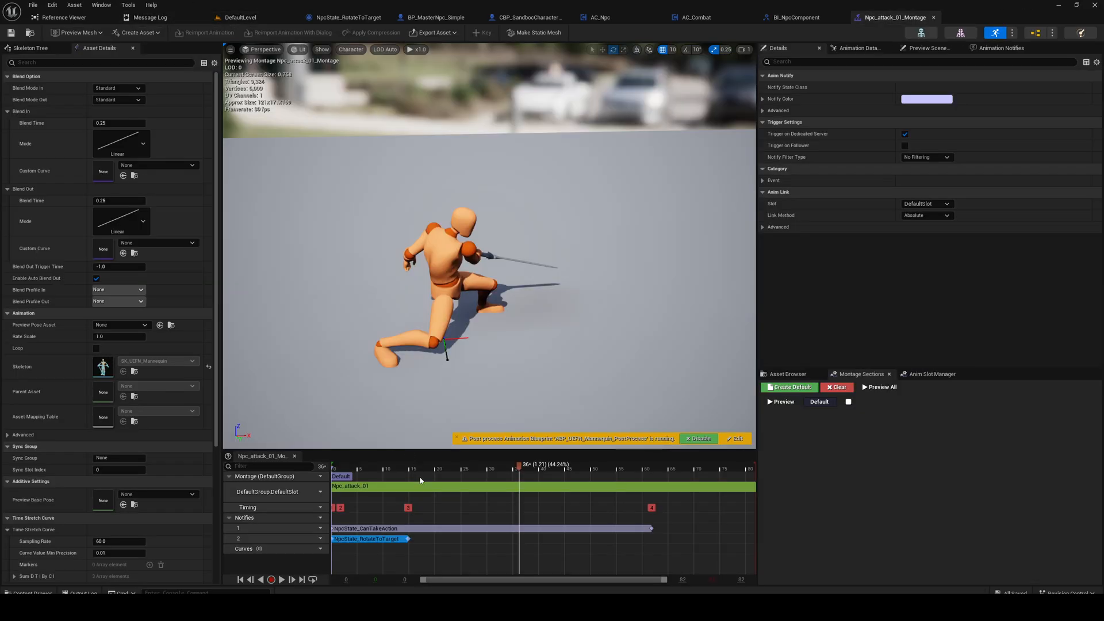
left_click(366, 528)
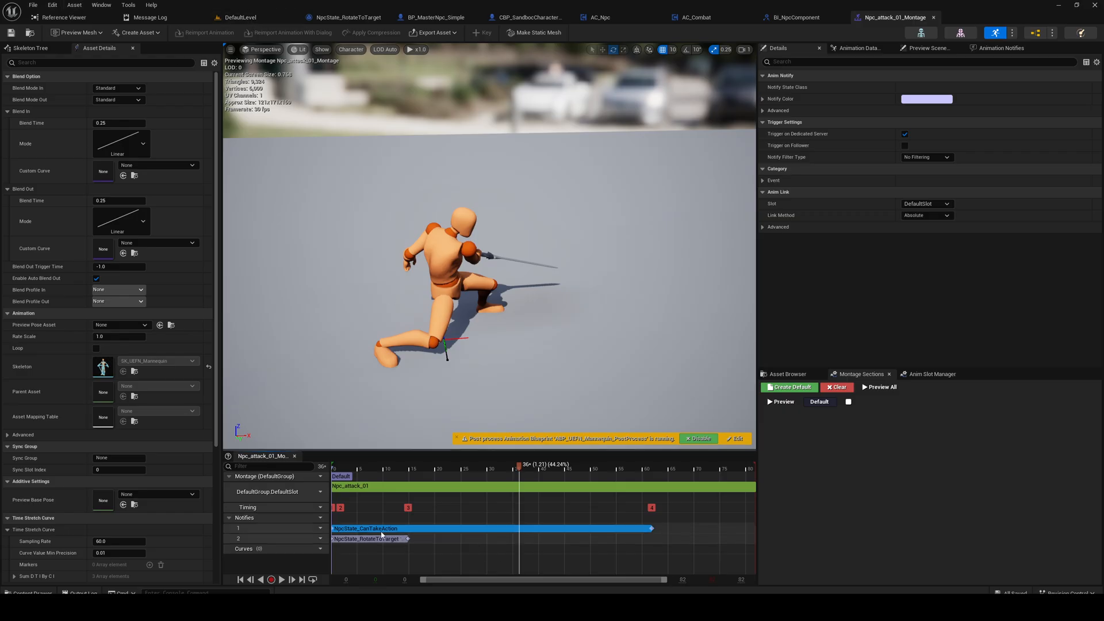
mouse_move(254, 111)
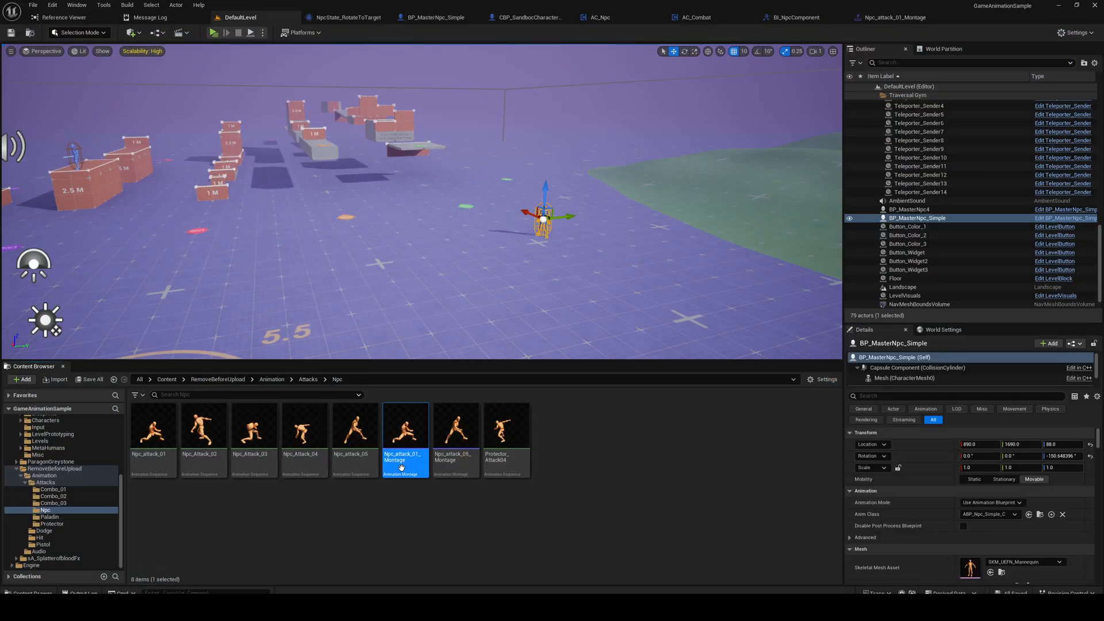
Open AC_Npc's RotateToTarget function graph to review its Branch and rotation interpolation.
left_click(599, 17)
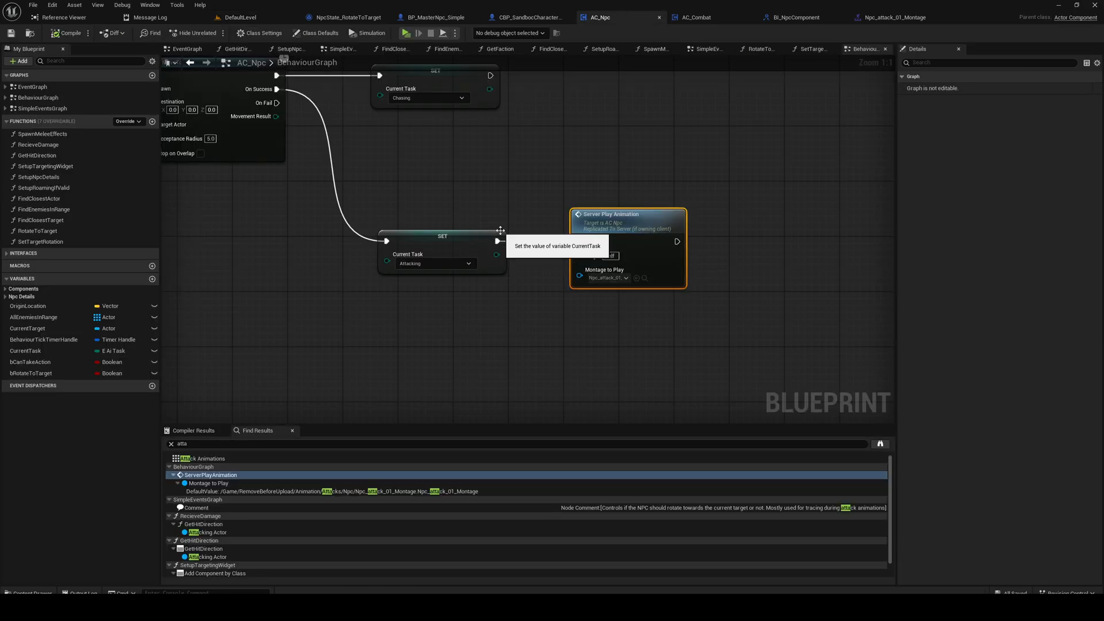
left_click(707, 48)
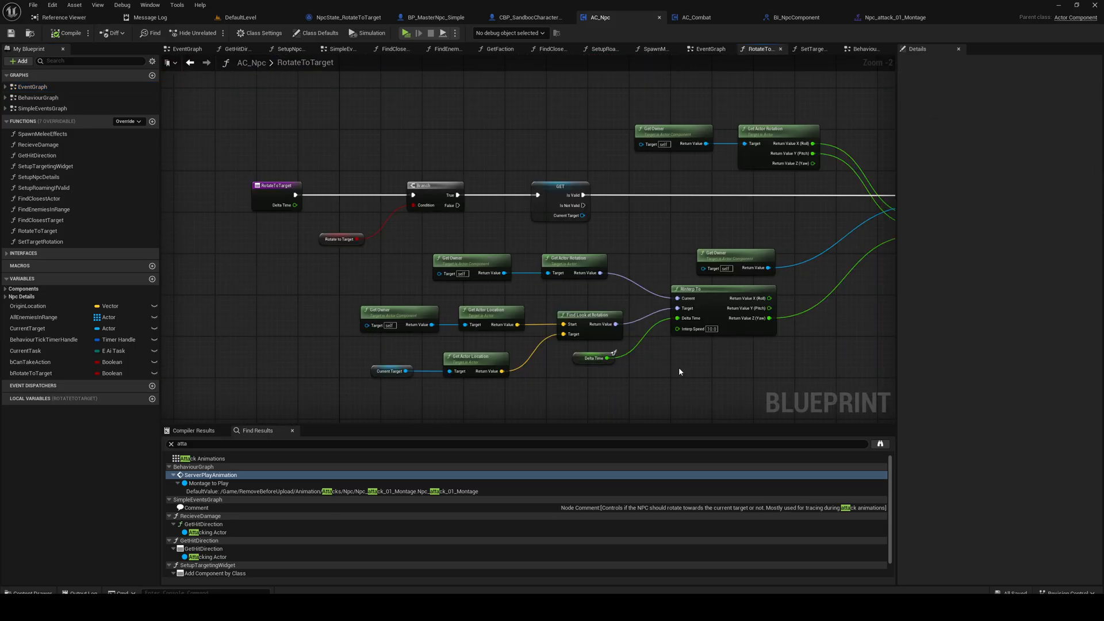
scroll("up", 3)
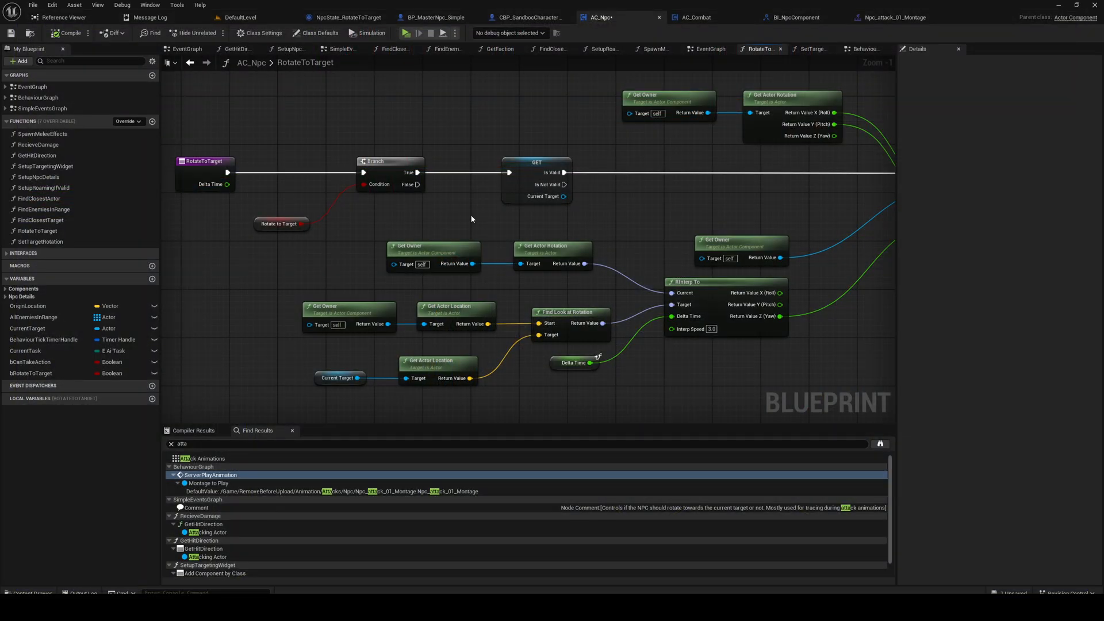
mouse_move(474, 153)
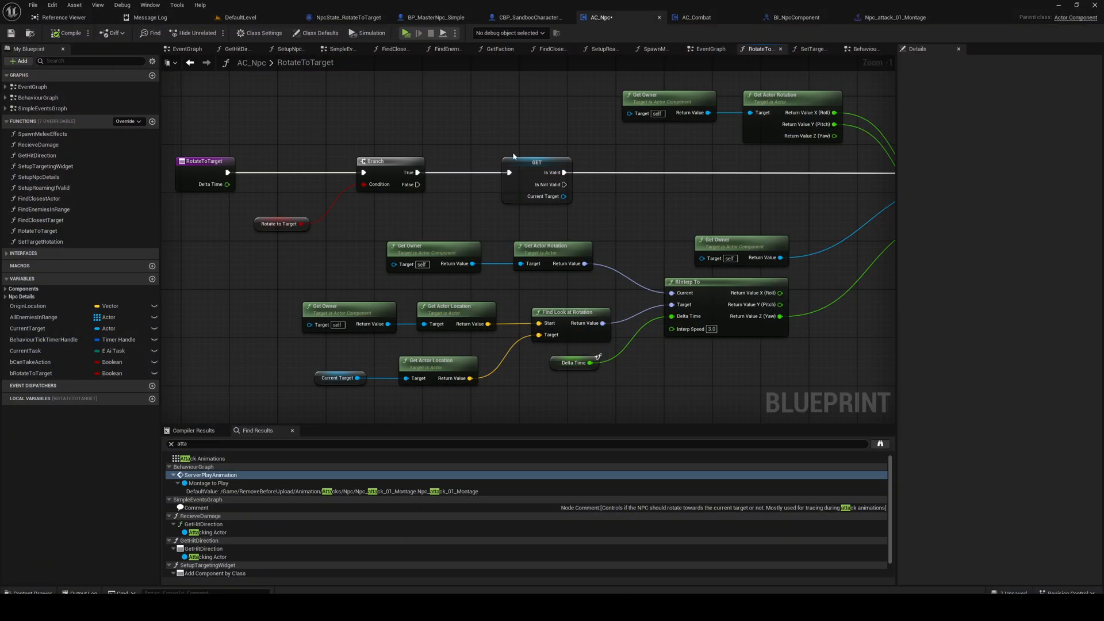
Review the Protector_Hit_B, F, L and R montages from the Animation > Hit folder.
left_click(240, 17)
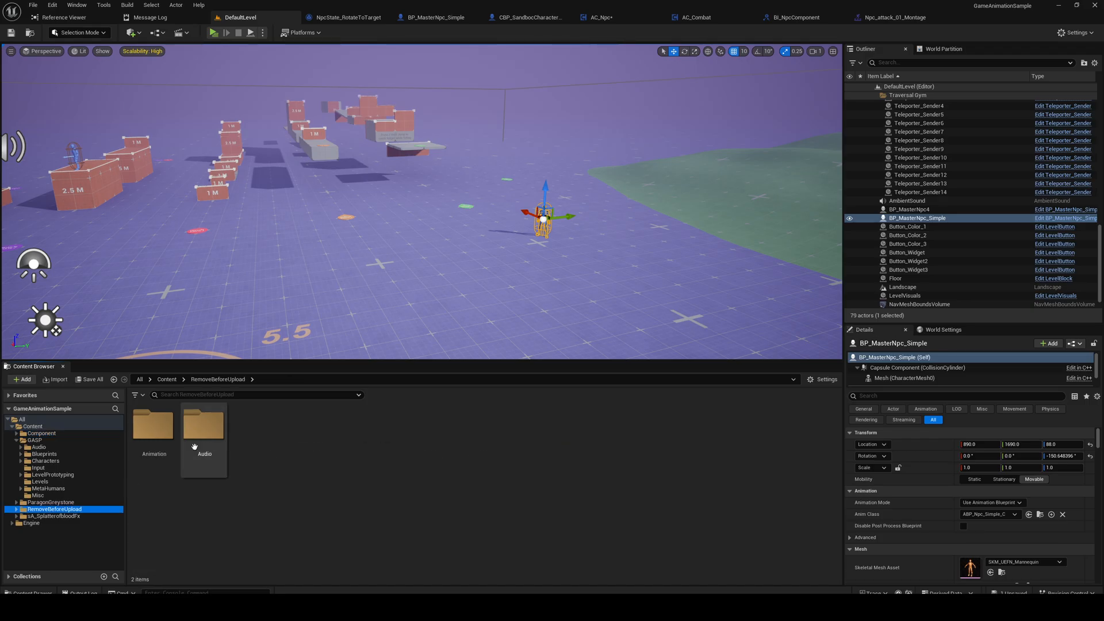
left_click(40, 537)
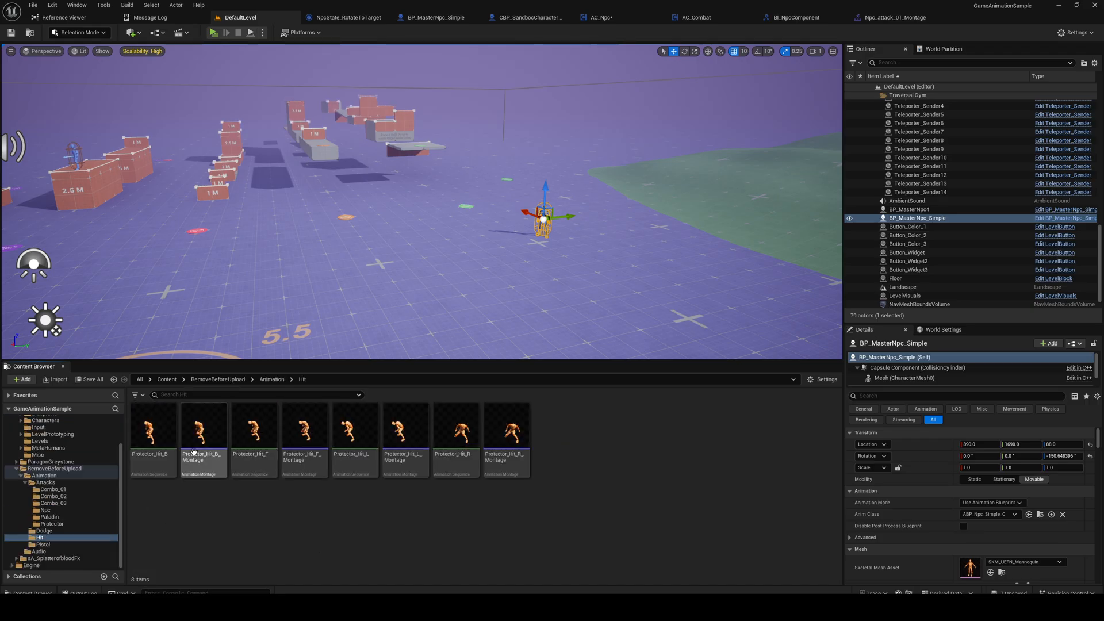
double_click(202, 428)
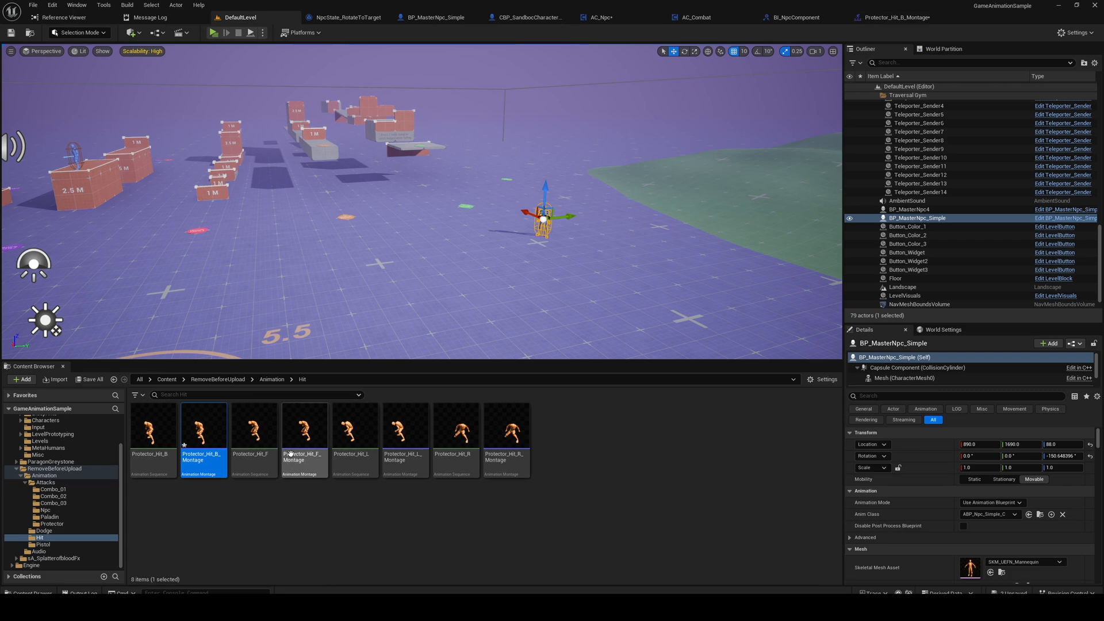
double_click(304, 427)
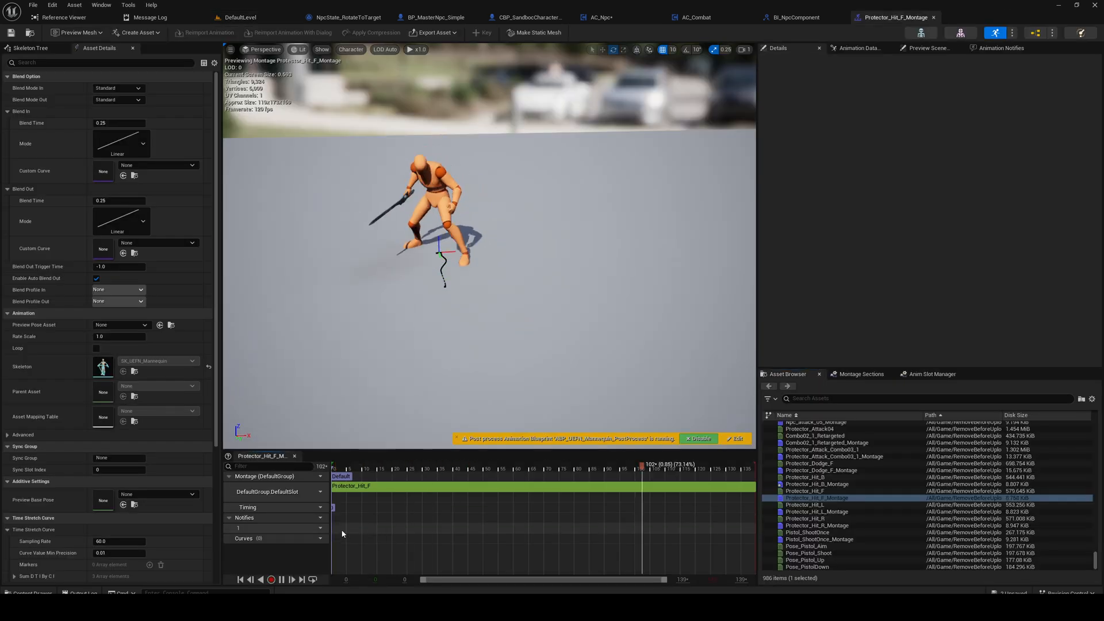
left_click(239, 17)
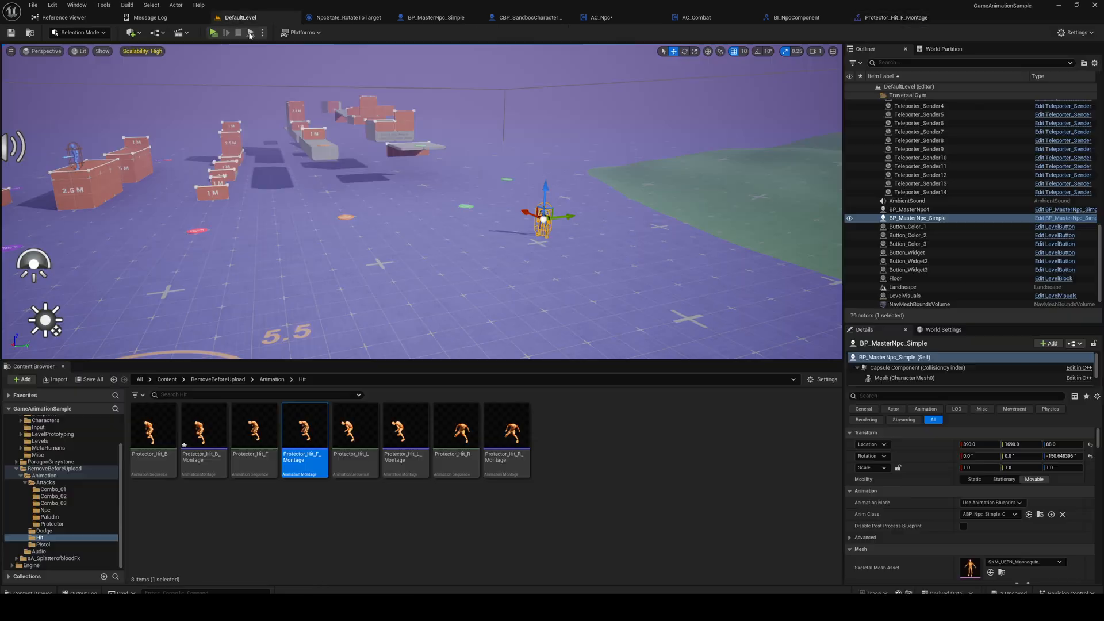
double_click(355, 423)
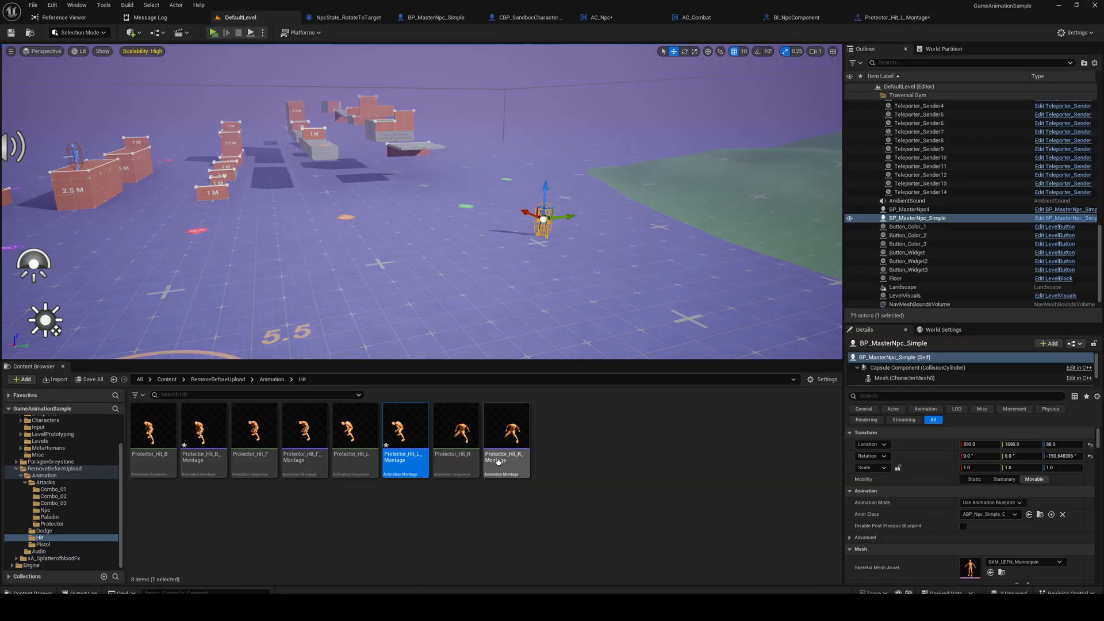
double_click(506, 424)
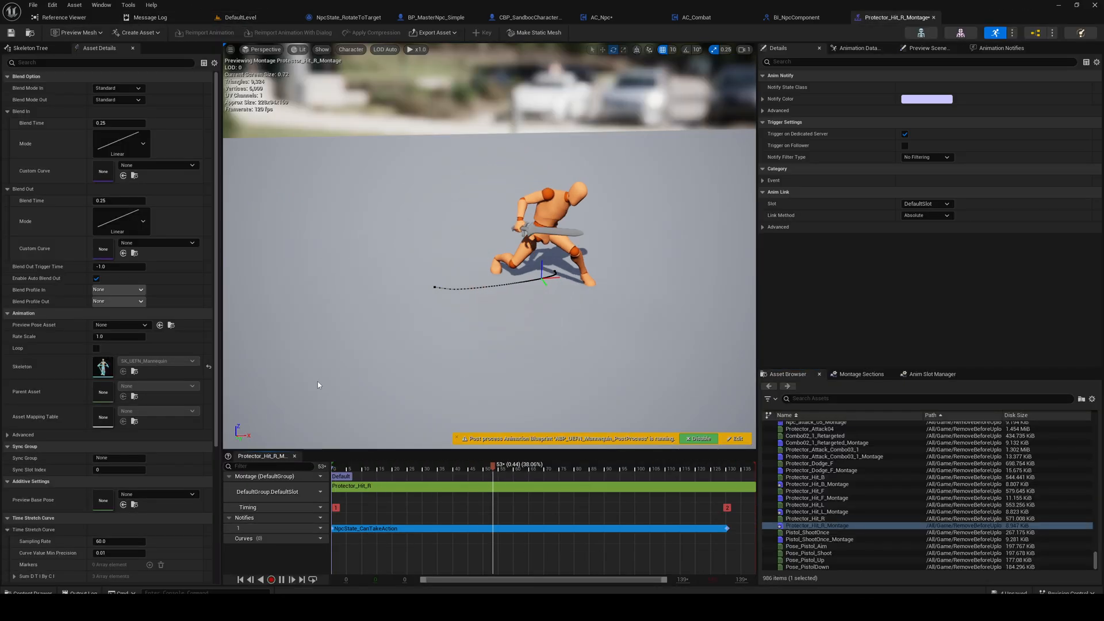
left_click(240, 17)
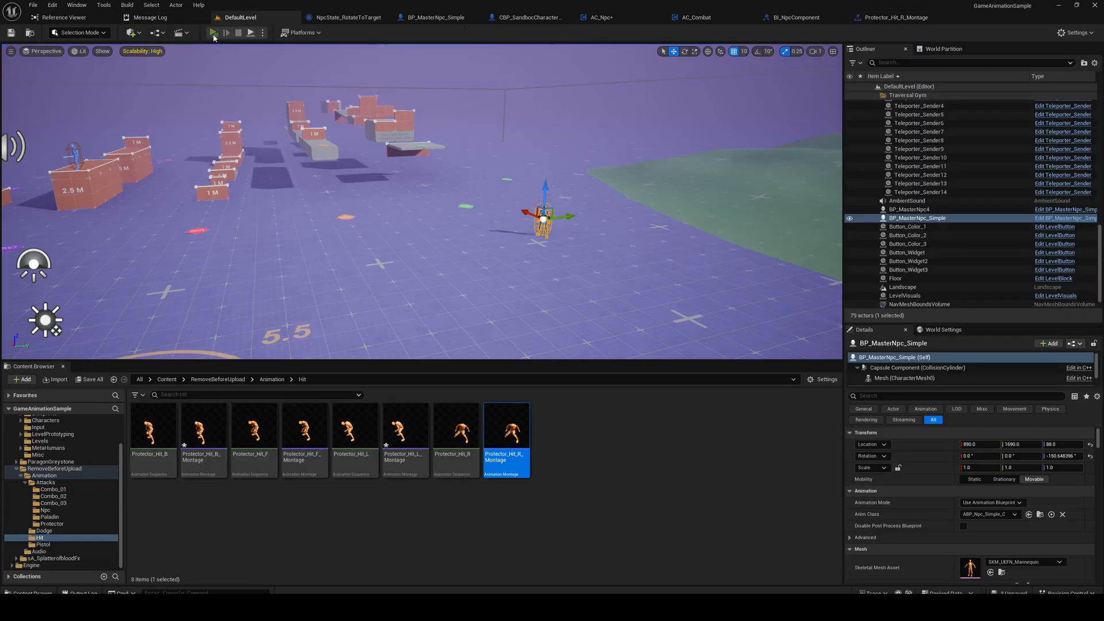
Start a play test, then return to AC_Npc's RotateToTarget graph at Set Actor Rotation.
left_click(216, 32)
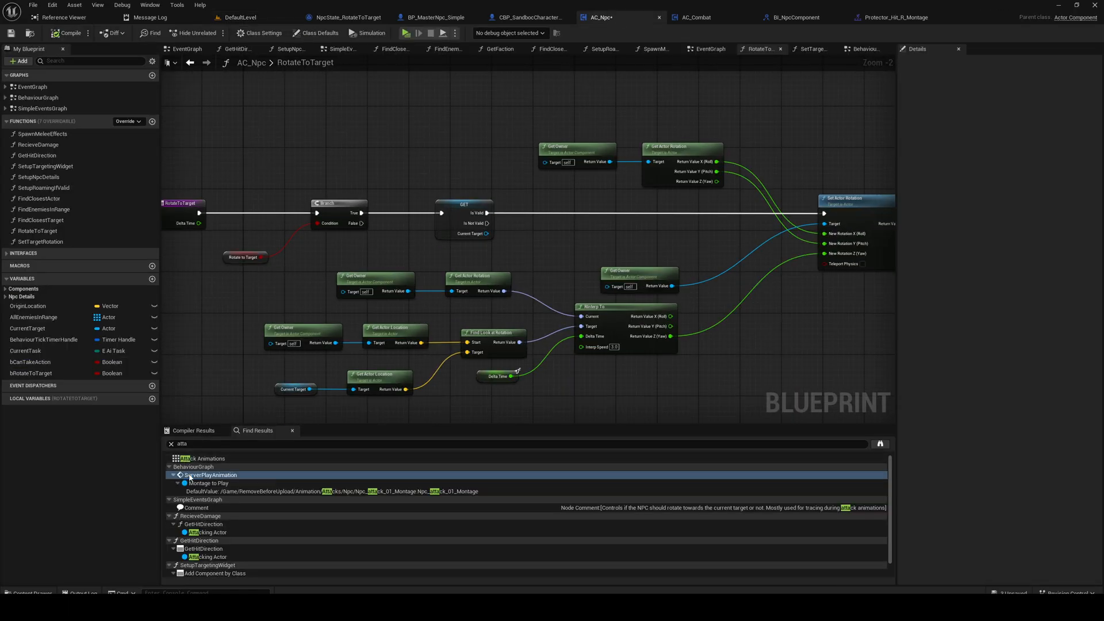
Switch to AC_Npc's BehaviourGraph and play the level to test NPC attack rotation.
left_click(862, 48)
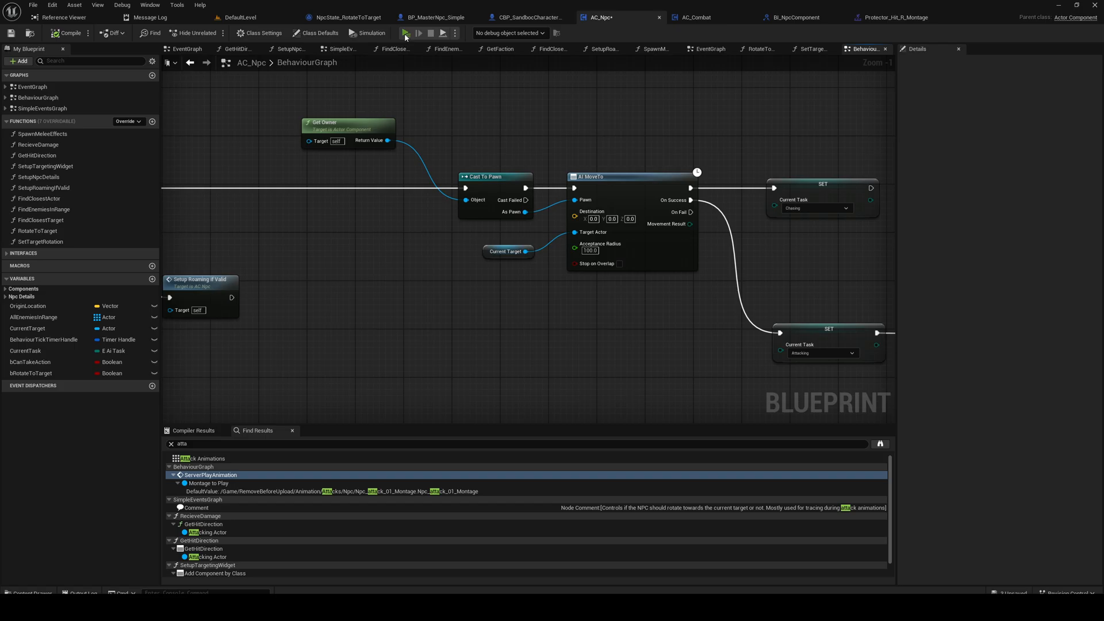
left_click(405, 33)
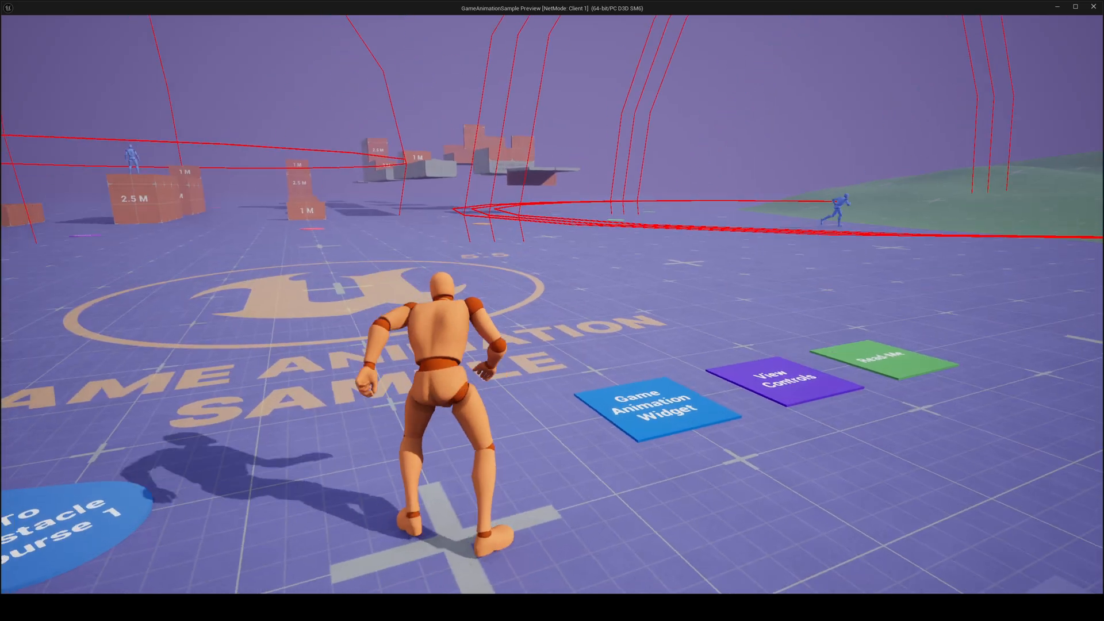